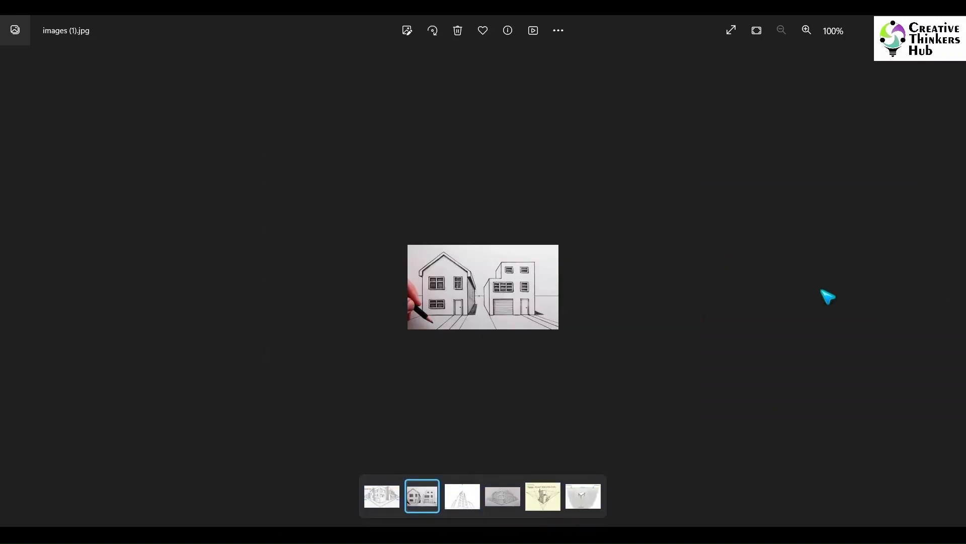
Page through the tower, houses and street-corner references, ending on the three-point sketch
{"action": "left_click", "coordinate": [463, 496]}
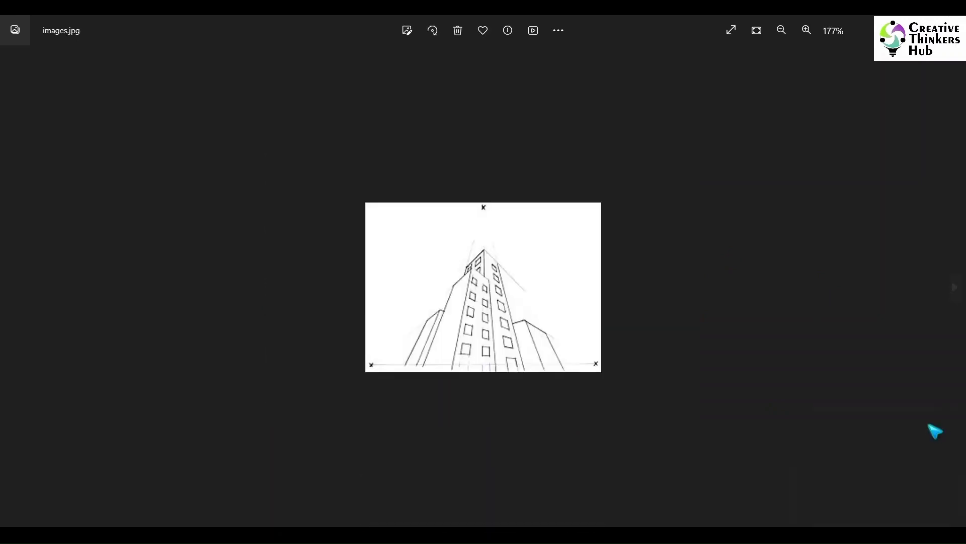
{"action": "left_click", "coordinate": [807, 30]}
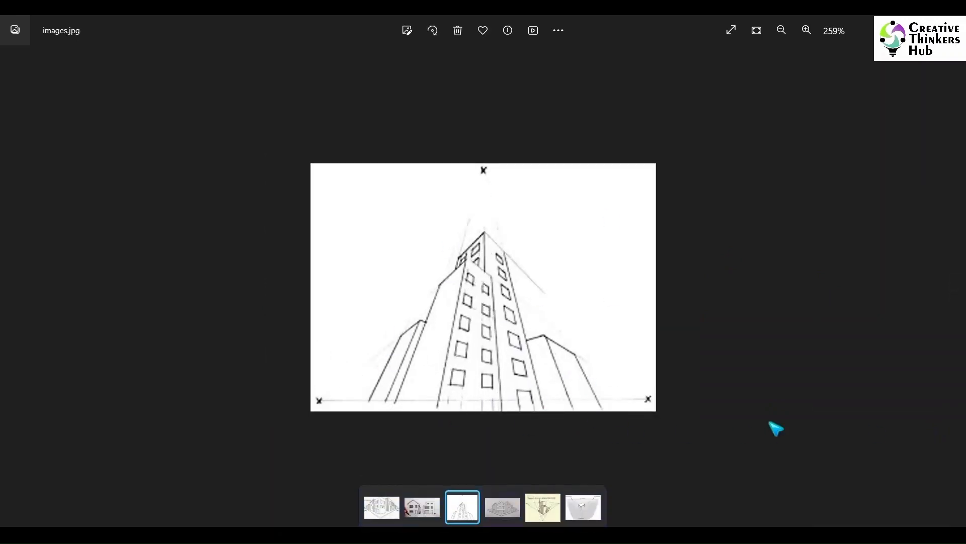
{"action": "left_click", "coordinate": [422, 506]}
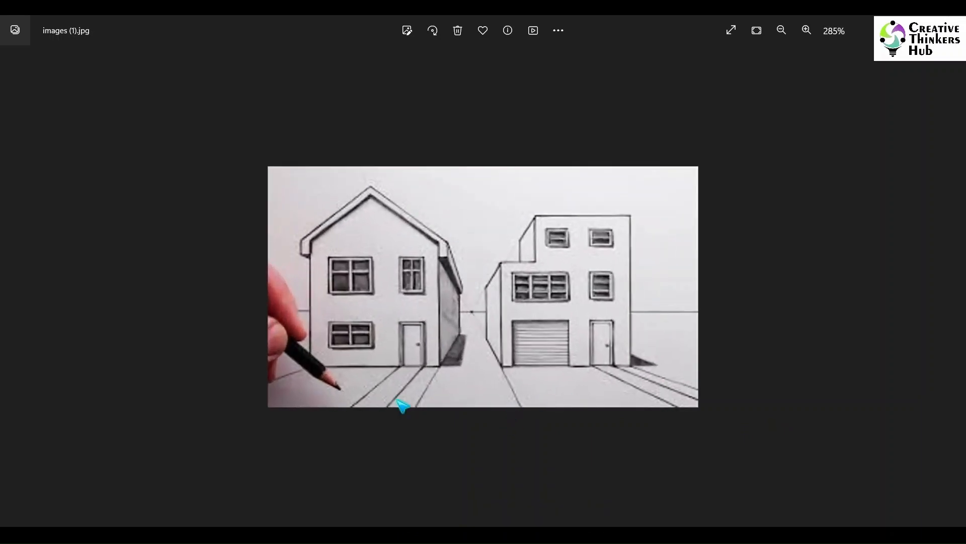
{"action": "left_click", "coordinate": [502, 495]}
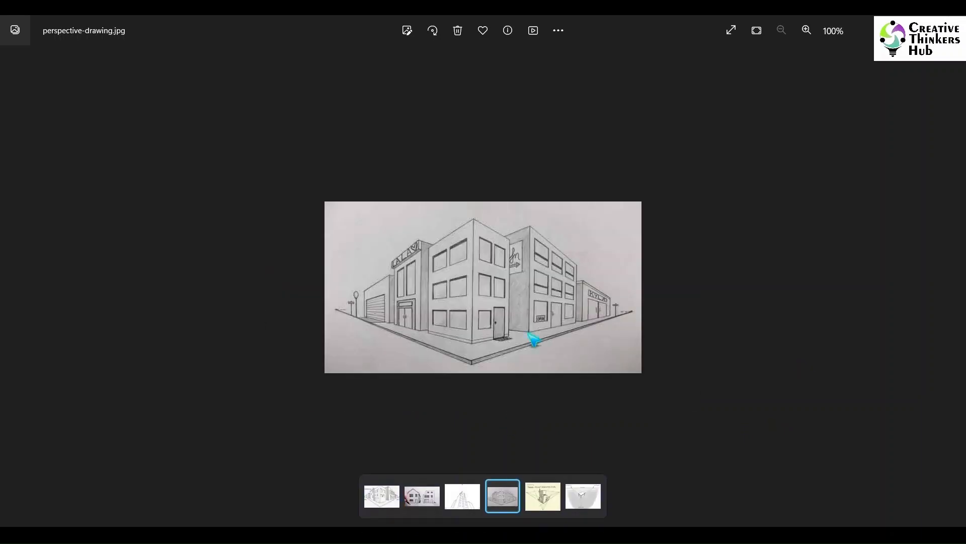
{"action": "left_click", "coordinate": [542, 496]}
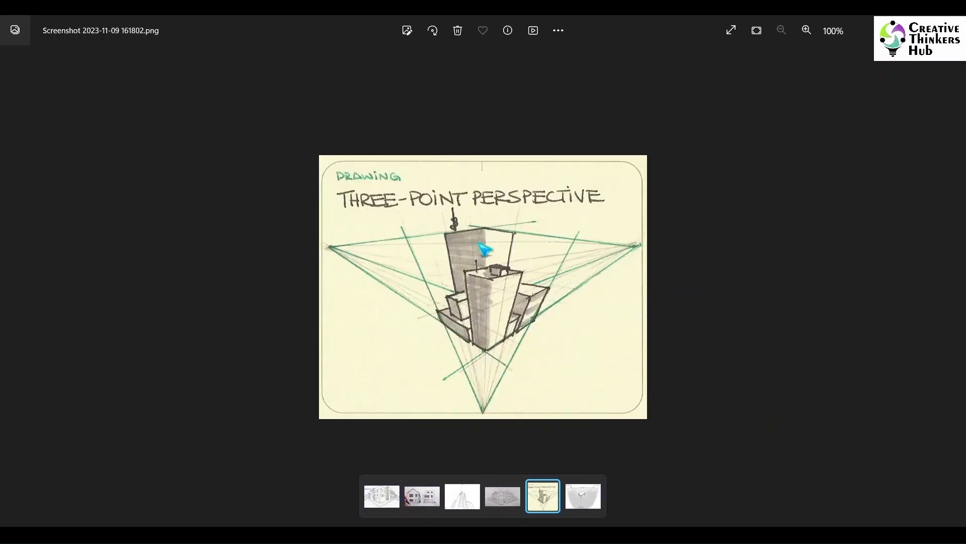
{"action": "mouse_move", "coordinate": [658, 408]}
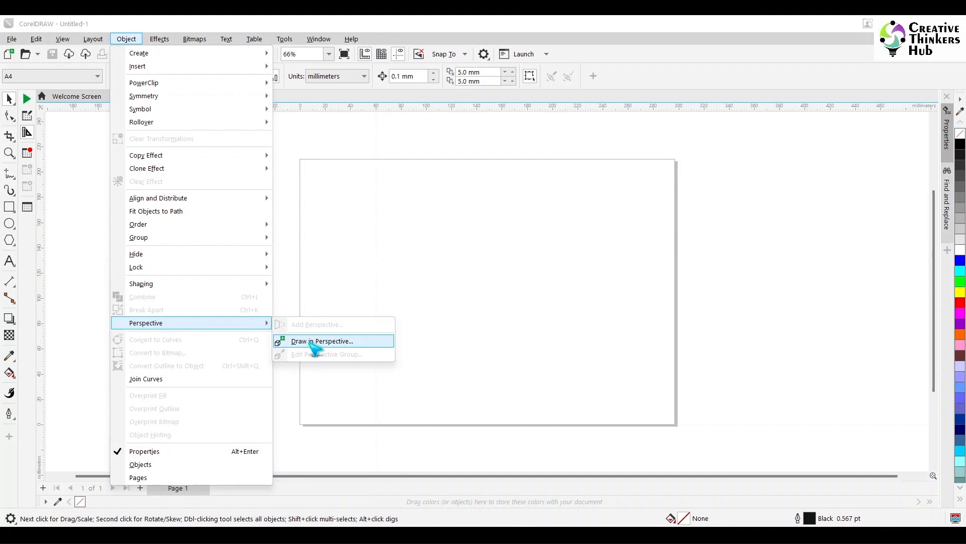
Start Draw in Perspective and choose the Two-point grid type
{"action": "left_click", "coordinate": [321, 341]}
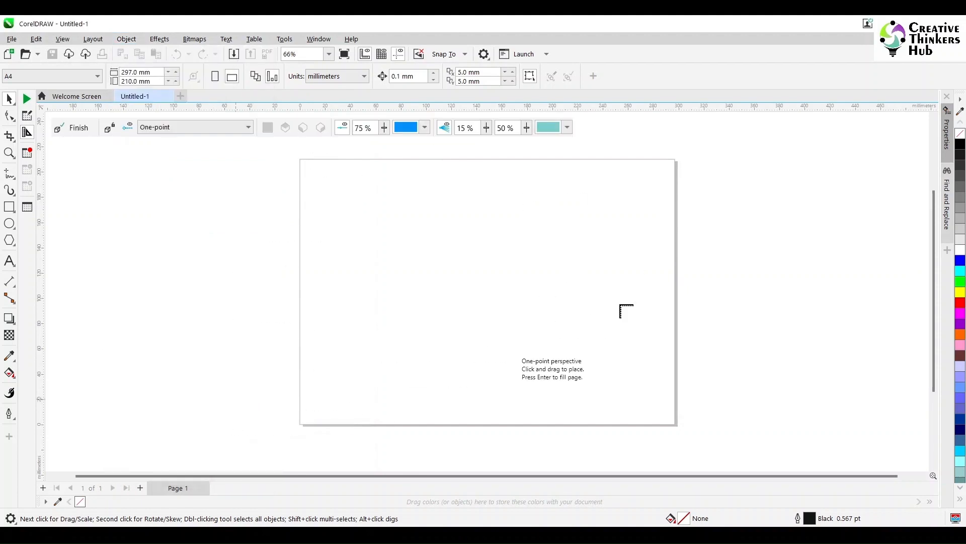
{"action": "mouse_move", "coordinate": [194, 127]}
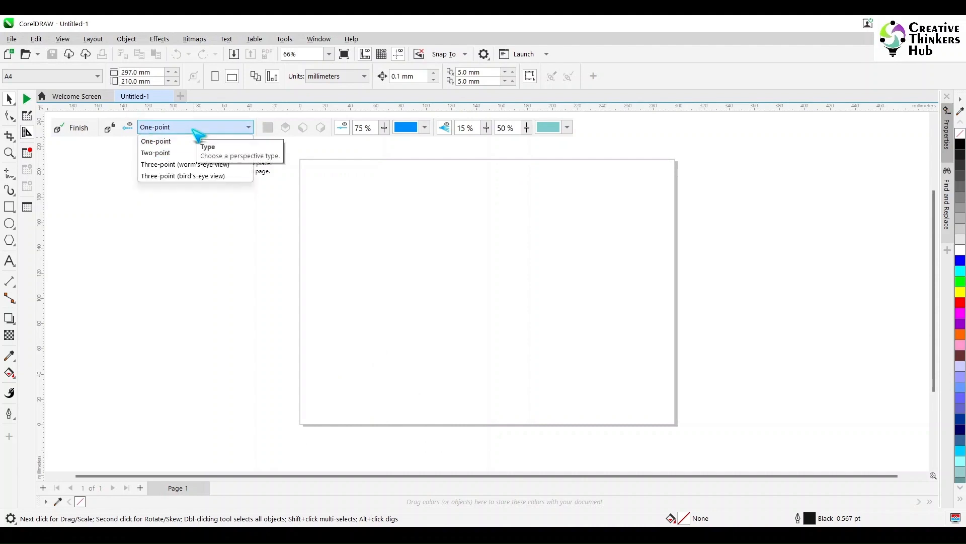
{"action": "mouse_move", "coordinate": [197, 175]}
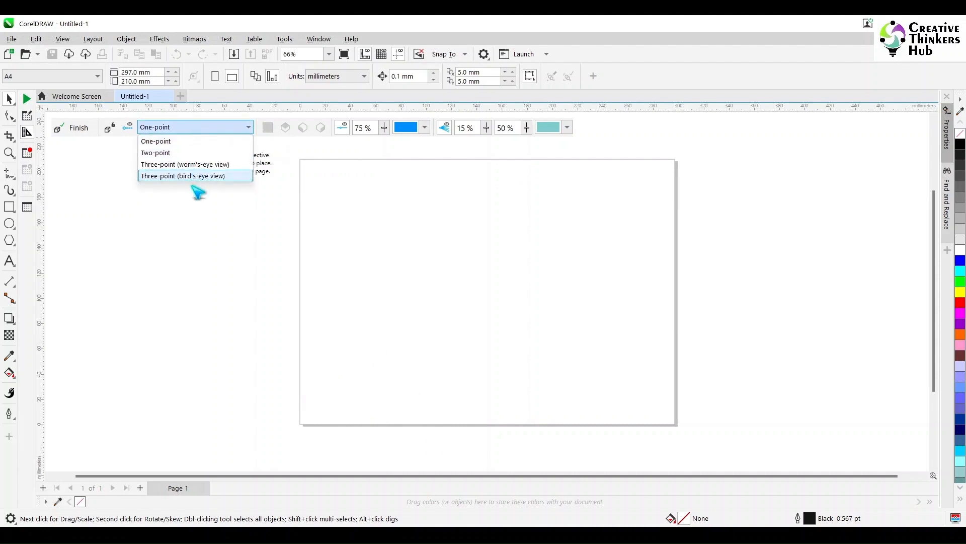
{"action": "mouse_move", "coordinate": [179, 152]}
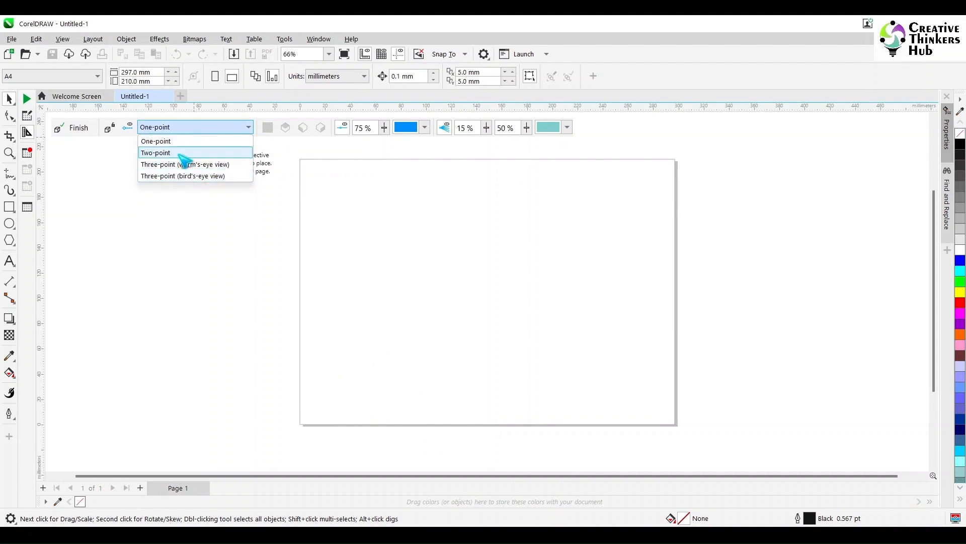
{"action": "left_click", "coordinate": [155, 152]}
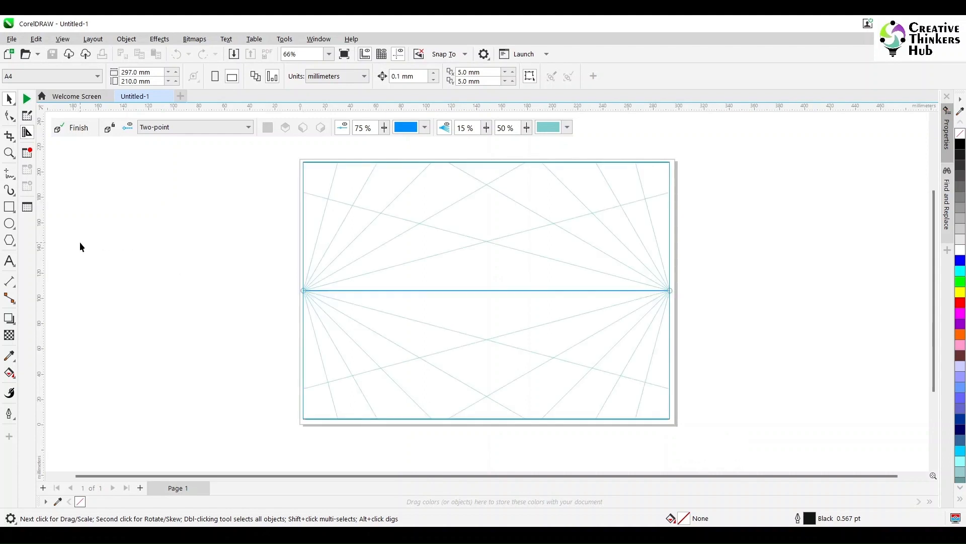
Raise the horizon, set grid opacity to 100% and return to the full two-point view
{"action": "left_click", "coordinate": [268, 127]}
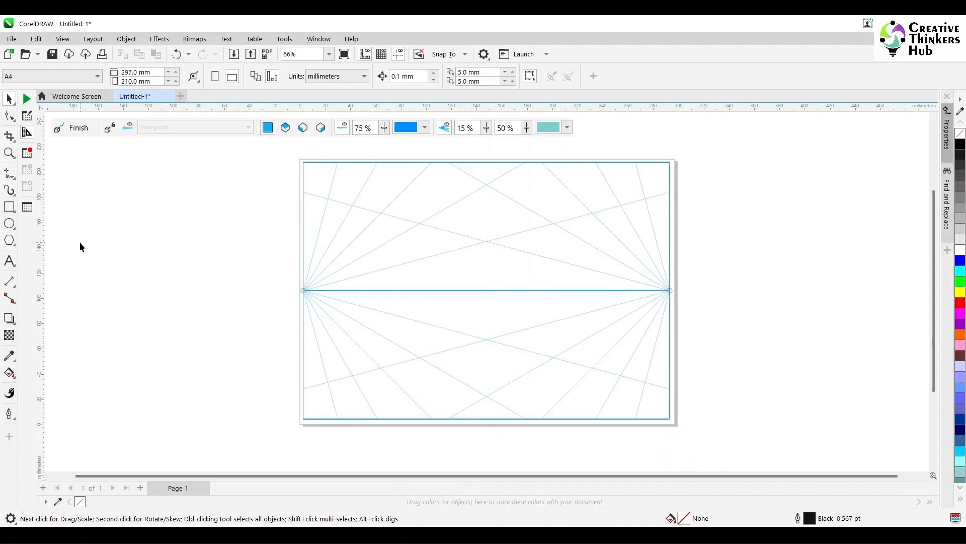
{"action": "mouse_move", "coordinate": [515, 330]}
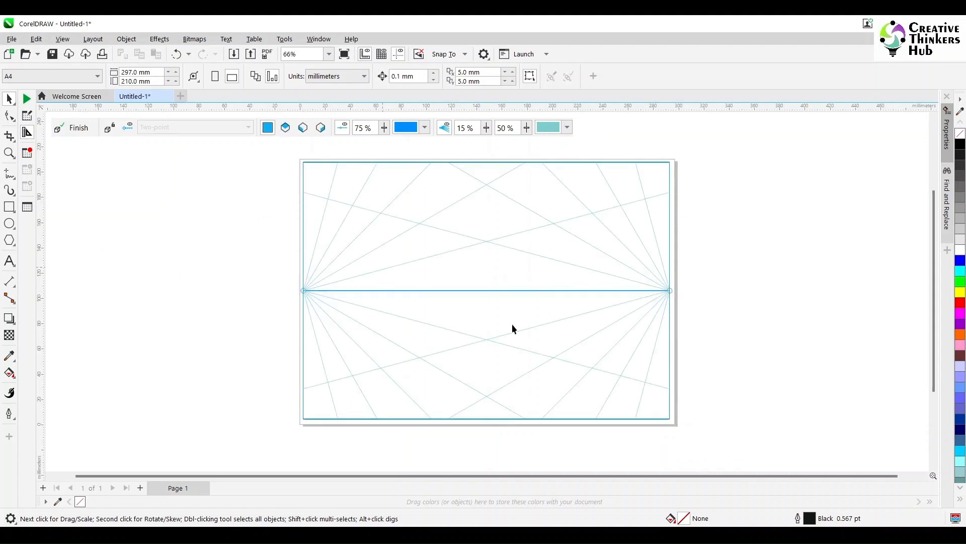
{"action": "mouse_move", "coordinate": [110, 128]}
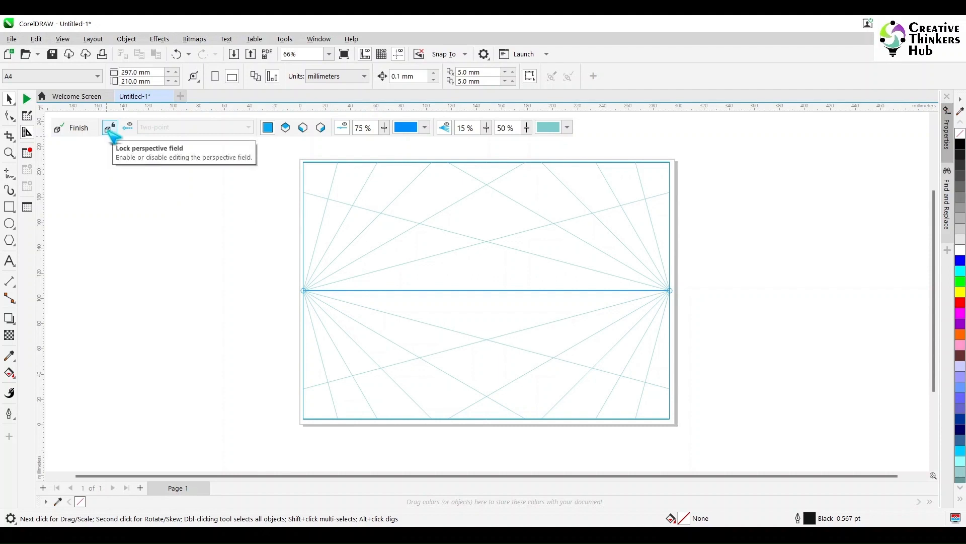
{"action": "mouse_move", "coordinate": [500, 290]}
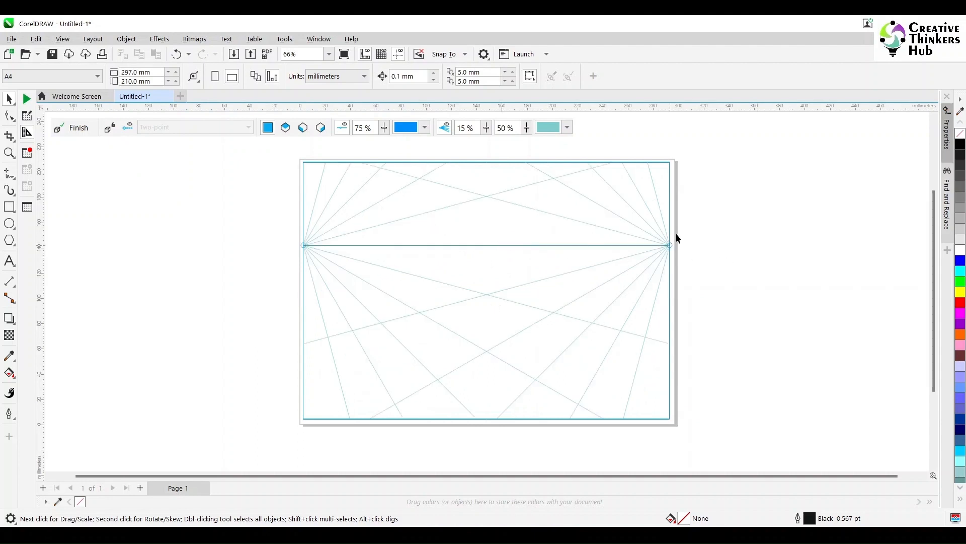
{"action": "mouse_move", "coordinate": [541, 377]}
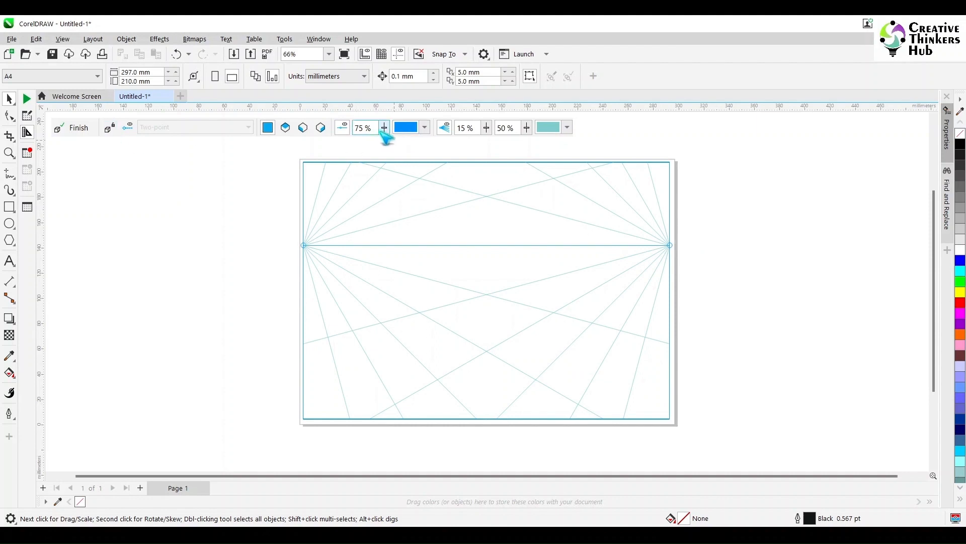
{"action": "triple_click", "coordinate": [363, 127]}
{"action": "type", "text": "100"}
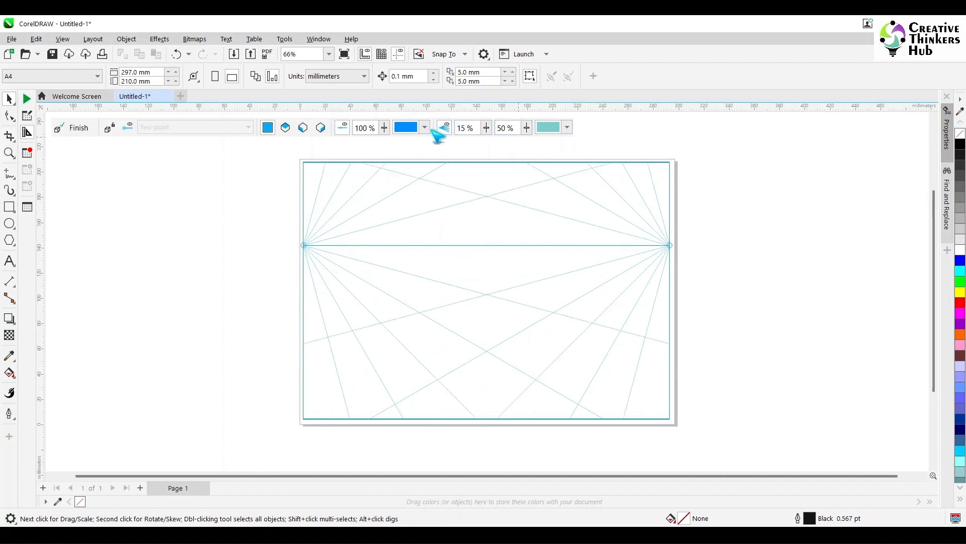
{"action": "mouse_move", "coordinate": [445, 128]}
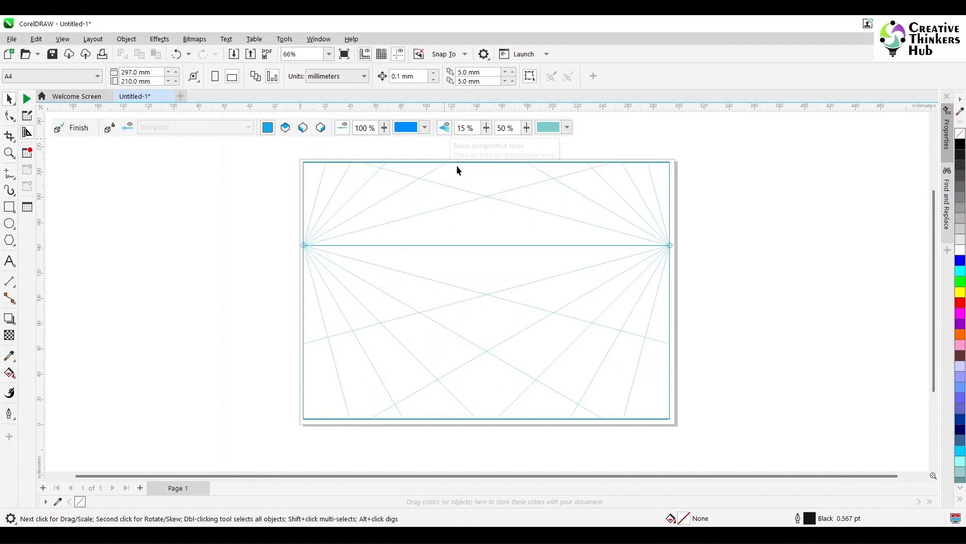
{"action": "mouse_move", "coordinate": [344, 128]}
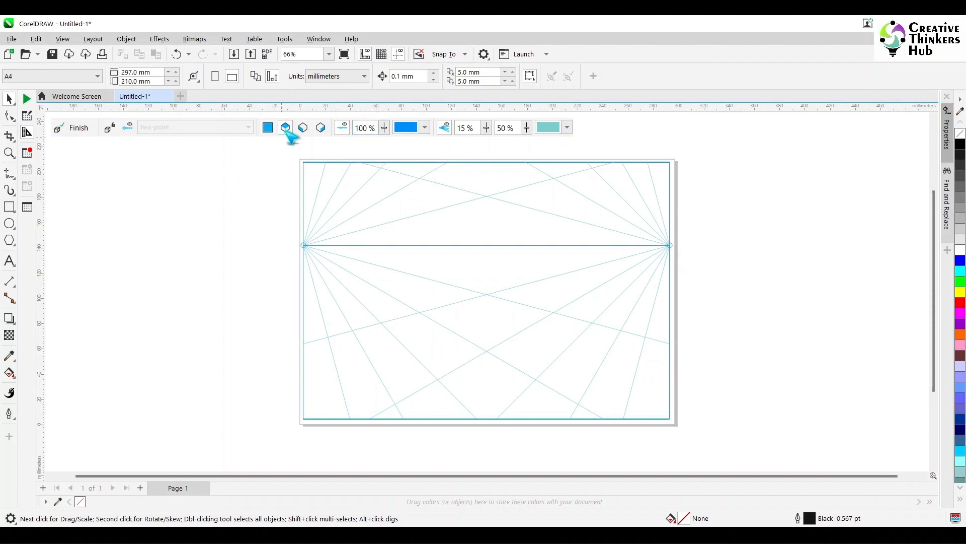
{"action": "left_click", "coordinate": [302, 128]}
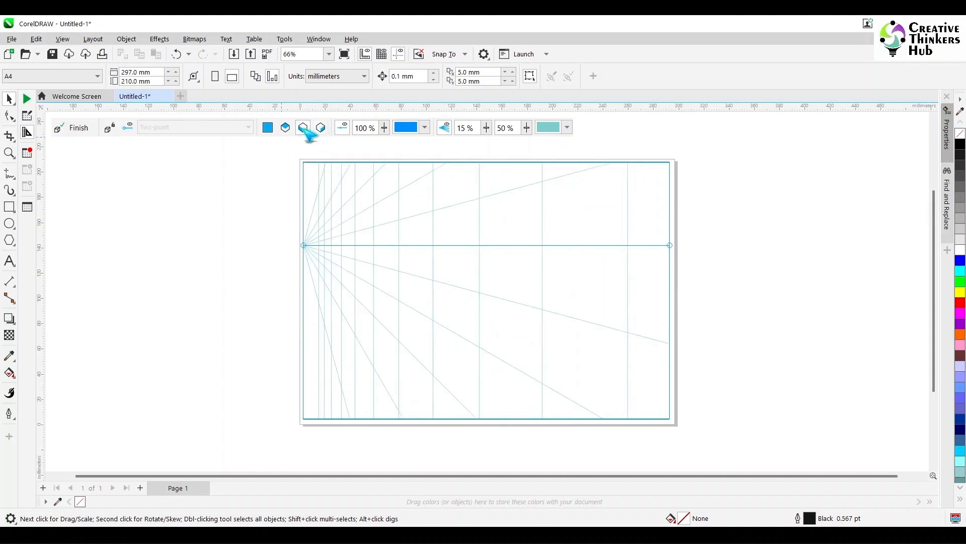
{"action": "left_click", "coordinate": [303, 128]}
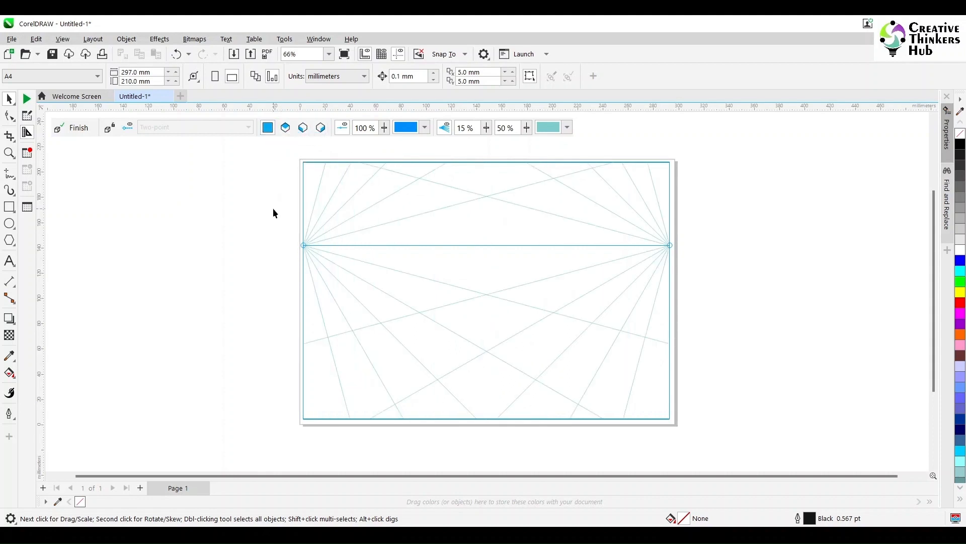
{"action": "mouse_move", "coordinate": [110, 127]}
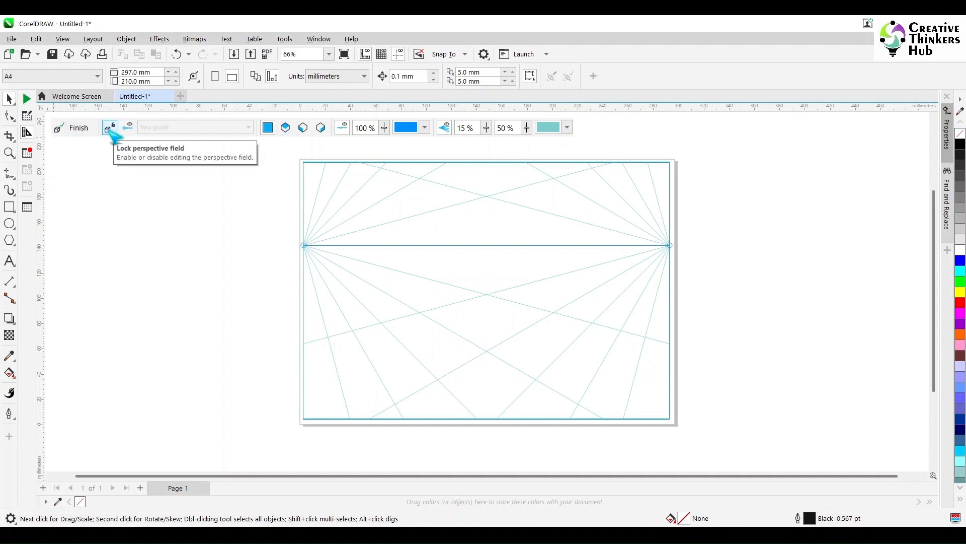
{"action": "mouse_move", "coordinate": [180, 274]}
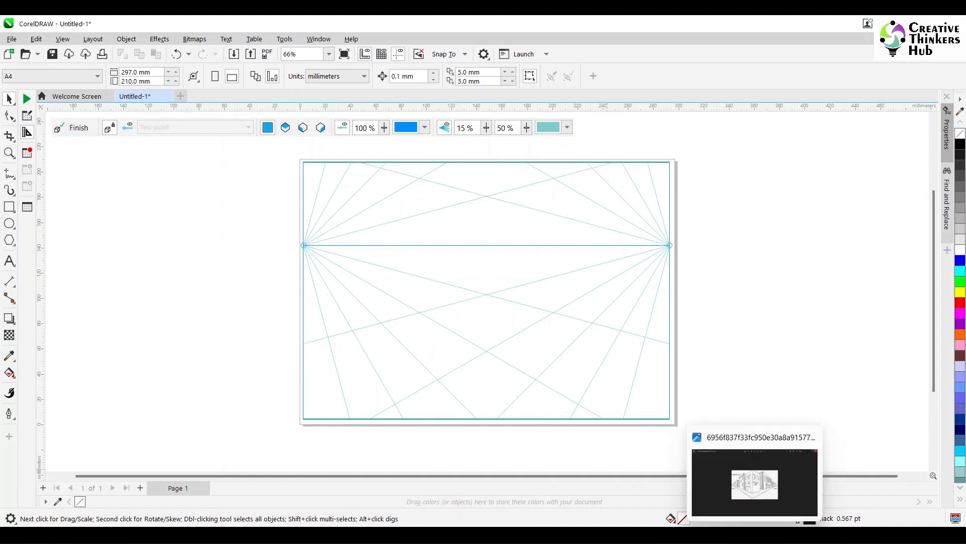
Drop the street-corner reference image beside the page and start the first right-plane rectangle
{"action": "left_click", "coordinate": [753, 482]}
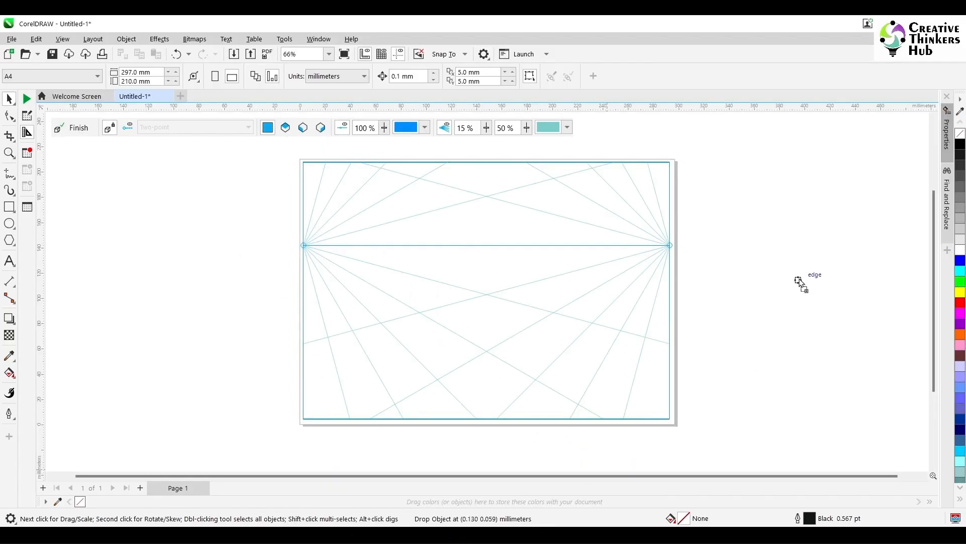
{"action": "left_click", "coordinate": [801, 278]}
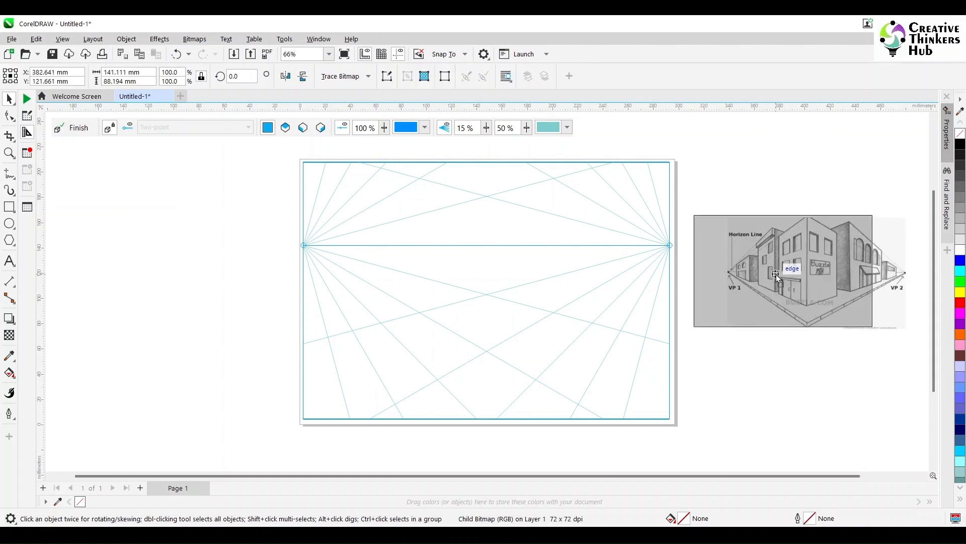
{"action": "left_click", "coordinate": [488, 337]}
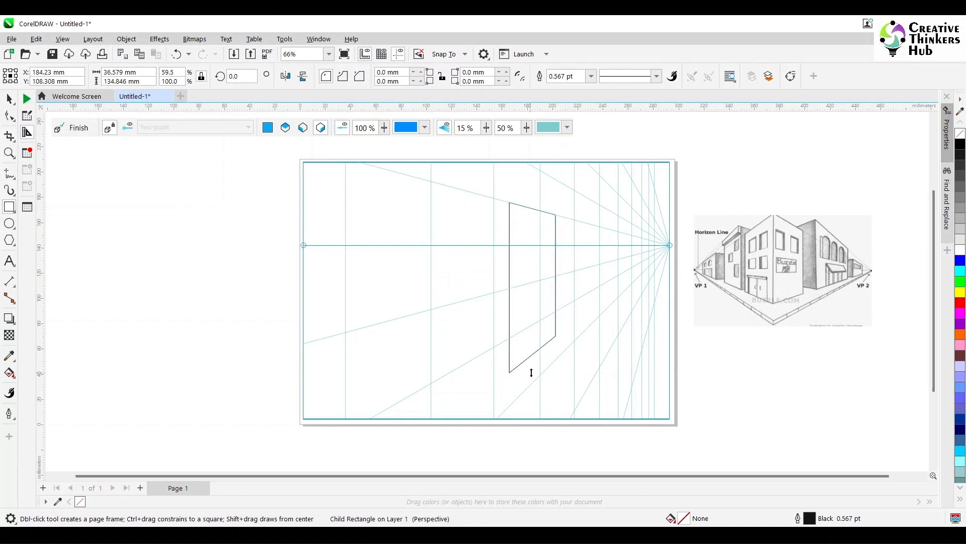
Draw the left-face rectangle with its base snapped to the front corner
{"action": "left_click", "coordinate": [302, 128]}
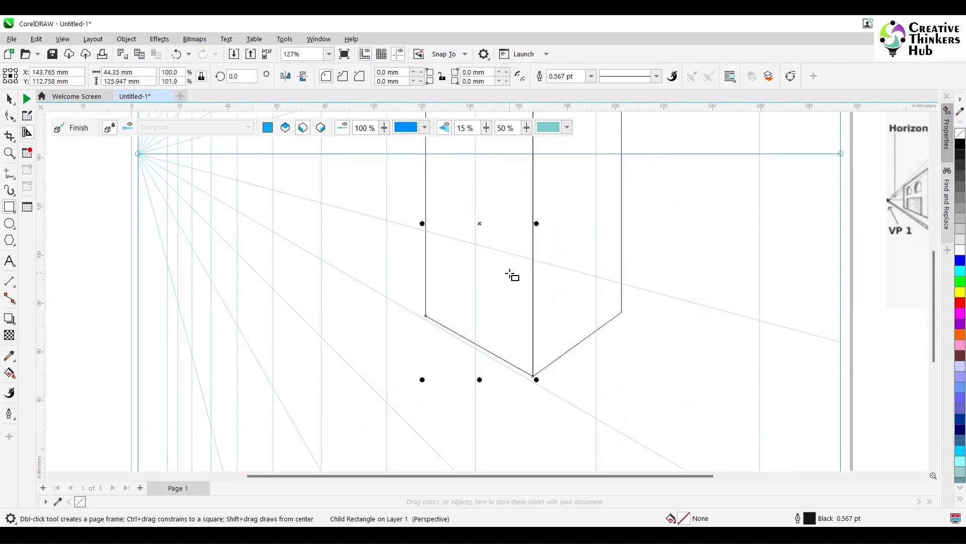
{"action": "scroll", "scroll_direction": "down", "scroll_amount": 3}
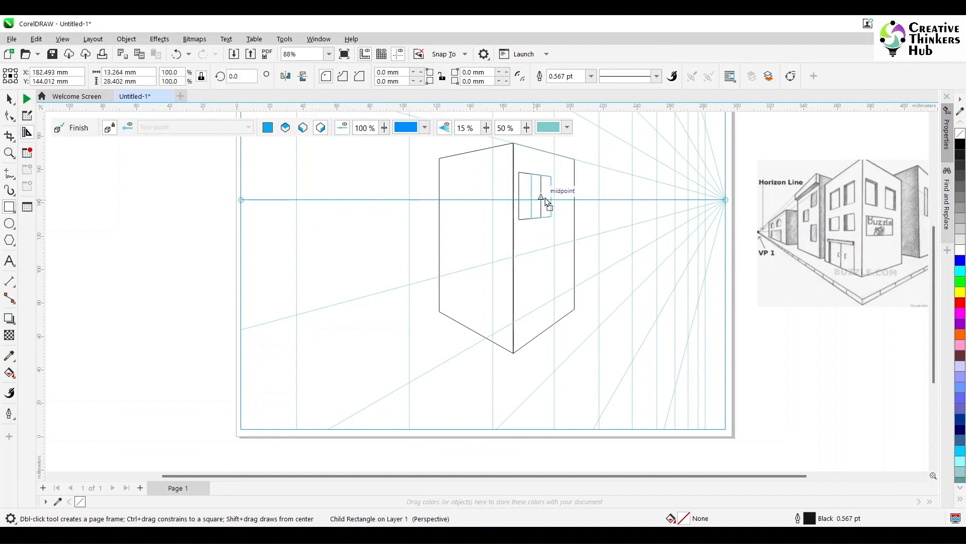
Draw two upper windows and a wide sign panel on the right face
{"action": "left_click", "coordinate": [560, 200]}
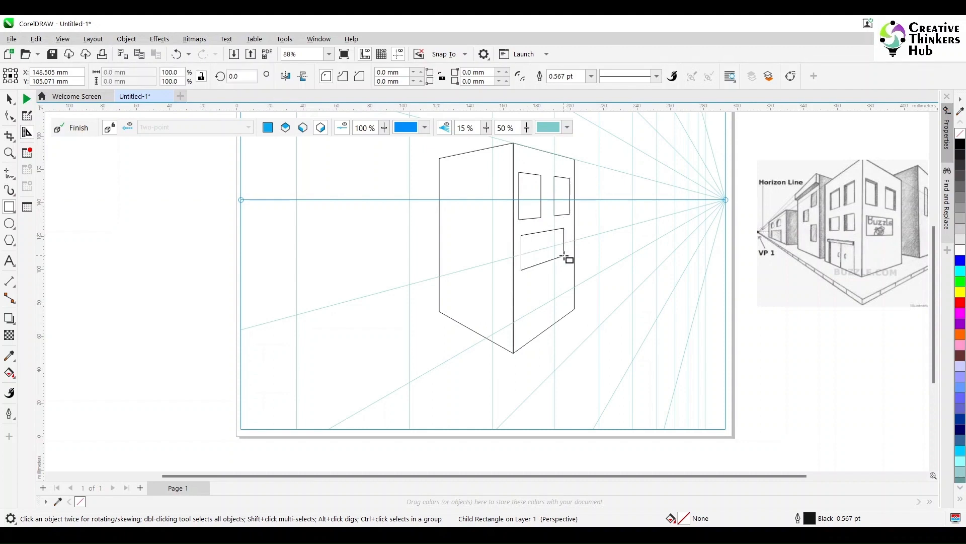
{"action": "left_click", "coordinate": [544, 248]}
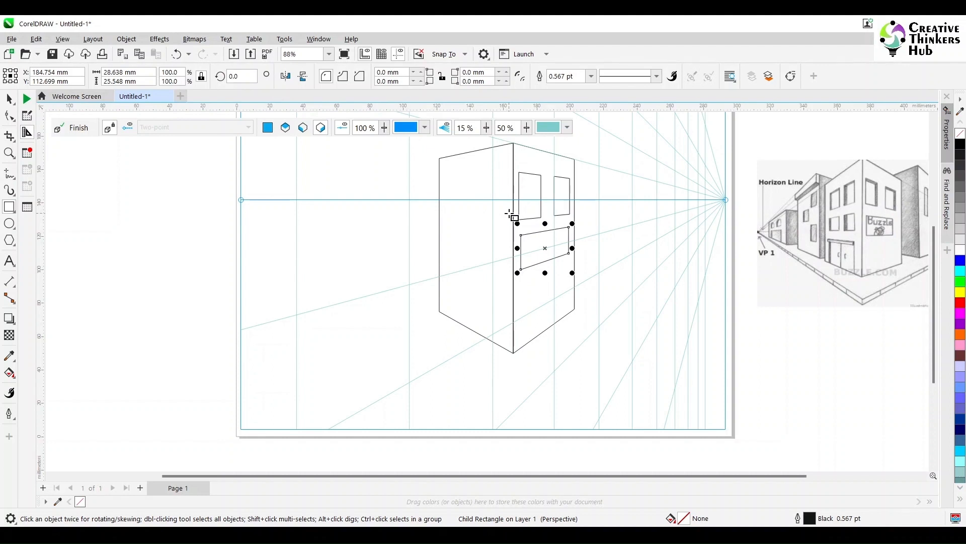
{"action": "mouse_move", "coordinate": [891, 210]}
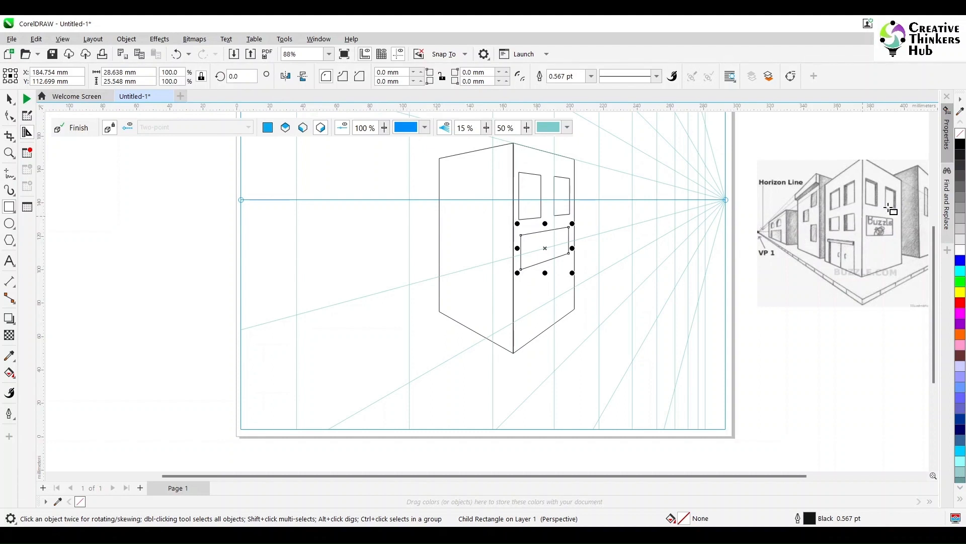
{"action": "mouse_move", "coordinate": [534, 186]}
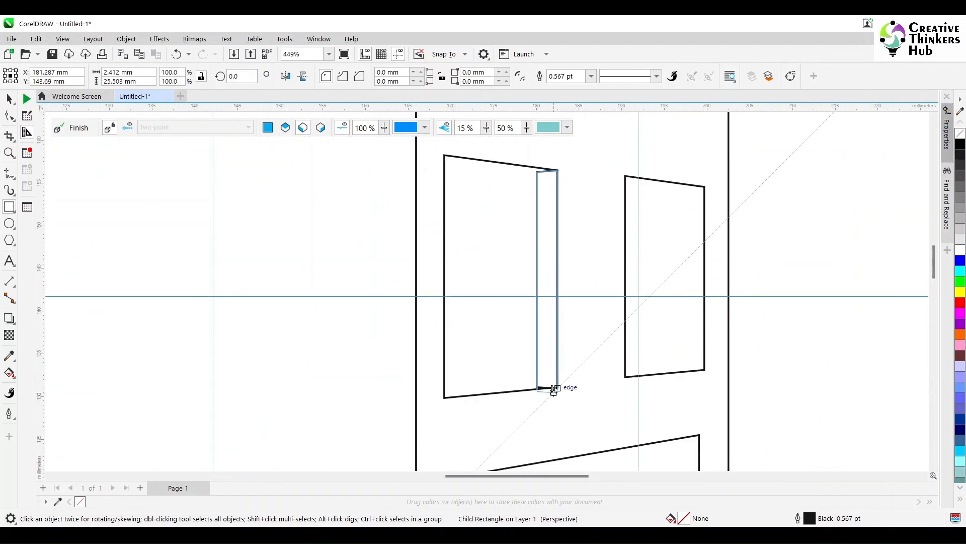
Add a depth strip inside the window edge and select the right face for shading
{"action": "left_click", "coordinate": [553, 389]}
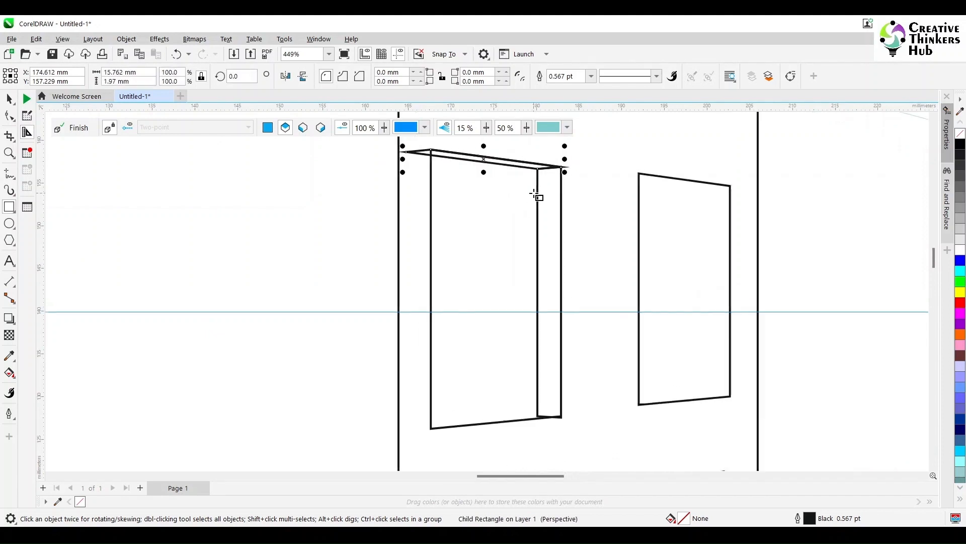
{"action": "scroll", "scroll_direction": "up", "scroll_amount": 3}
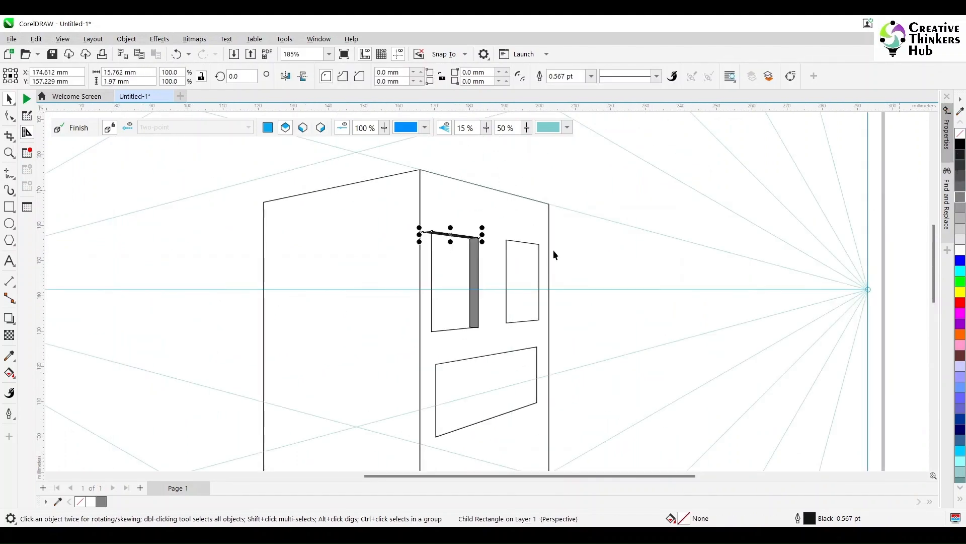
{"action": "left_click", "coordinate": [484, 392]}
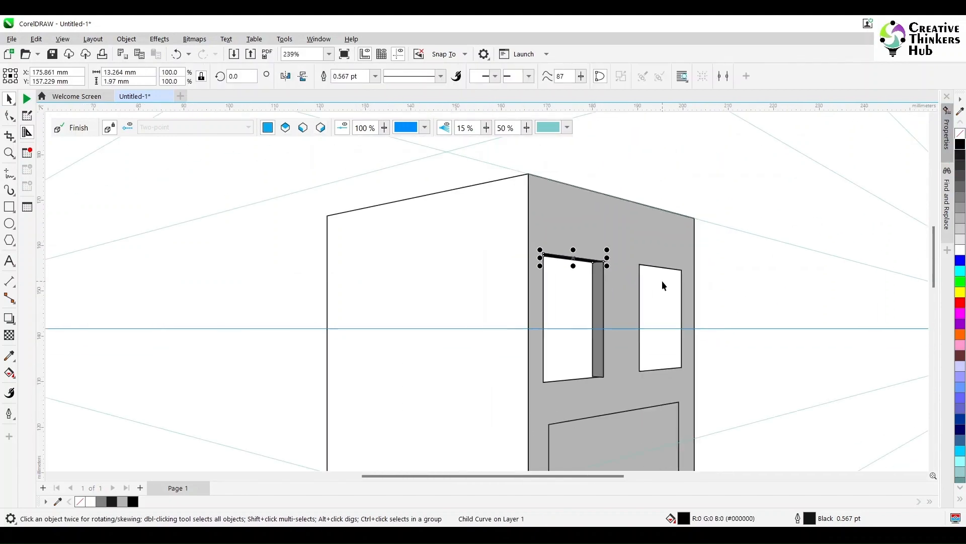
Fill the right face grey and the window reveals darker grey
{"action": "scroll", "scroll_direction": "down", "scroll_amount": 3}
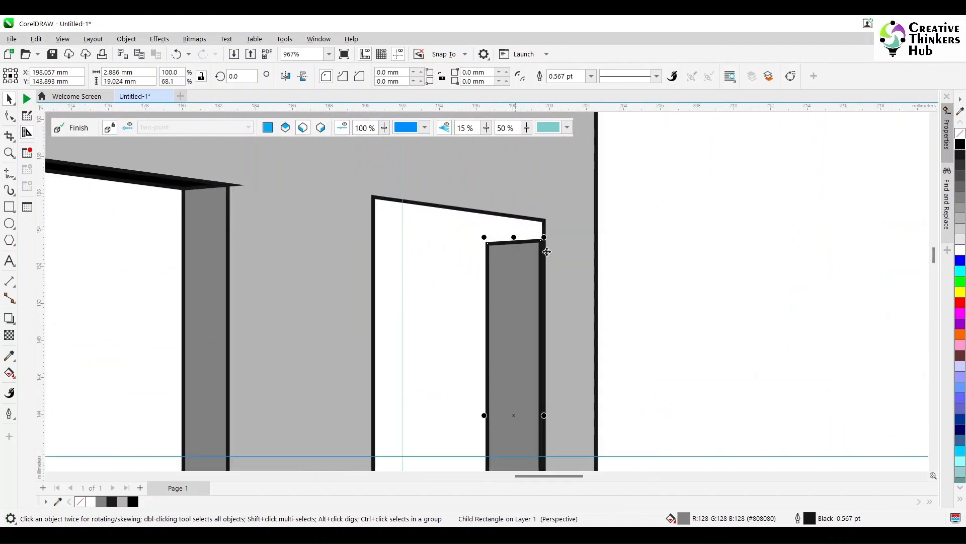
{"action": "scroll", "scroll_direction": "down", "scroll_amount": 3}
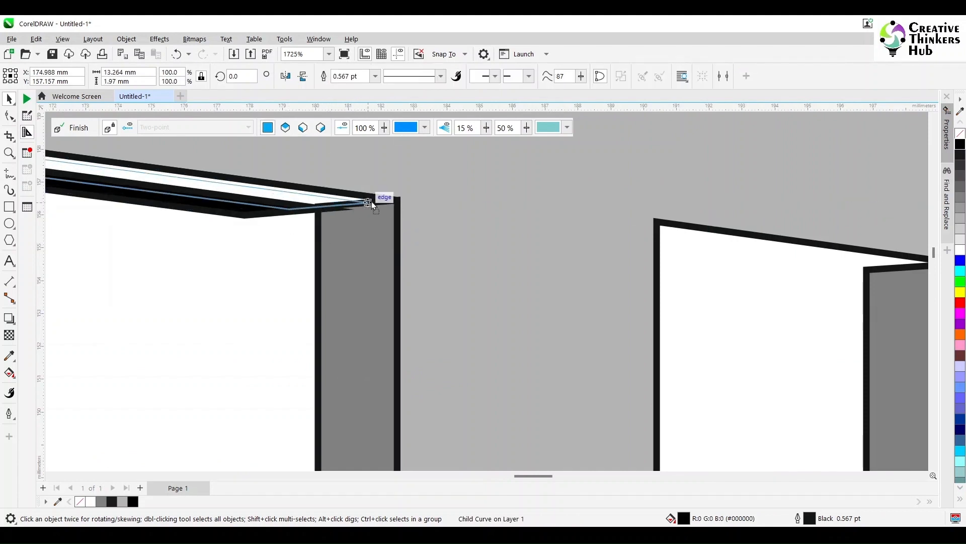
{"action": "scroll", "scroll_direction": "down", "scroll_amount": 3}
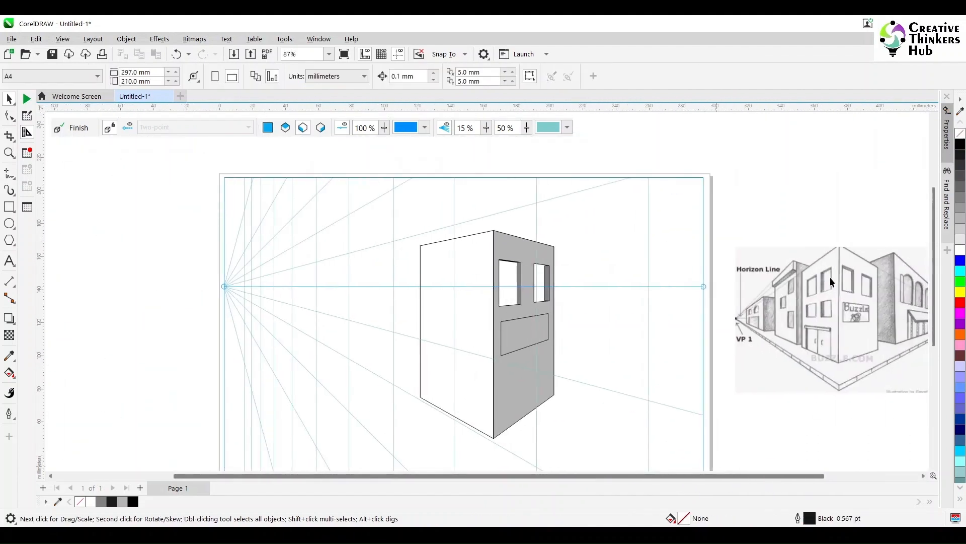
{"action": "mouse_move", "coordinate": [744, 309]}
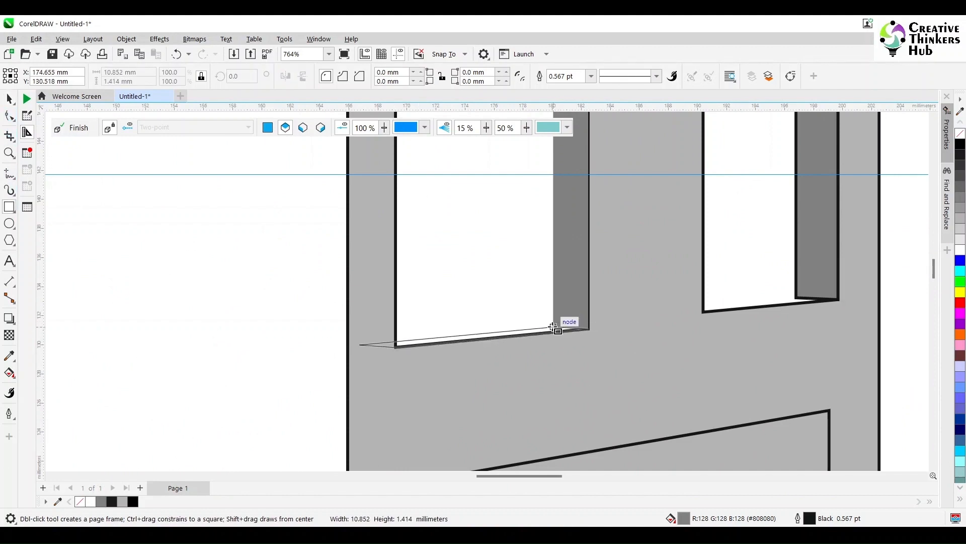
Add thin sills along the windows' bottom edges
{"action": "left_click", "coordinate": [459, 333]}
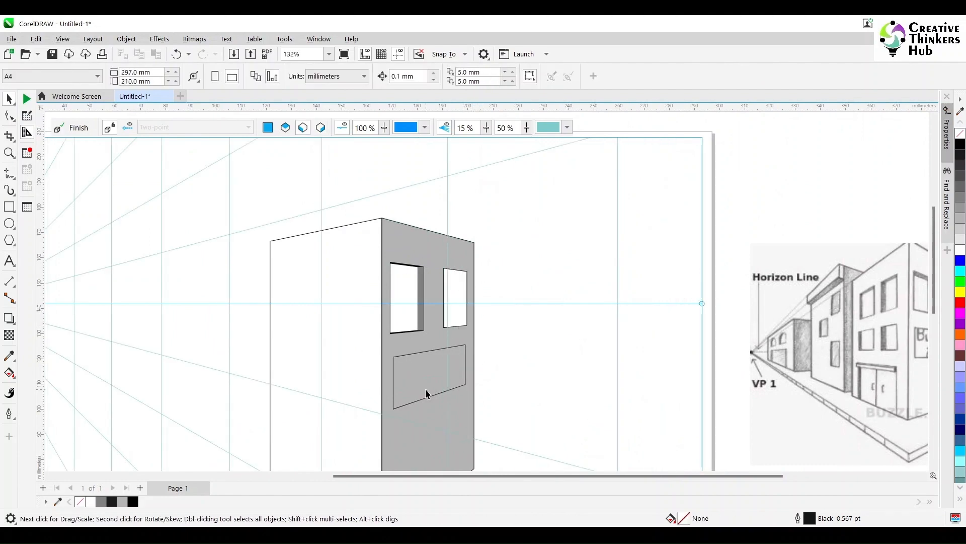
{"action": "scroll", "scroll_direction": "down", "scroll_amount": 3}
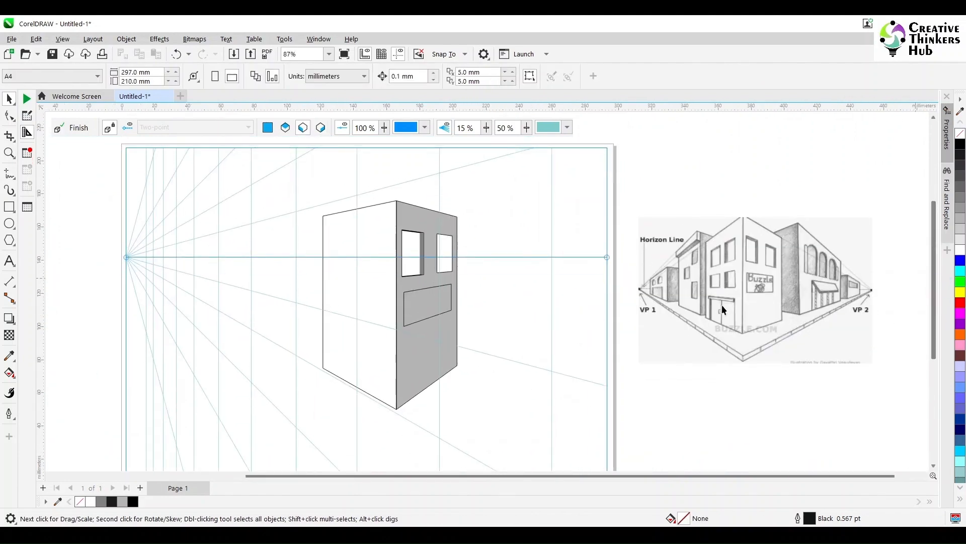
{"action": "mouse_move", "coordinate": [757, 311]}
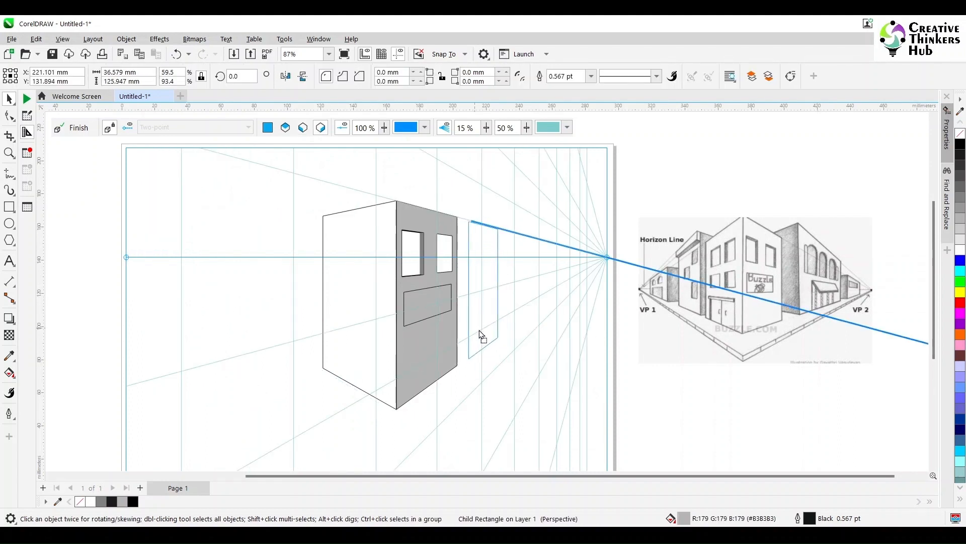
Draw a grey second wall on the right plane and sketch three arched windows off-page
{"action": "left_click", "coordinate": [484, 289]}
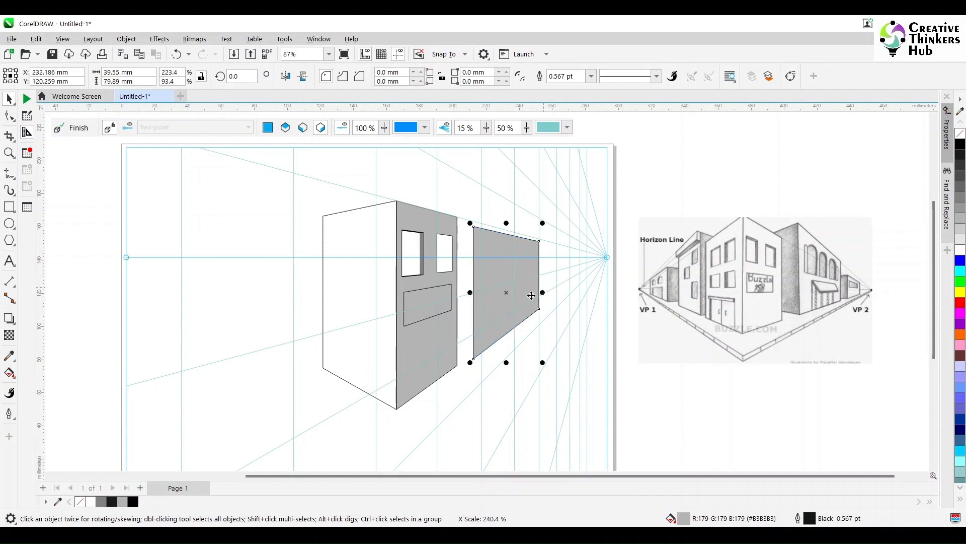
{"action": "left_click", "coordinate": [746, 138]}
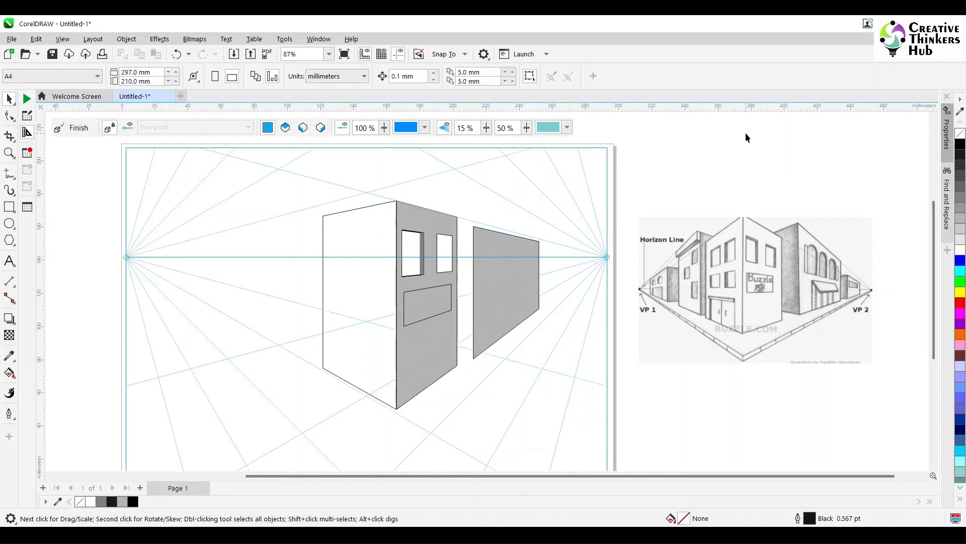
{"action": "left_click", "coordinate": [9, 206]}
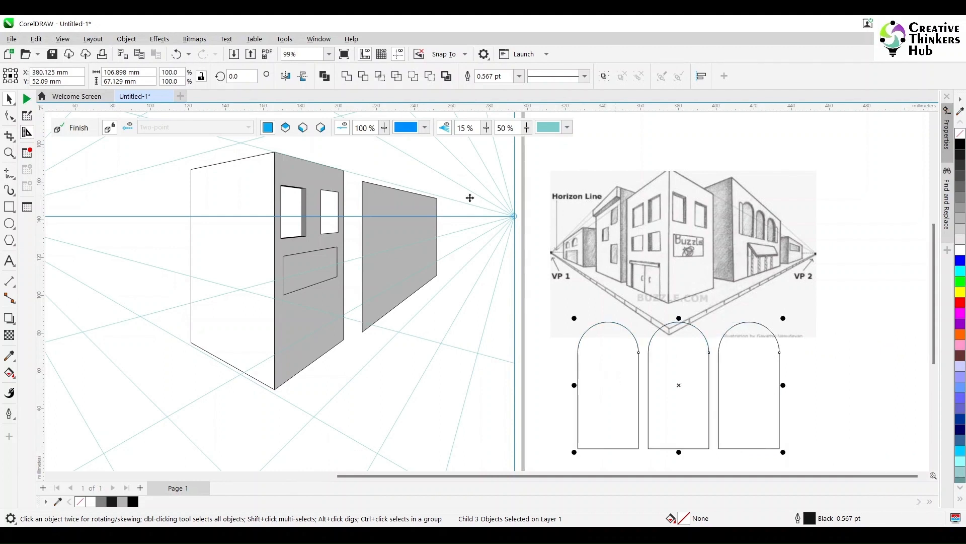
Move the arches group to the Left Plane and position the windows atop the second wall
{"action": "left_click", "coordinate": [682, 253]}
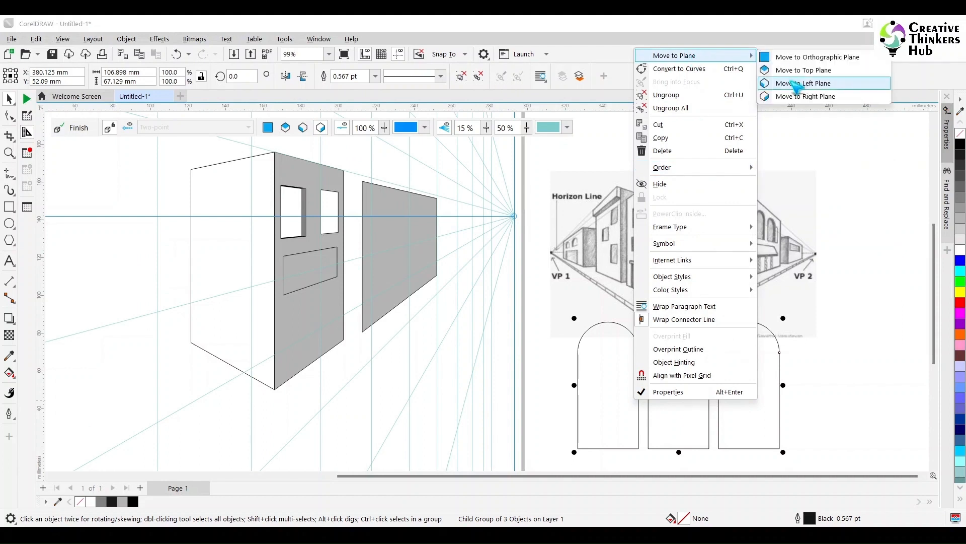
{"action": "left_click", "coordinate": [805, 83]}
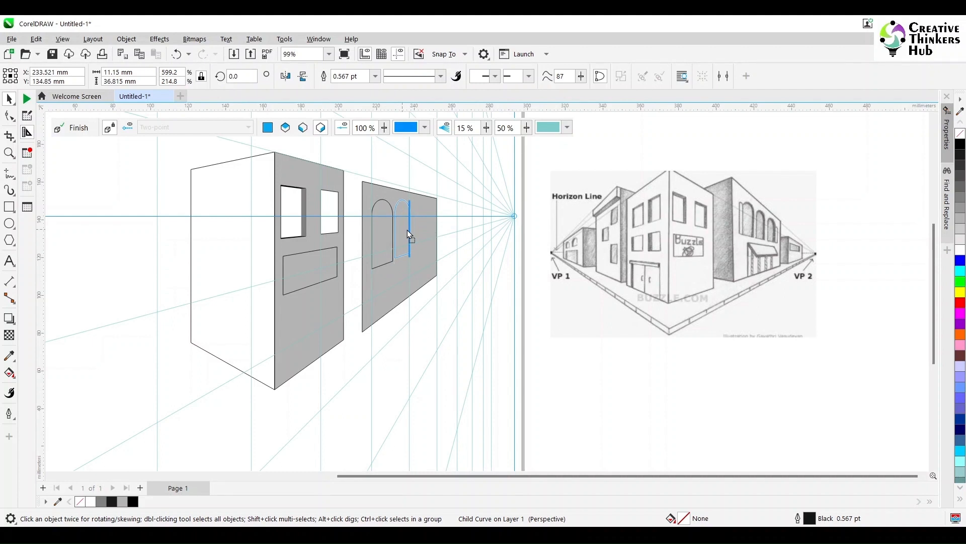
{"action": "left_click", "coordinate": [409, 228]}
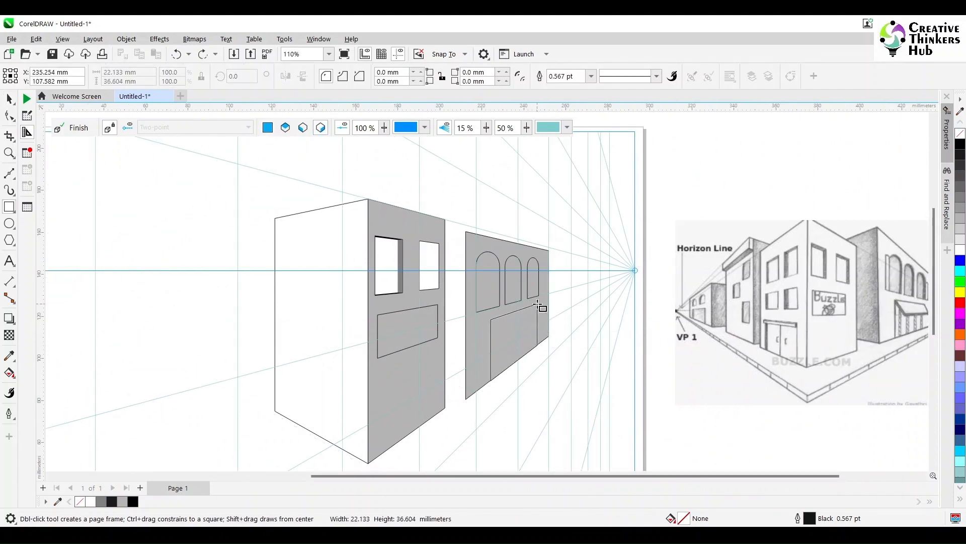
Divide the doorway into vertical door panels and draw the awning outline above it with the Pen tool
{"action": "left_click", "coordinate": [513, 342]}
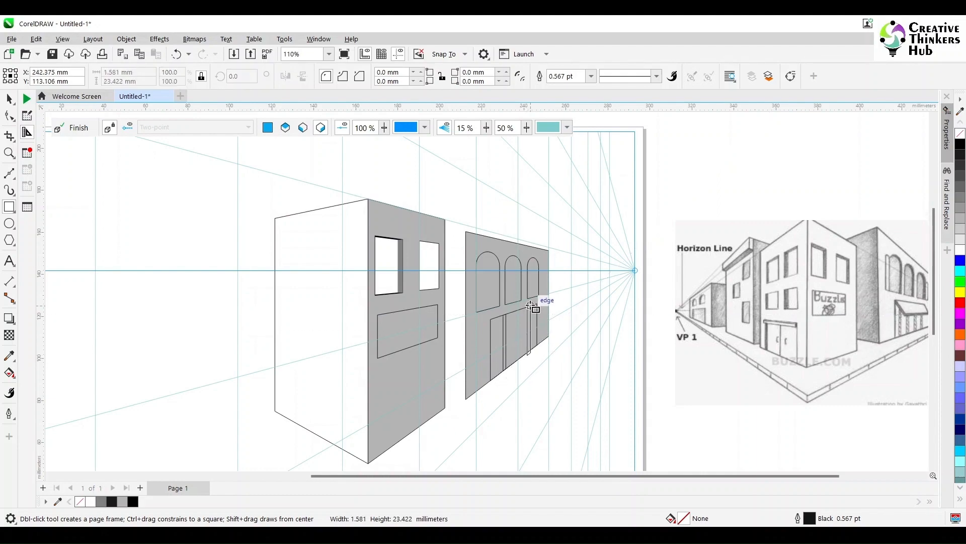
{"action": "scroll", "scroll_direction": "up", "scroll_amount": 3}
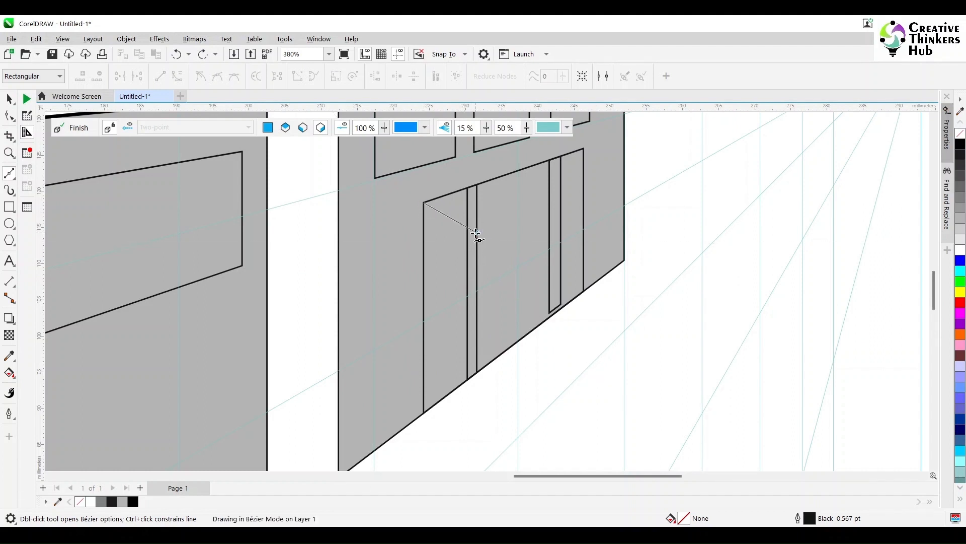
{"action": "left_click", "coordinate": [601, 179]}
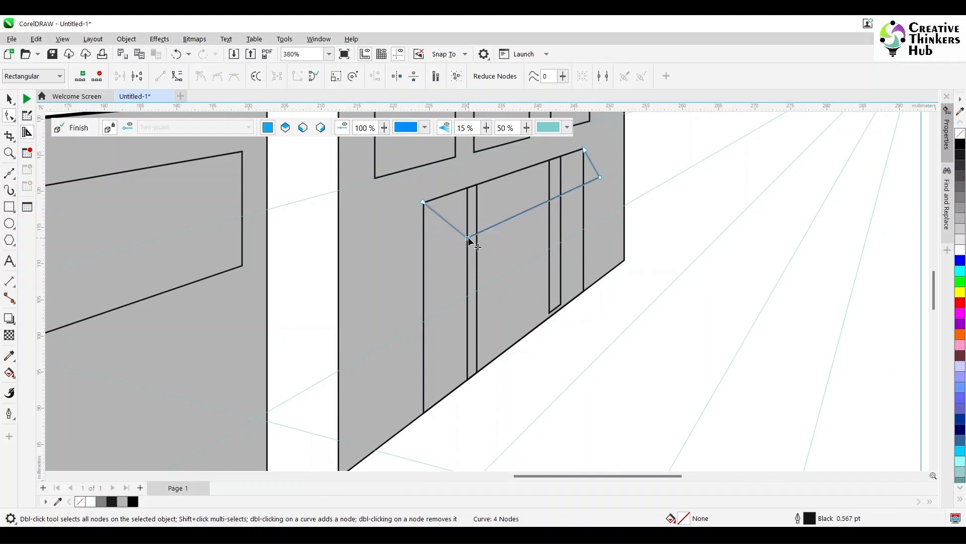
{"action": "left_click", "coordinate": [9, 99]}
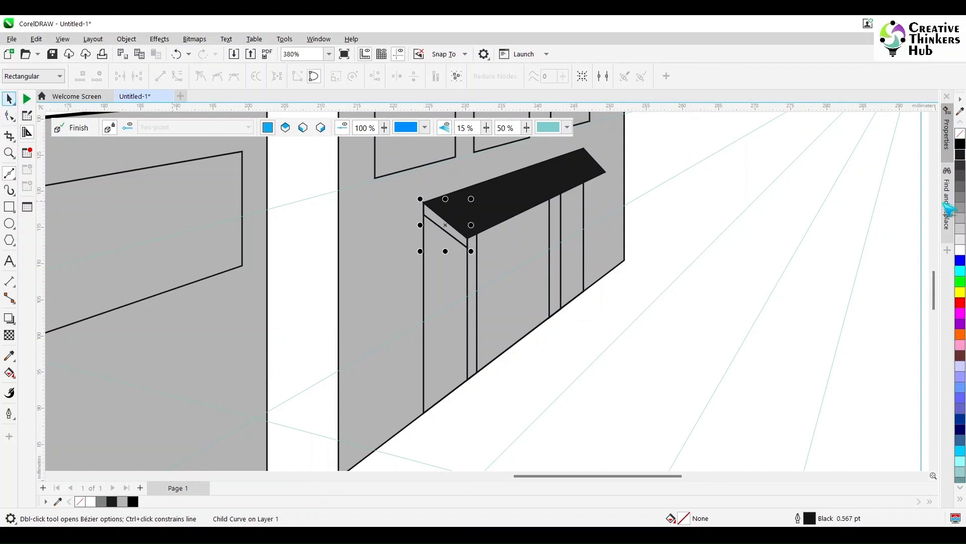
Fill the awning black, adding its shaded side piece and a thin front edge strip
{"action": "left_click", "coordinate": [9, 98]}
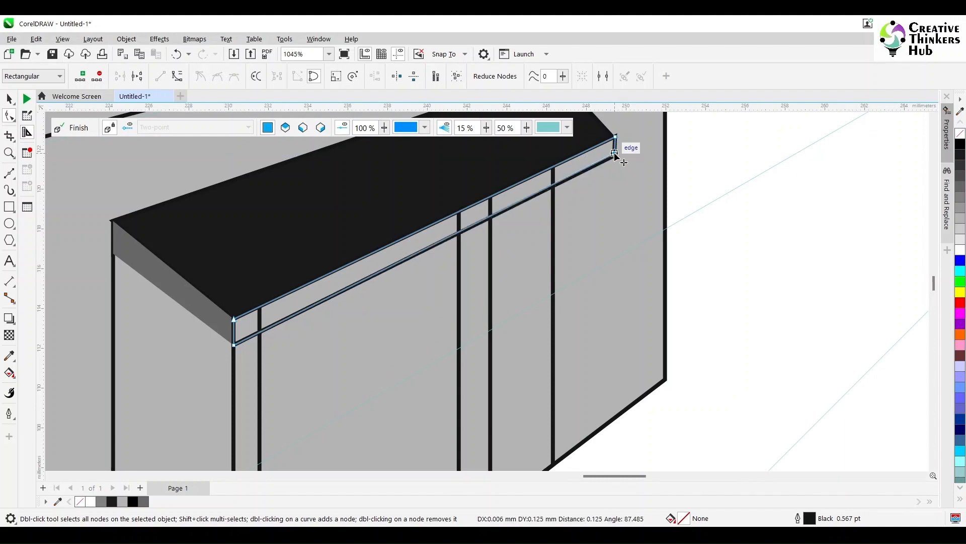
{"action": "left_click", "coordinate": [614, 152]}
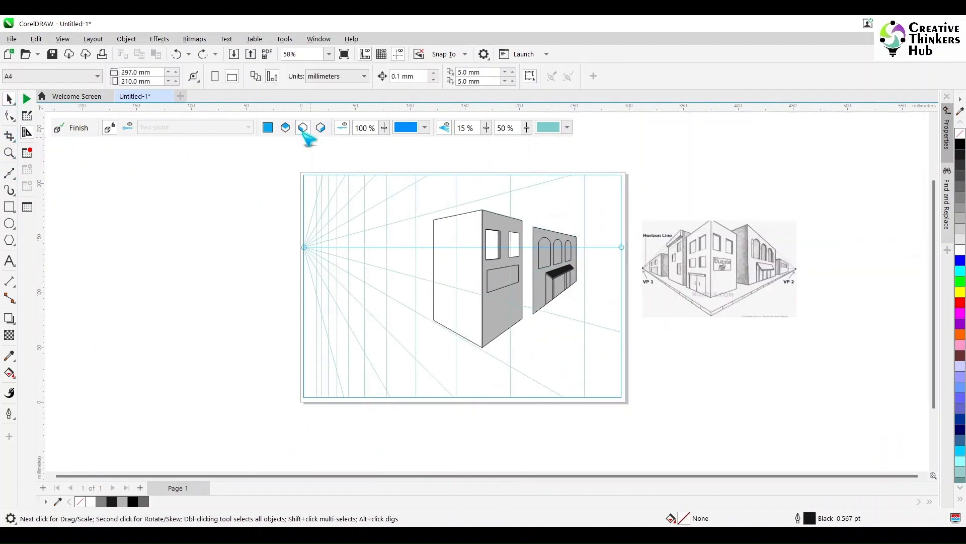
Draw a new grey wall rectangle on the right-vanishing-point plane, left of the front building
{"action": "left_click", "coordinate": [9, 206]}
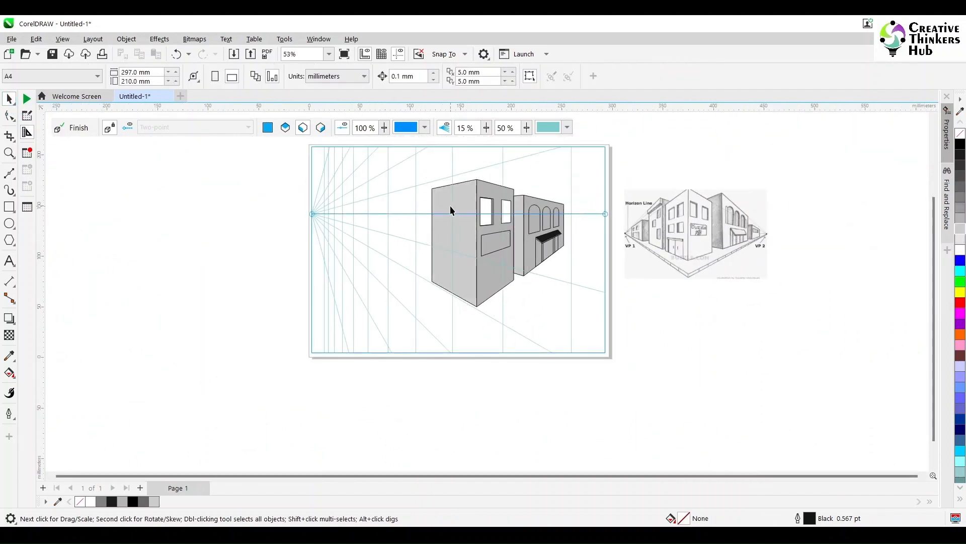
{"action": "left_click", "coordinate": [320, 128]}
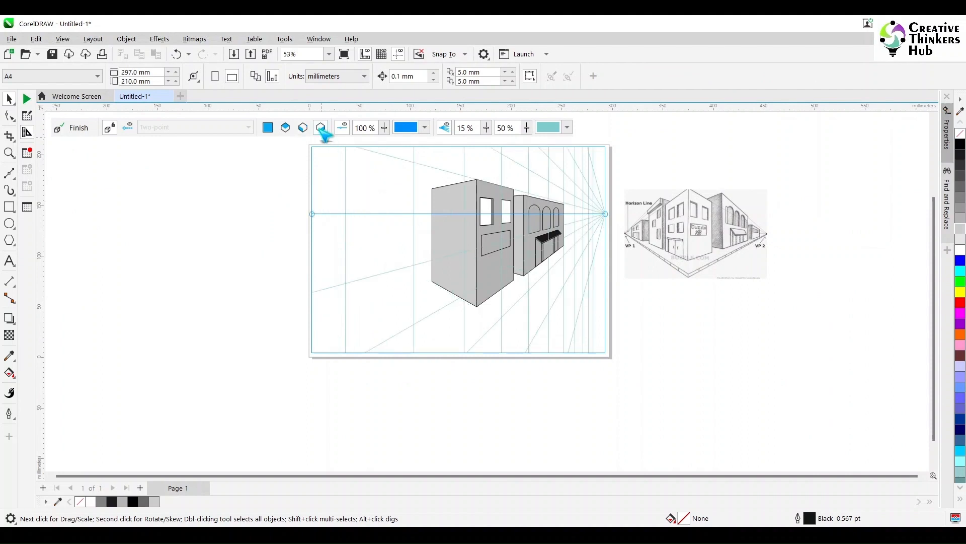
{"action": "left_click", "coordinate": [9, 206]}
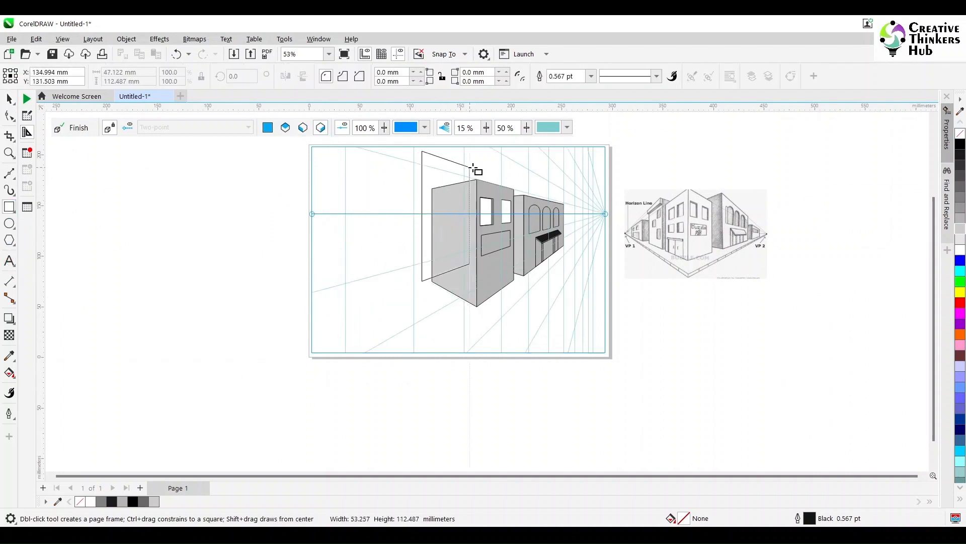
{"action": "left_click", "coordinate": [444, 229]}
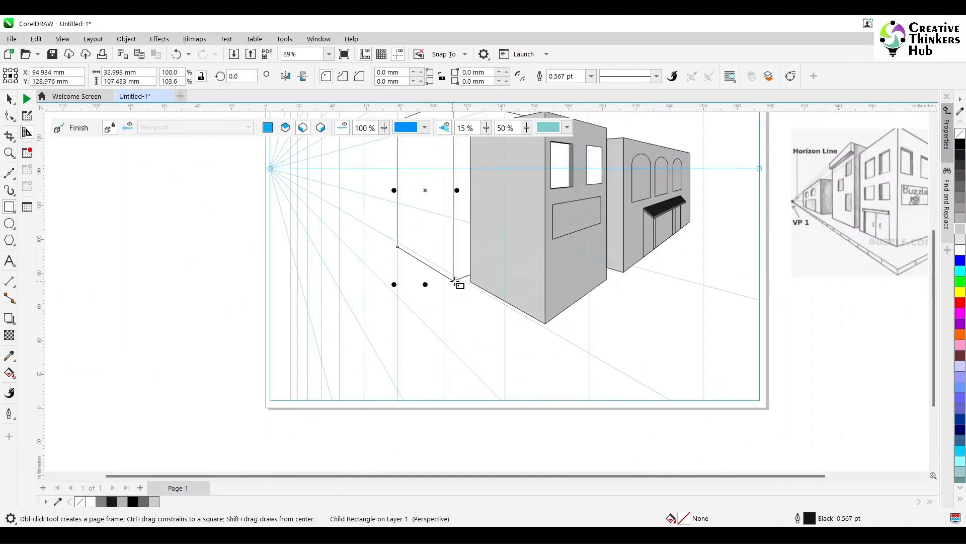
Deselect the finished building block and add a new blank page
{"action": "scroll", "scroll_direction": "down", "scroll_amount": 3}
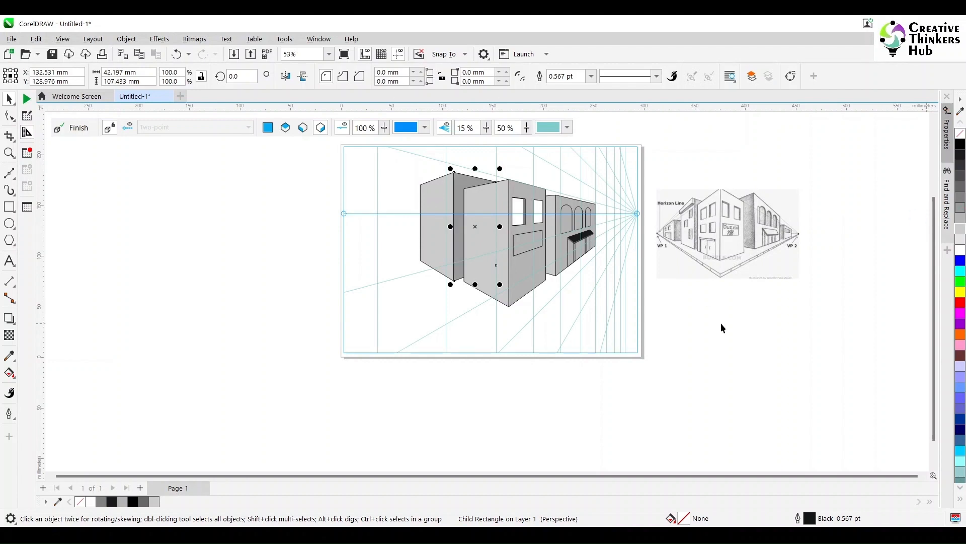
{"action": "left_click", "coordinate": [473, 196]}
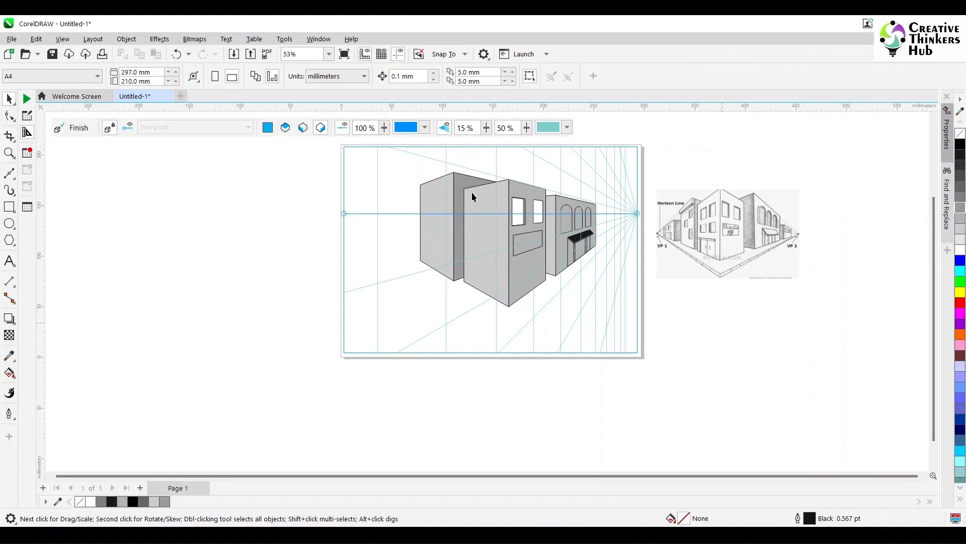
{"action": "mouse_move", "coordinate": [494, 207]}
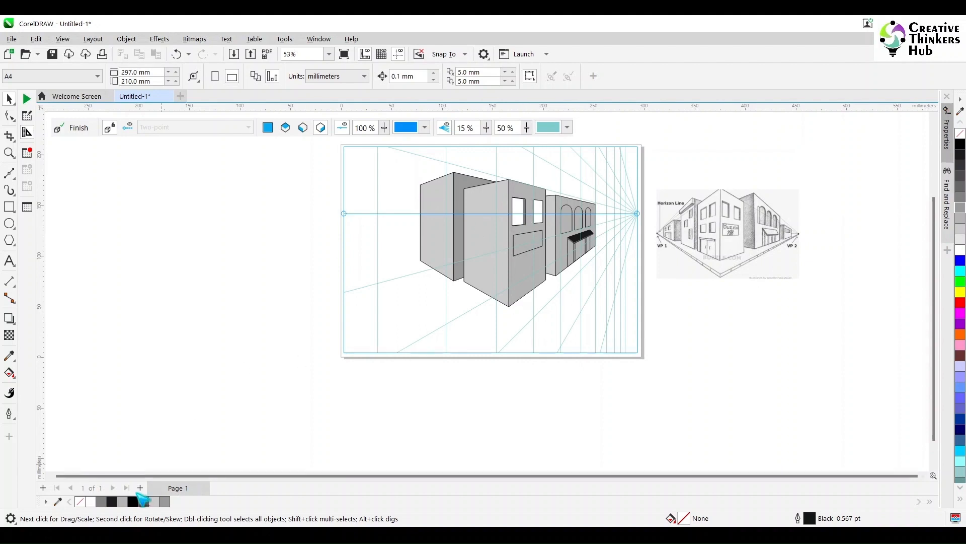
{"action": "left_click", "coordinate": [727, 232]}
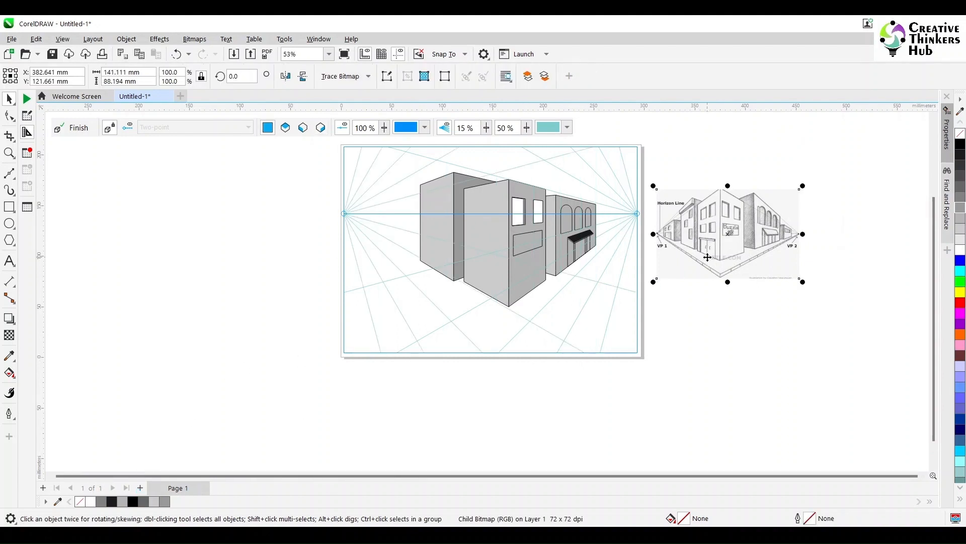
Place a one-point perspective grid filling the whole of page 2
{"action": "left_click", "coordinate": [140, 487]}
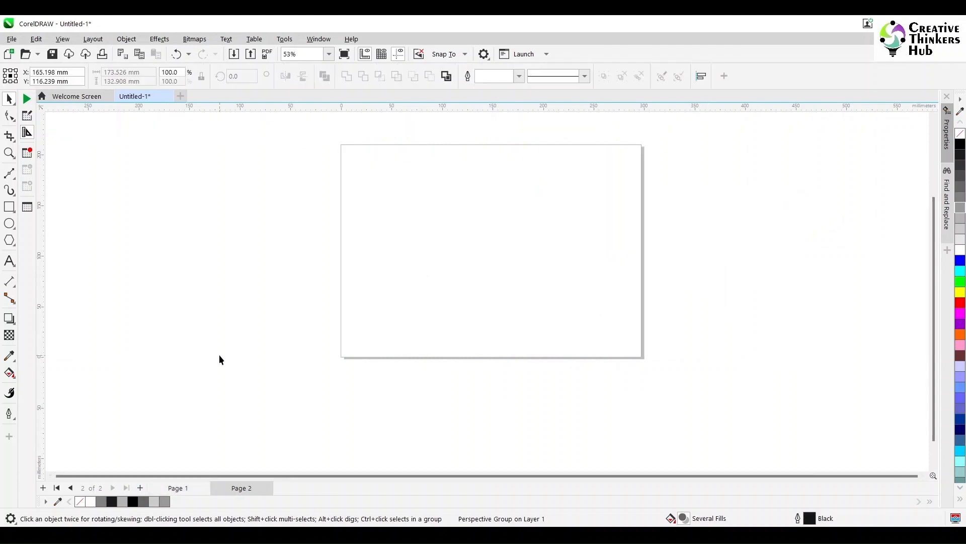
{"action": "left_click", "coordinate": [126, 39]}
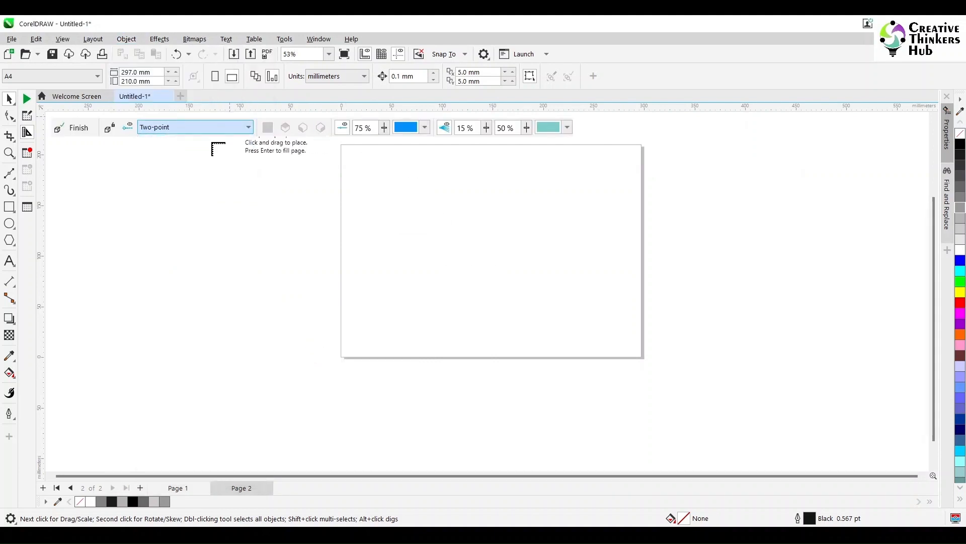
{"action": "left_click", "coordinate": [194, 127]}
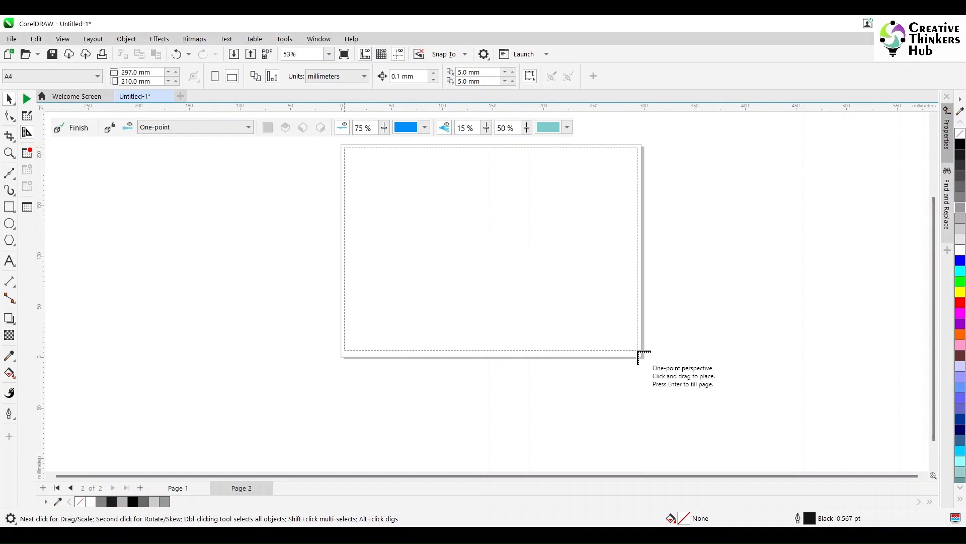
{"action": "key", "text": "Return"}
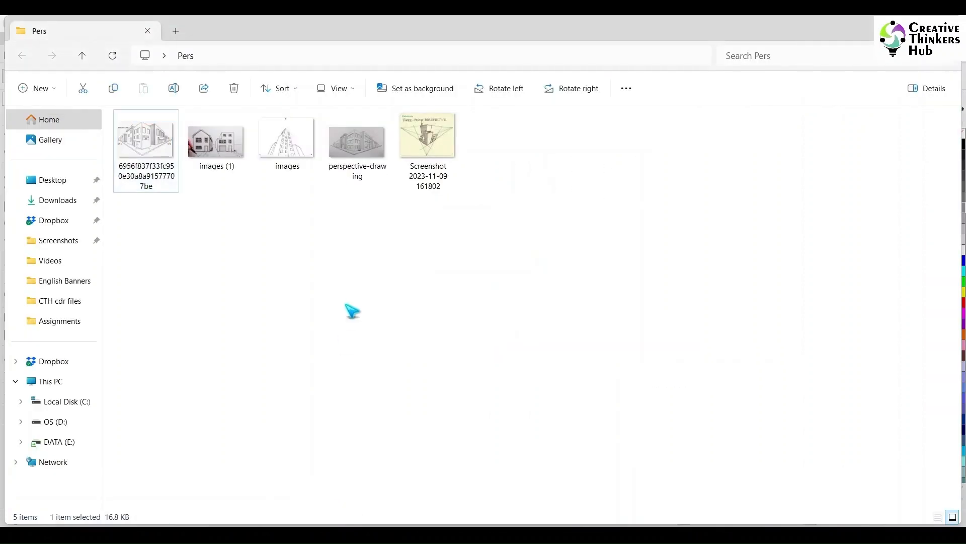
Open the two-house reference photo in File Explorer and grab it for the drawing
{"action": "double_click", "coordinate": [145, 136]}
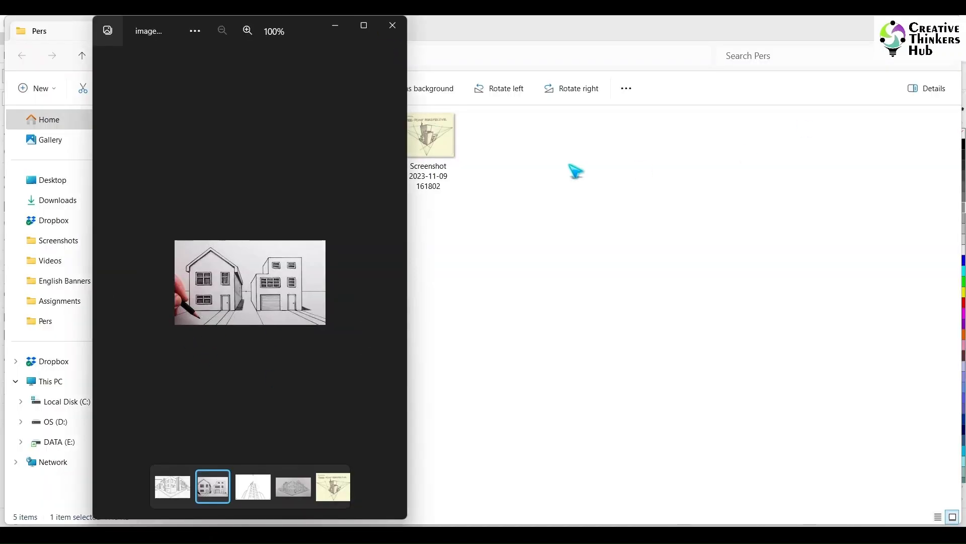
{"action": "left_click", "coordinate": [391, 26]}
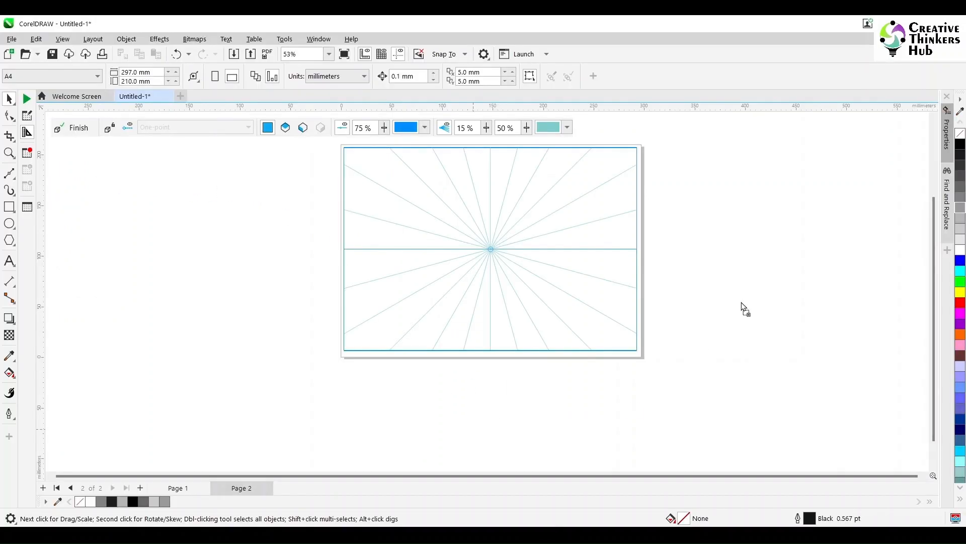
Paste the house photo beside page 2, raise the vanishing point, and draw the flat rail on the ground plane
{"action": "left_click", "coordinate": [809, 262]}
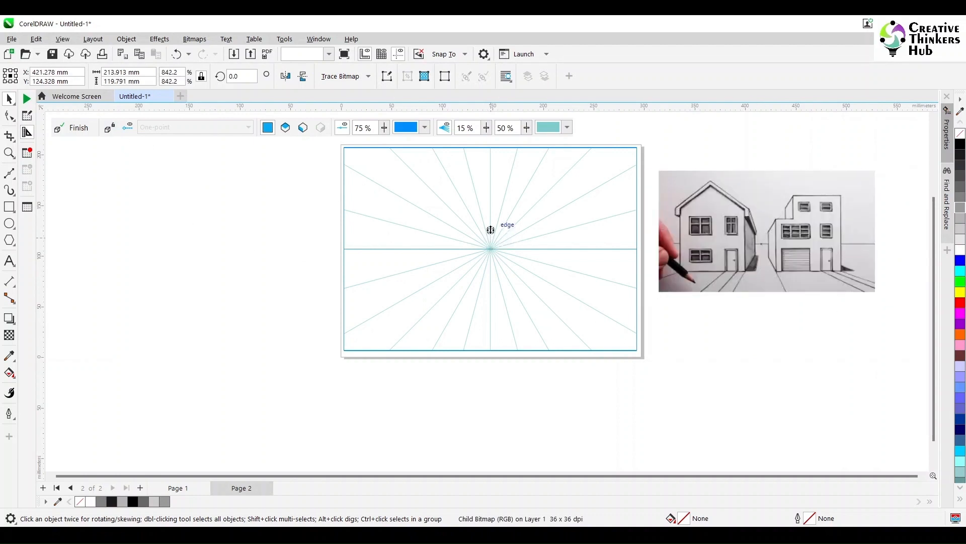
{"action": "left_click", "coordinate": [10, 206]}
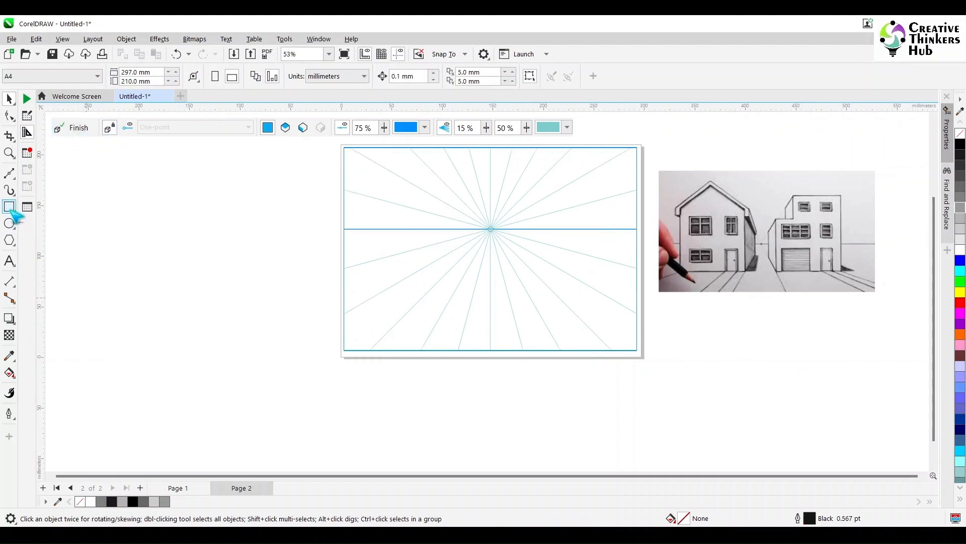
{"action": "left_click", "coordinate": [9, 206]}
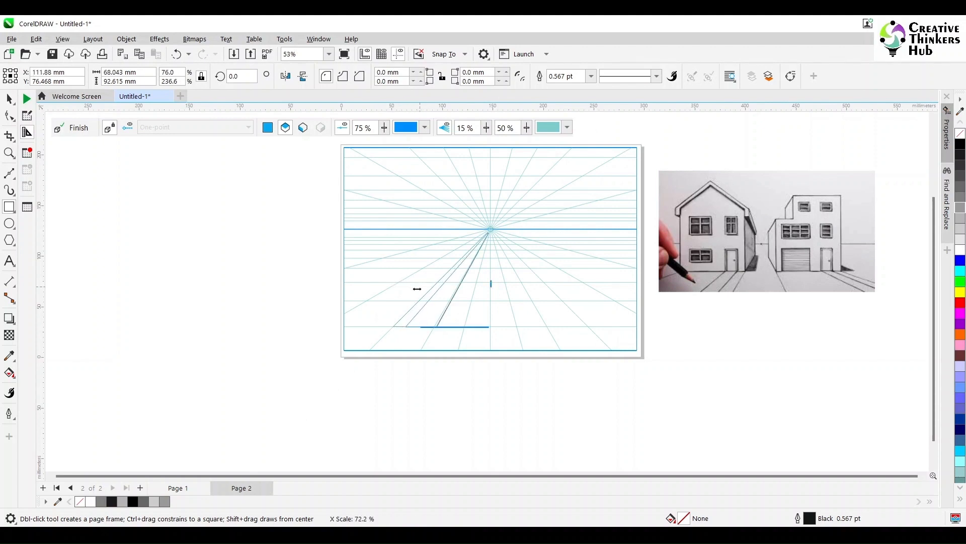
{"action": "left_click", "coordinate": [438, 302]}
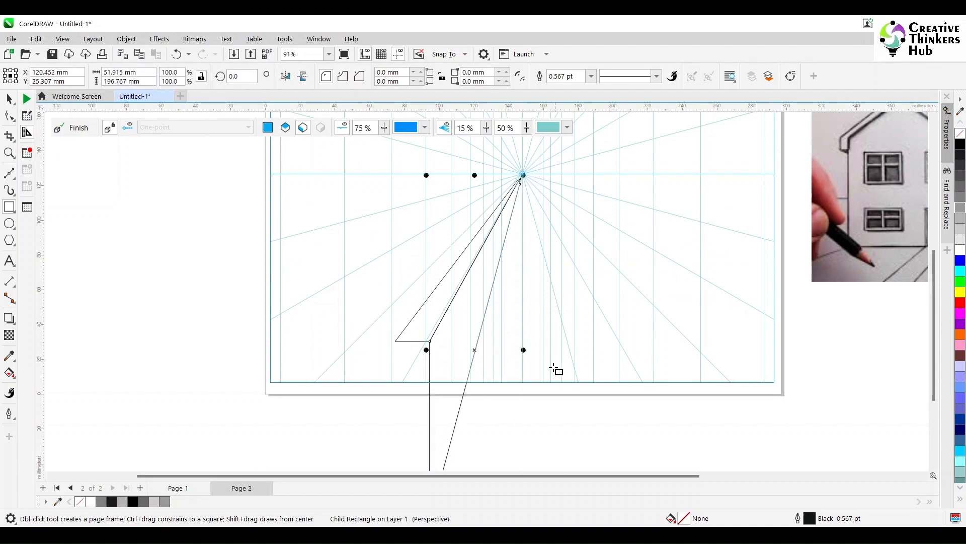
Draw the rail's front end face snapped to the rail's edge
{"action": "scroll", "scroll_direction": "down", "scroll_amount": 3}
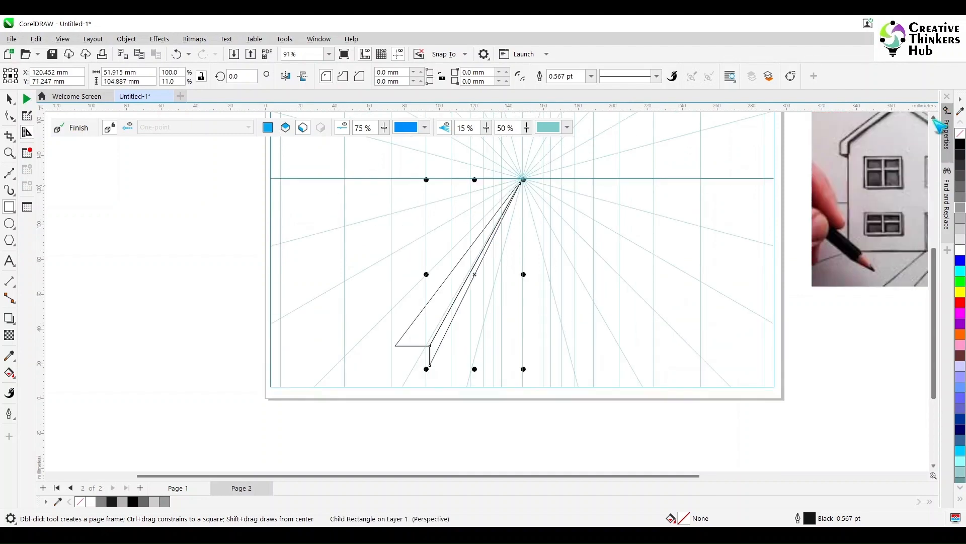
{"action": "mouse_move", "coordinate": [412, 357]}
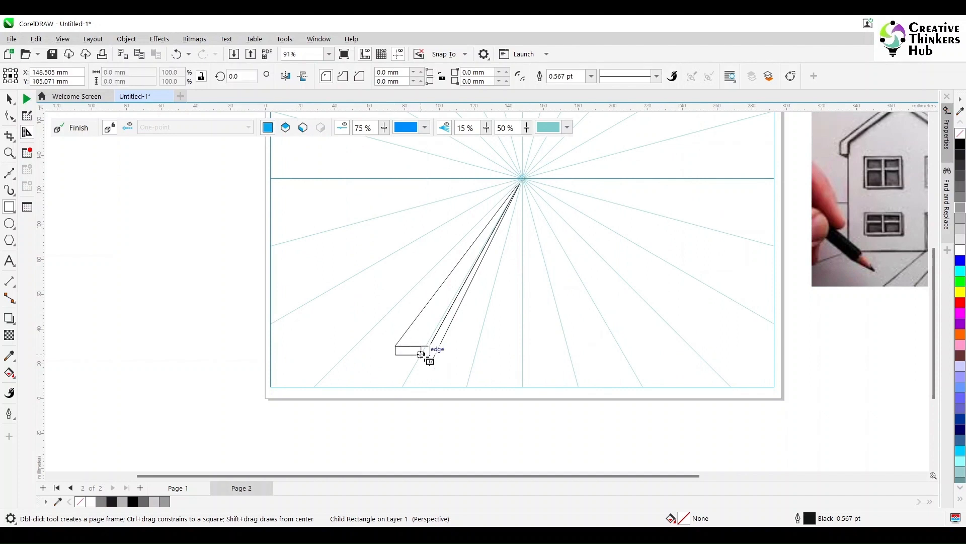
{"action": "left_click", "coordinate": [412, 355]}
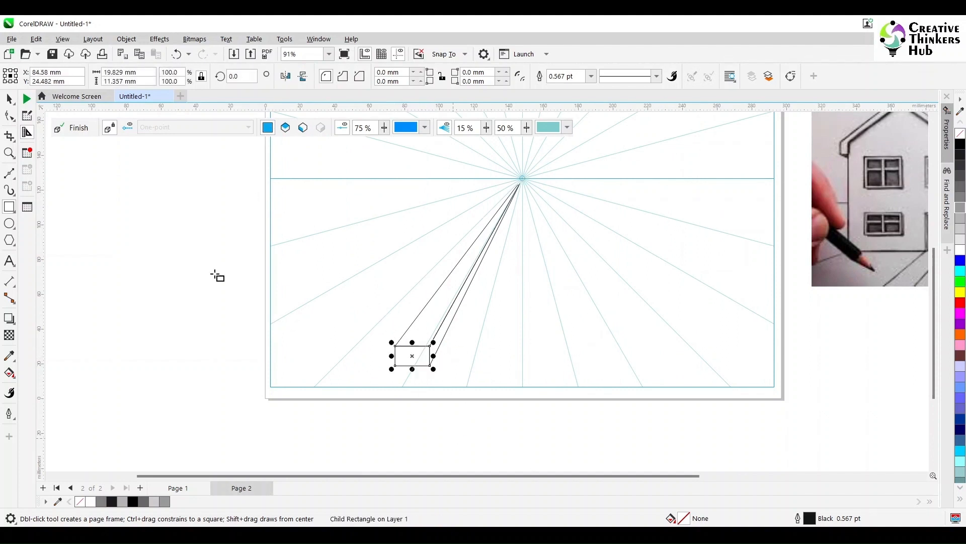
{"action": "left_click", "coordinate": [496, 347]}
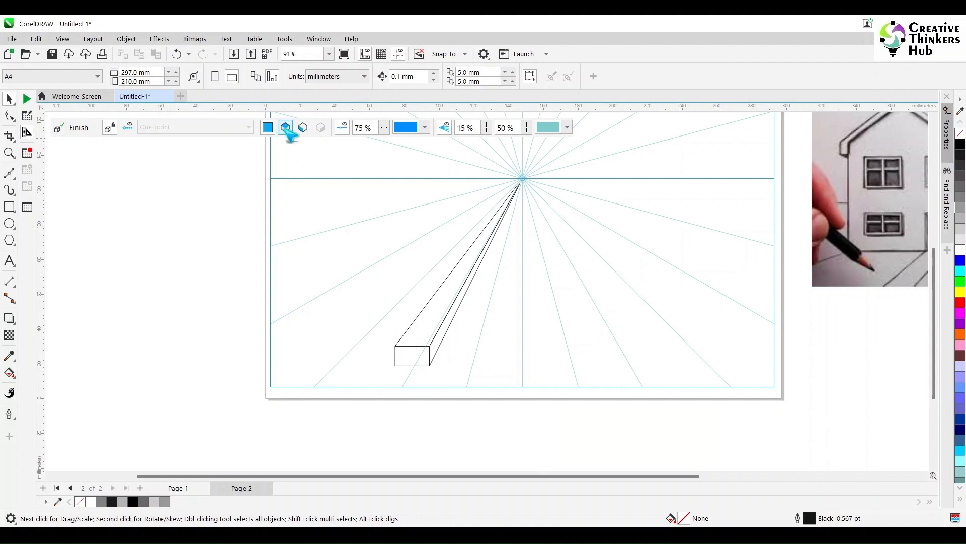
Draw a mirrored second rail on the right plane and drag a horizontal guideline to the rails' base
{"action": "left_click", "coordinate": [285, 128]}
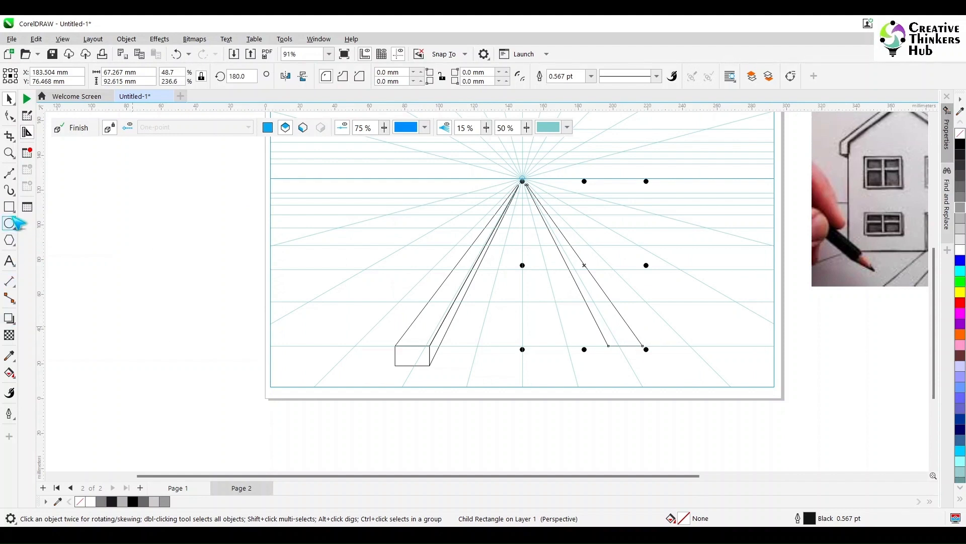
{"action": "left_click", "coordinate": [9, 207]}
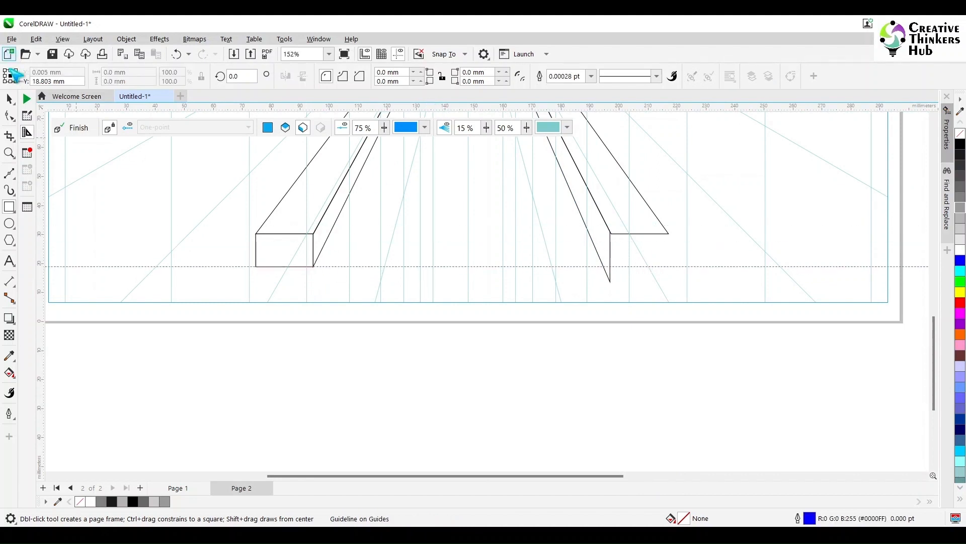
Draw a sleeper rectangle between the two converging rails on the grid
{"action": "left_click", "coordinate": [610, 232]}
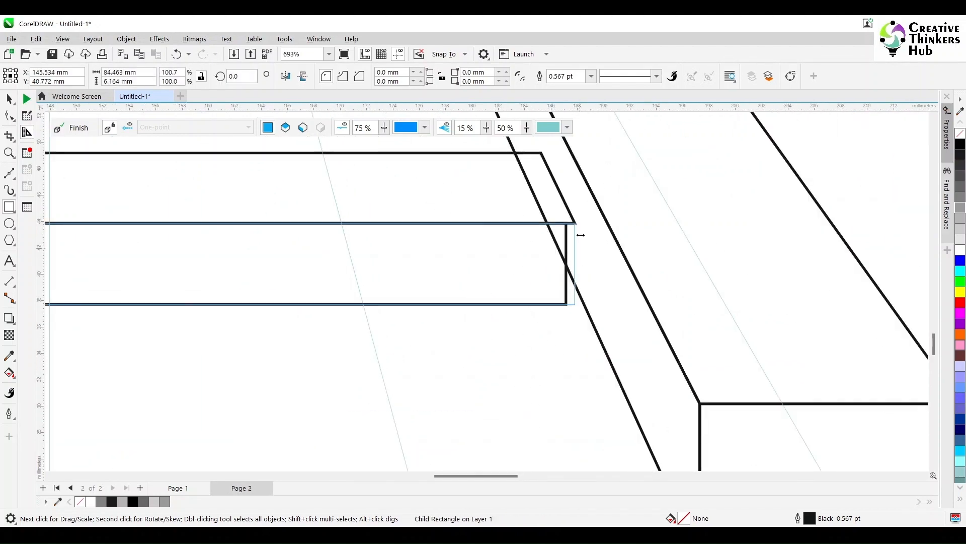
{"action": "scroll", "scroll_direction": "down", "scroll_amount": 3}
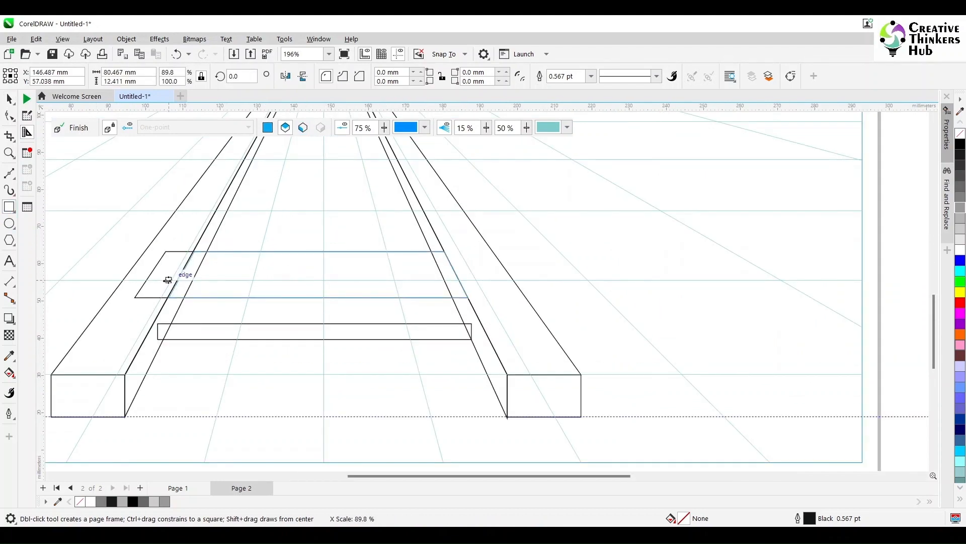
{"action": "left_click", "coordinate": [317, 274]}
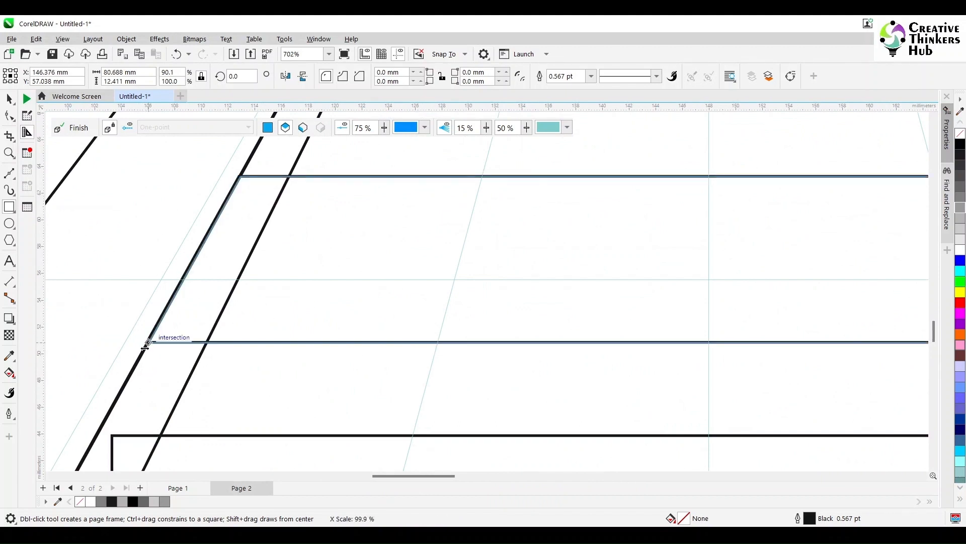
Fit the upper crossbar between the rails, snapping its ends onto the rail edges
{"action": "scroll", "scroll_direction": "down", "scroll_amount": 3}
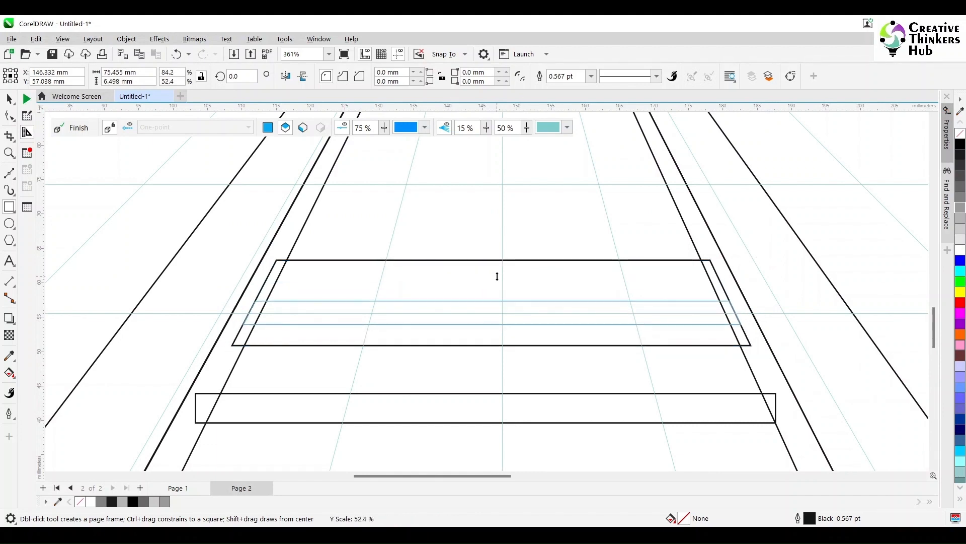
{"action": "left_click", "coordinate": [491, 312]}
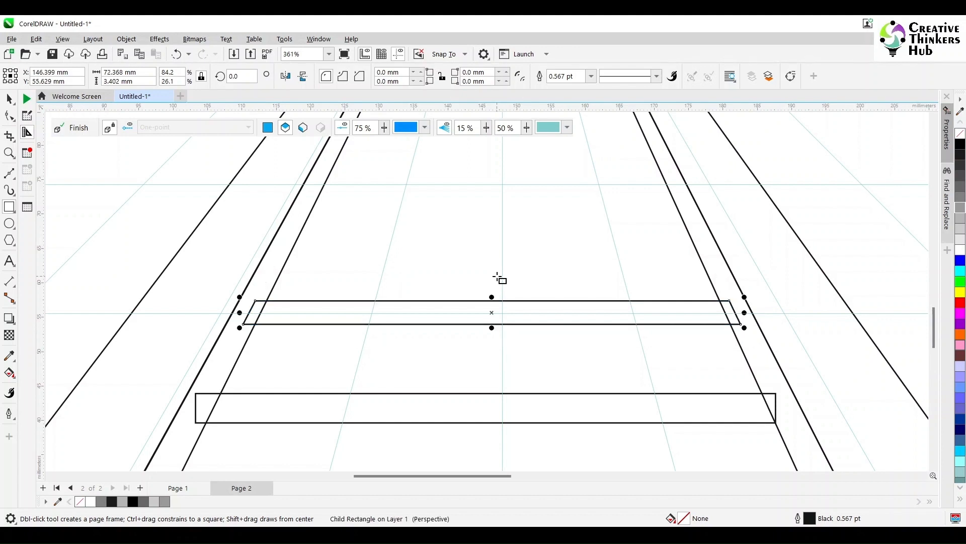
{"action": "left_click", "coordinate": [497, 361]}
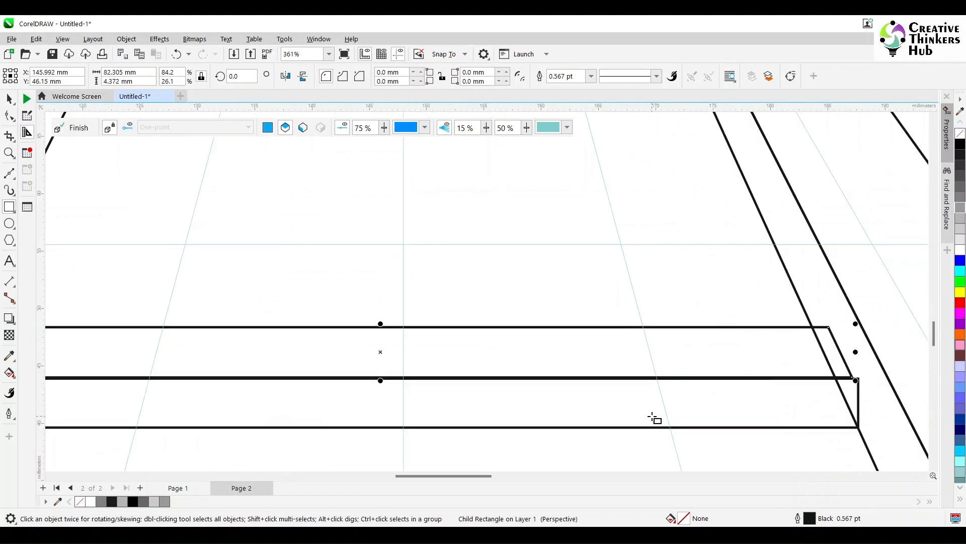
{"action": "left_click", "coordinate": [268, 128]}
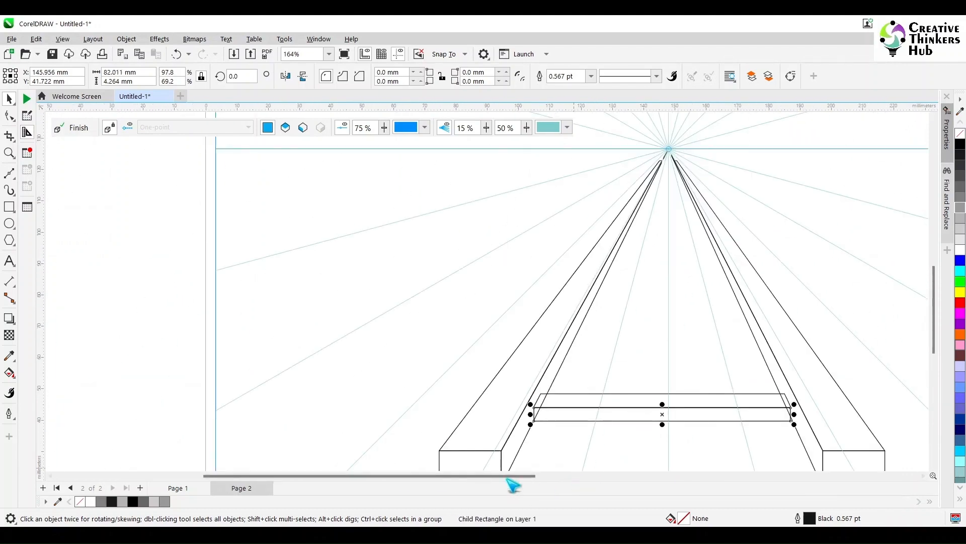
Shade the crossbar grey to match the rails, forming a solid grey track
{"action": "scroll", "scroll_direction": "down", "scroll_amount": 3}
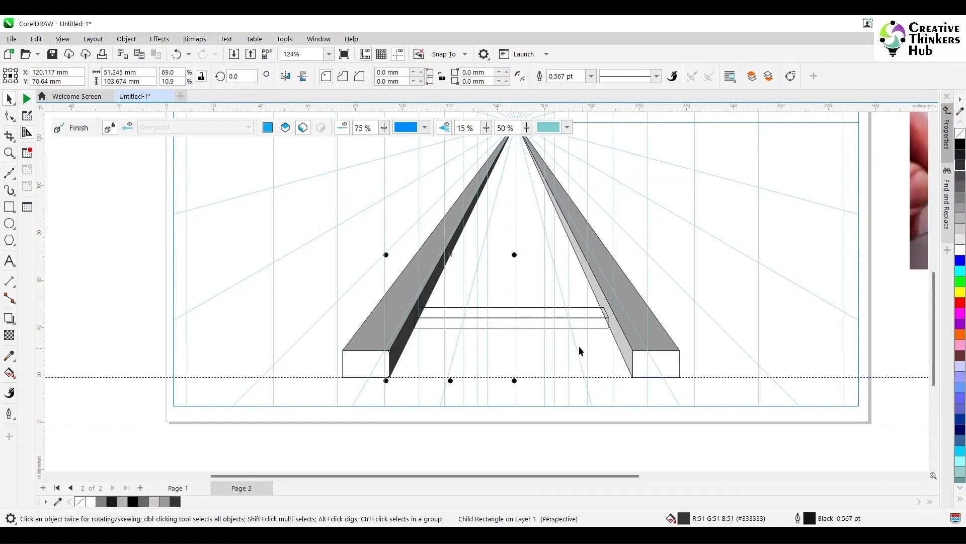
{"action": "left_click", "coordinate": [655, 363]}
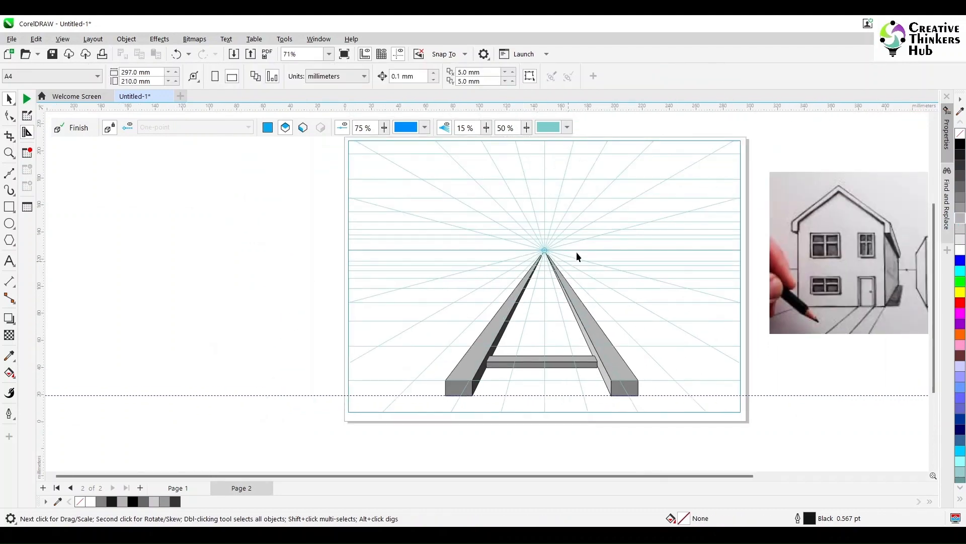
{"action": "scroll", "scroll_direction": "down", "scroll_amount": 3}
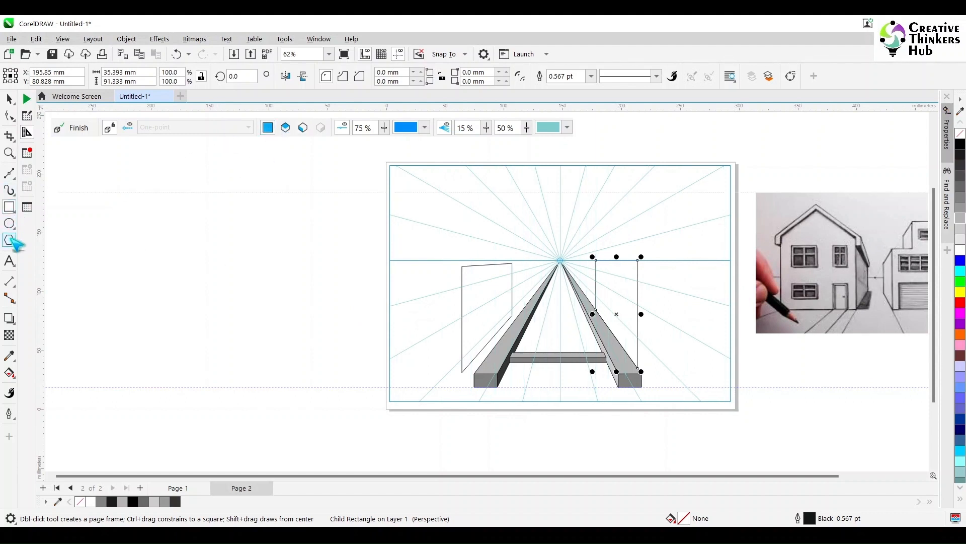
Draw a rotated diamond off-page with the Polygon tool and a rectangle over its lower half
{"action": "left_click", "coordinate": [9, 239]}
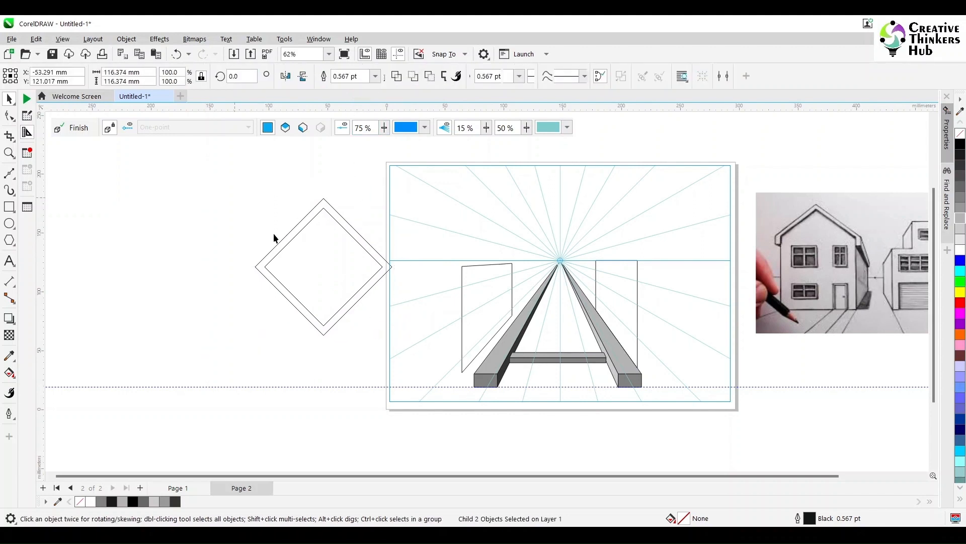
{"action": "left_click", "coordinate": [214, 348]}
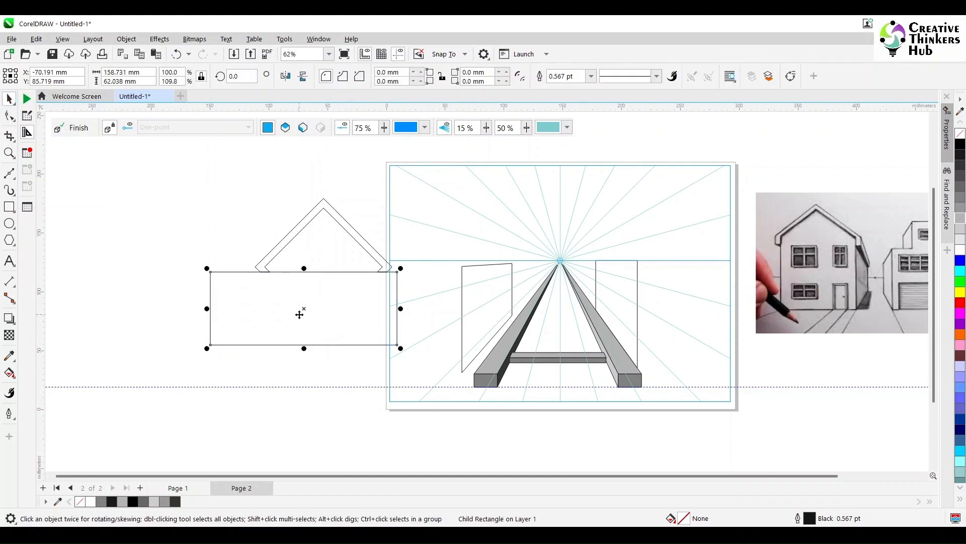
Trim the diamond into a peaked roof and attach the receding side wall to the front wall
{"action": "left_click", "coordinate": [323, 235]}
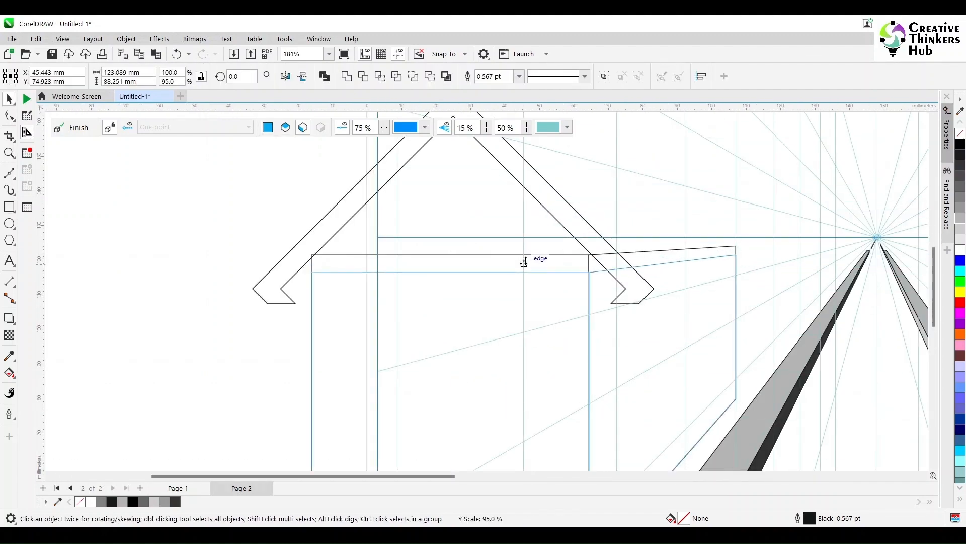
{"action": "left_click", "coordinate": [523, 262]}
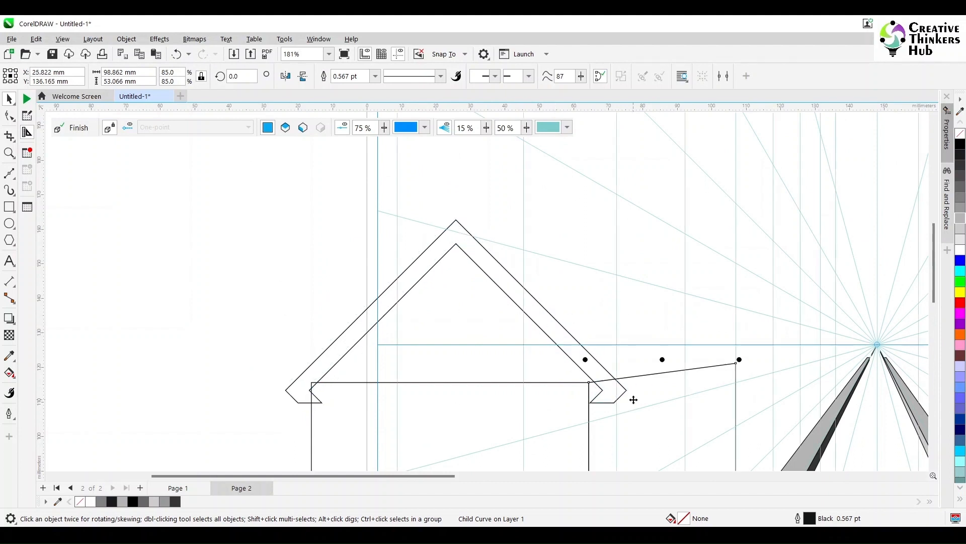
{"action": "left_click", "coordinate": [455, 308]}
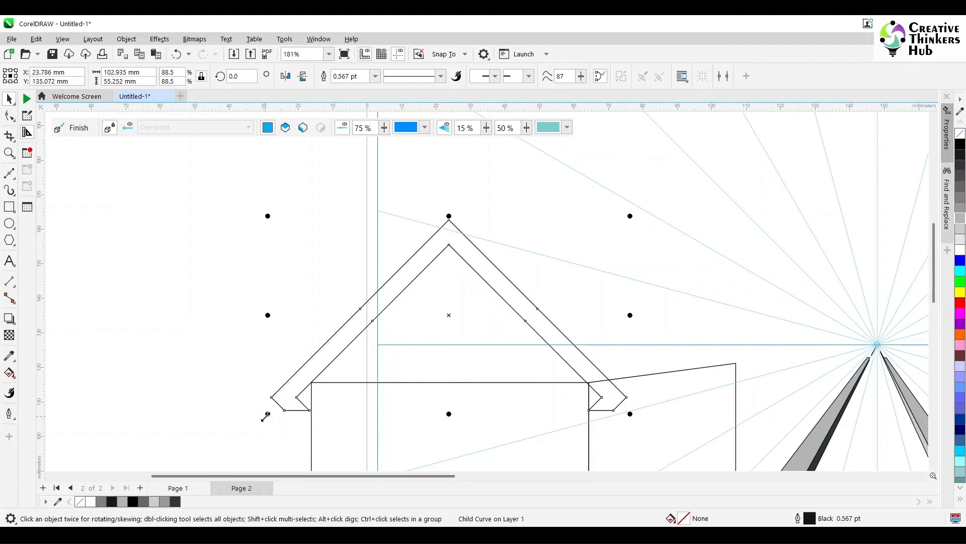
Scale and align the roof over the front wall and line up the side wall's top with it
{"action": "left_click", "coordinate": [450, 382]}
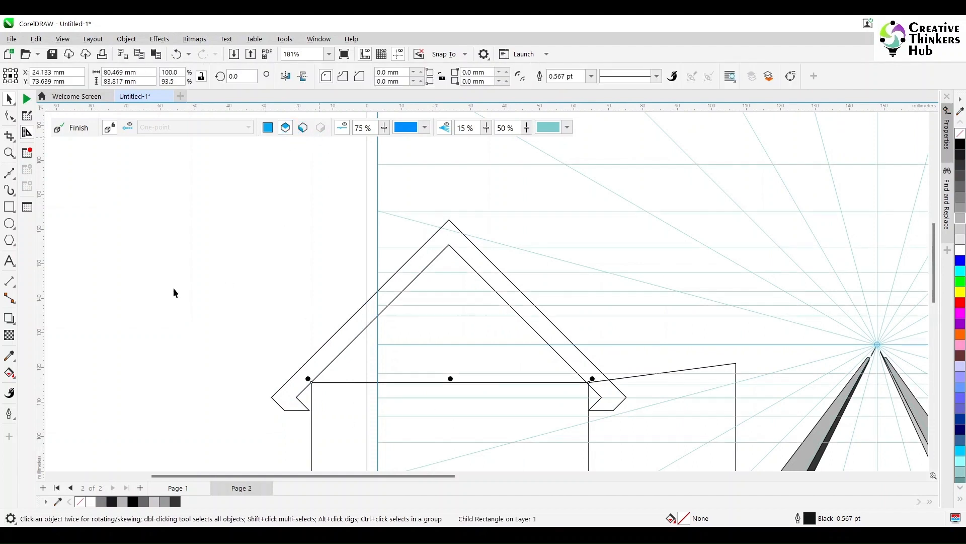
{"action": "left_click", "coordinate": [9, 207]}
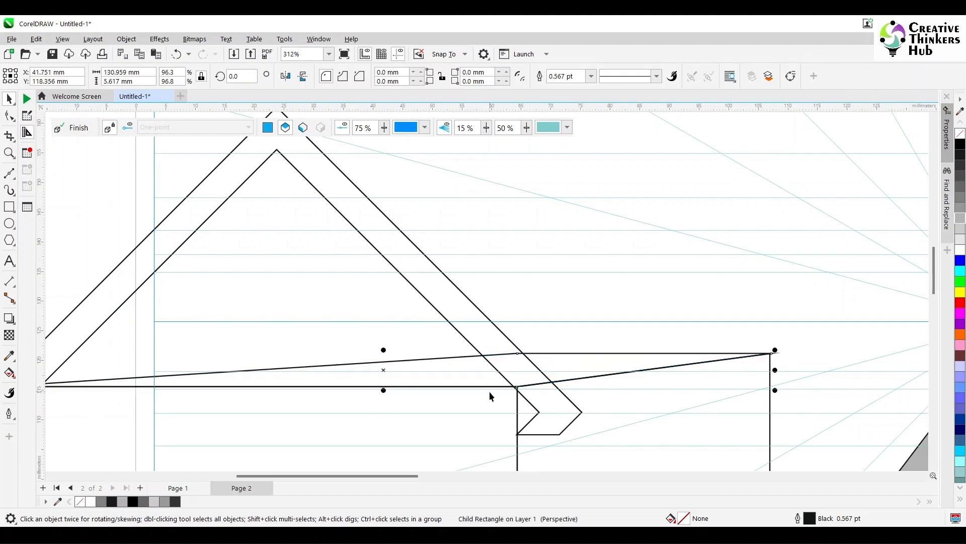
{"action": "scroll", "scroll_direction": "down", "scroll_amount": 3}
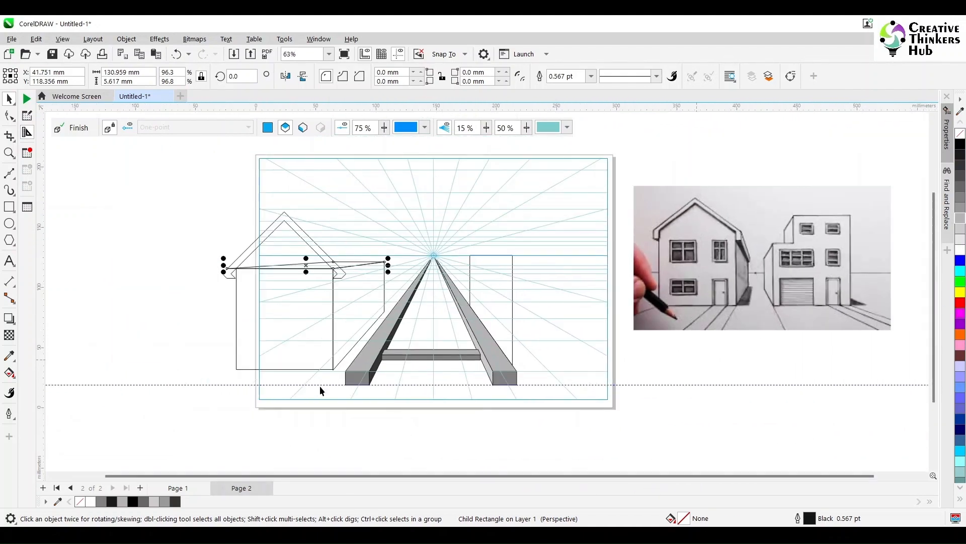
{"action": "left_click", "coordinate": [537, 417]}
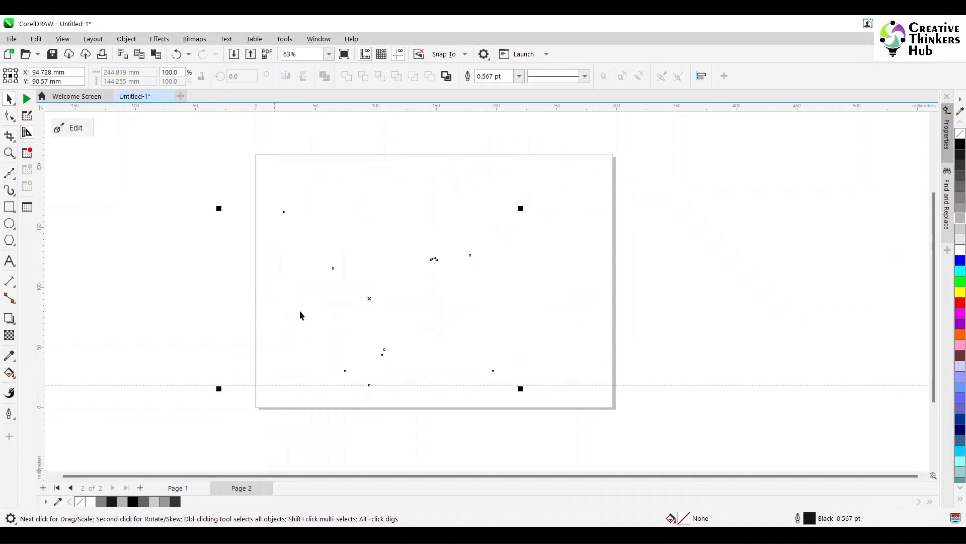
Add a blank Page 3 with the + button beside the page tabs
{"action": "left_click", "coordinate": [139, 487]}
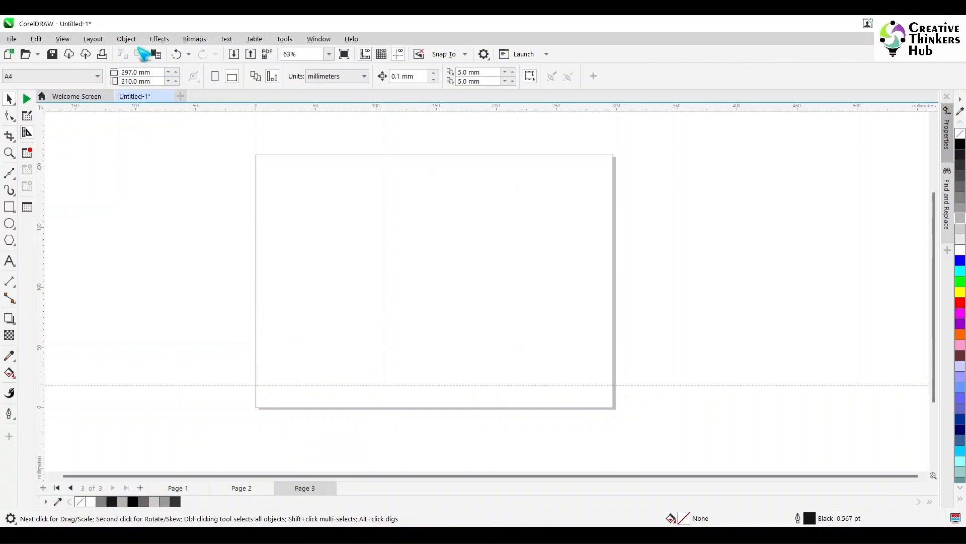
Place a Three-point (bird's-eye view) perspective grid filling page 3
{"action": "left_click", "coordinate": [93, 39]}
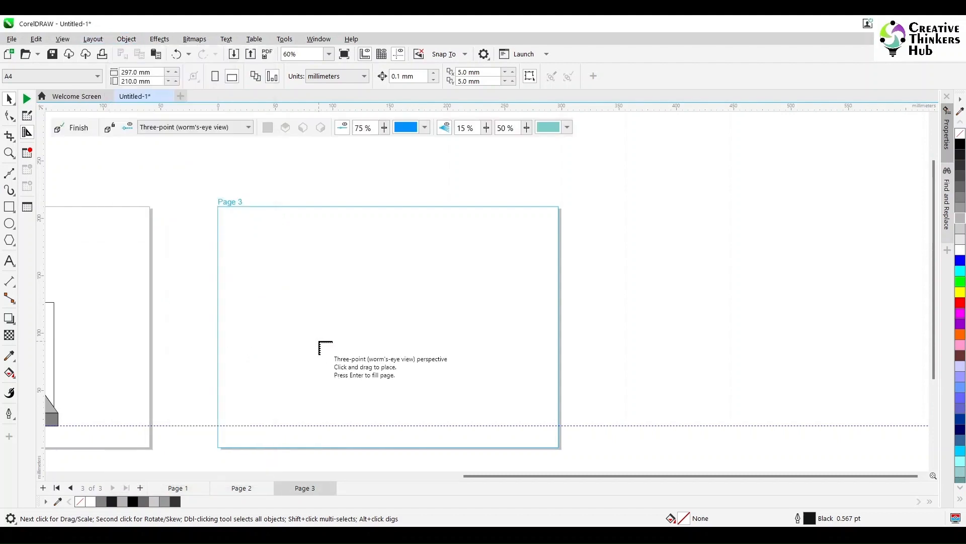
{"action": "left_click", "coordinate": [248, 127]}
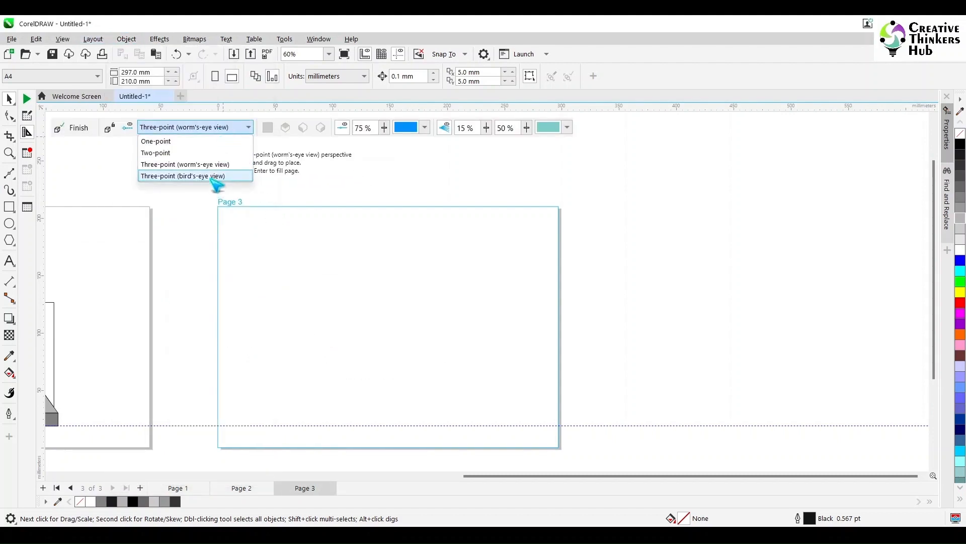
{"action": "left_click", "coordinate": [182, 176]}
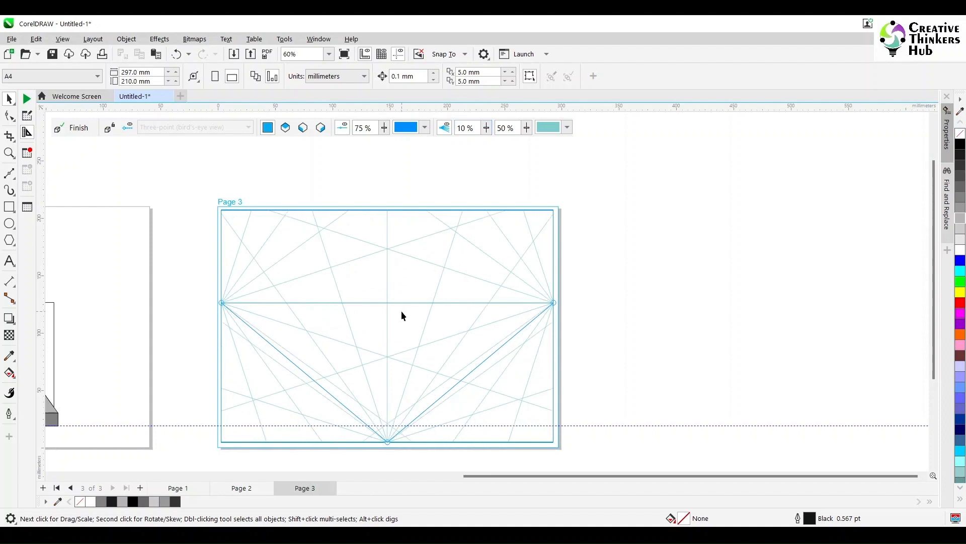
Draw the building tops and matching ledges snapped to the grid, converging downward
{"action": "left_click", "coordinate": [9, 206]}
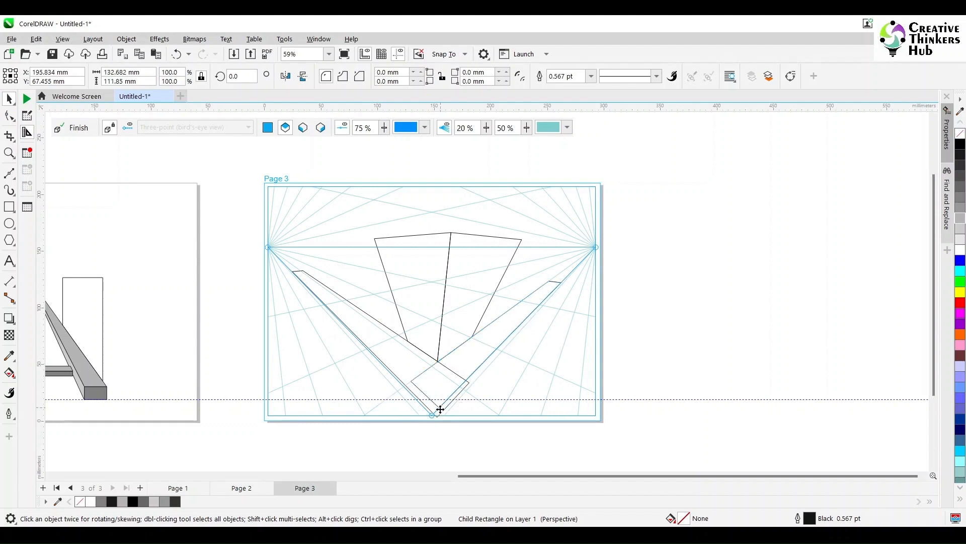
{"action": "scroll", "scroll_direction": "up", "scroll_amount": 3}
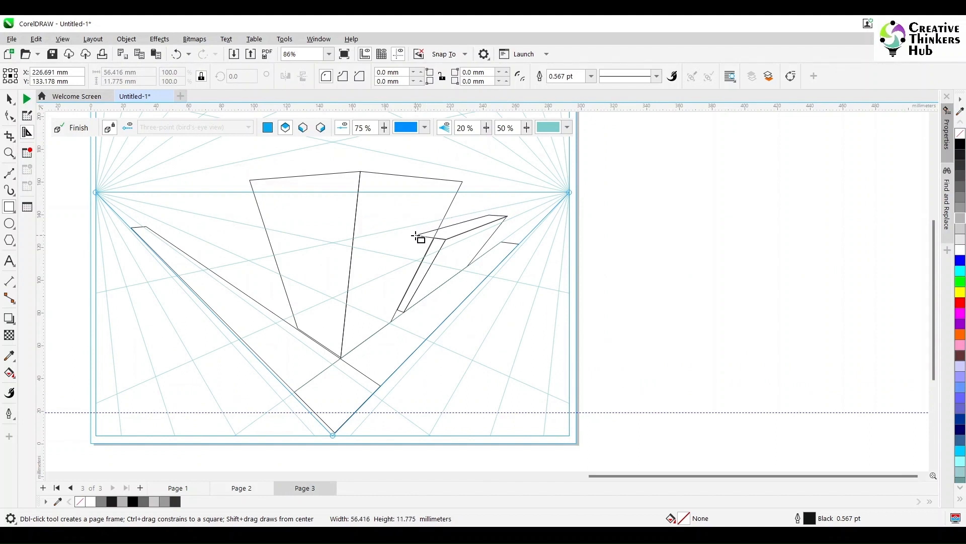
{"action": "left_click", "coordinate": [432, 238]}
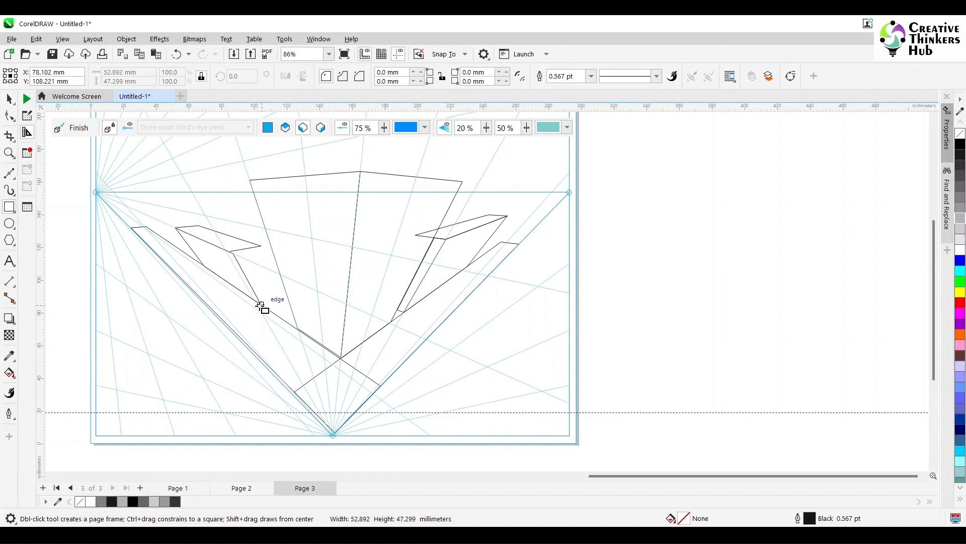
{"action": "left_click", "coordinate": [265, 308]}
{"action": "type", "text": "Birds Eye"}
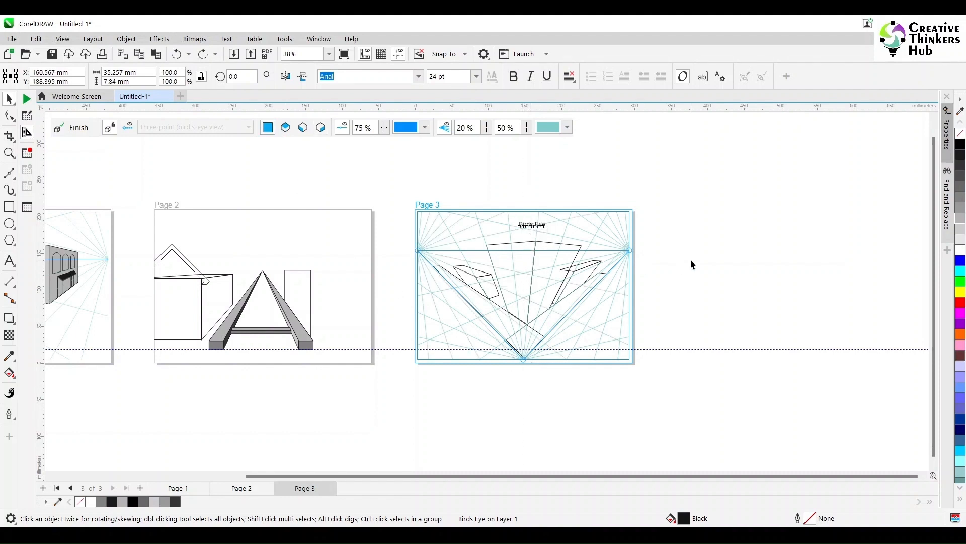
Add page 4 and place a Three-point (worm's-eye view) perspective grid on it
{"action": "left_click", "coordinate": [140, 487]}
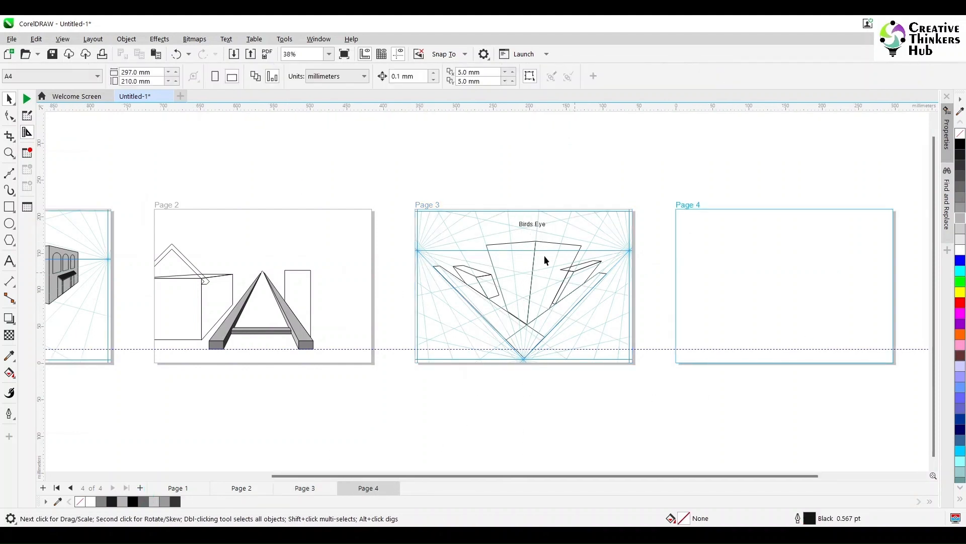
{"action": "left_click", "coordinate": [126, 40]}
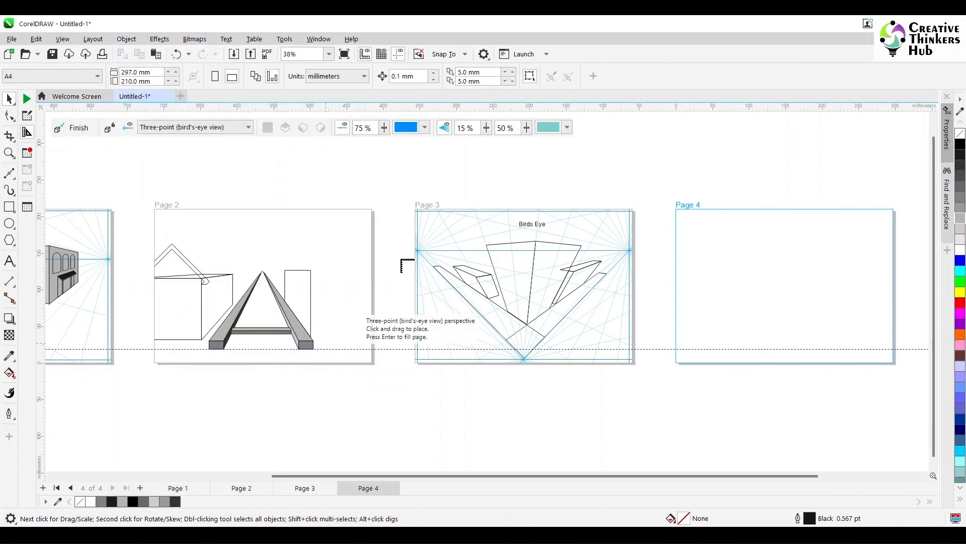
{"action": "left_click", "coordinate": [249, 127]}
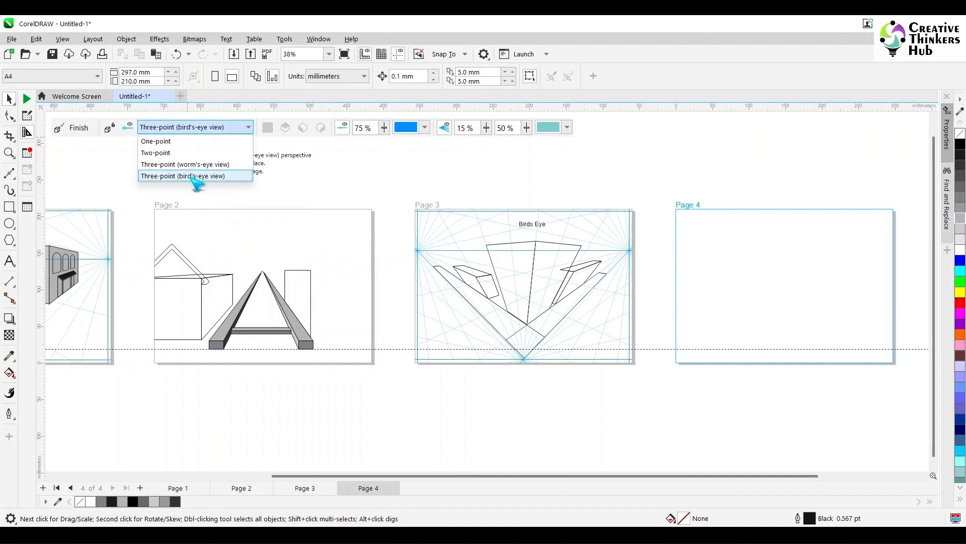
{"action": "left_click", "coordinate": [185, 164]}
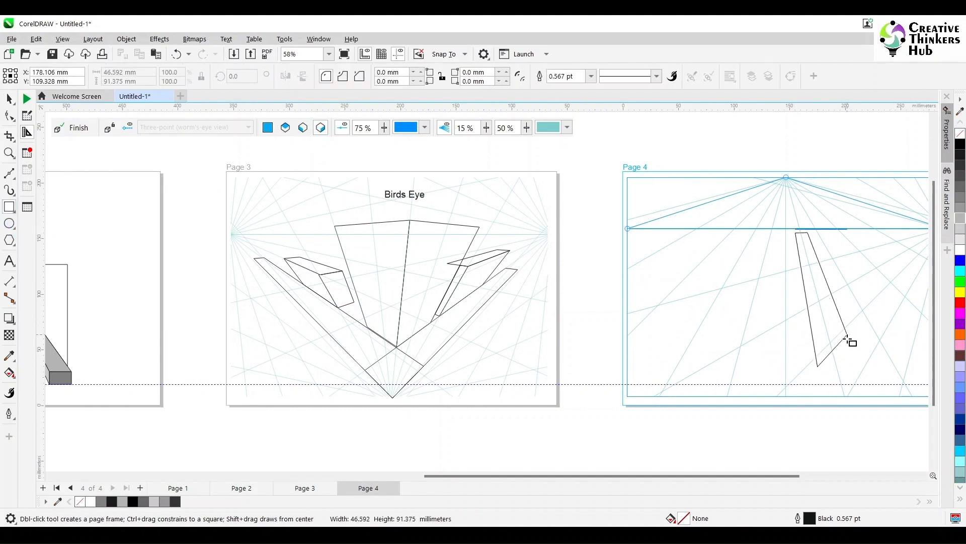
Draw the tower's two tapered faces and make them meet at the bottom
{"action": "left_click", "coordinate": [816, 302]}
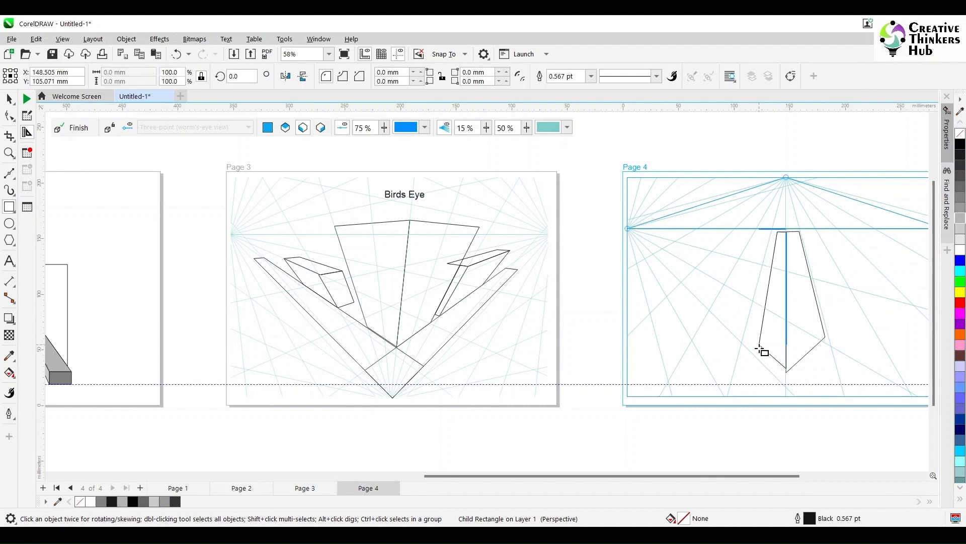
{"action": "left_click", "coordinate": [786, 302]}
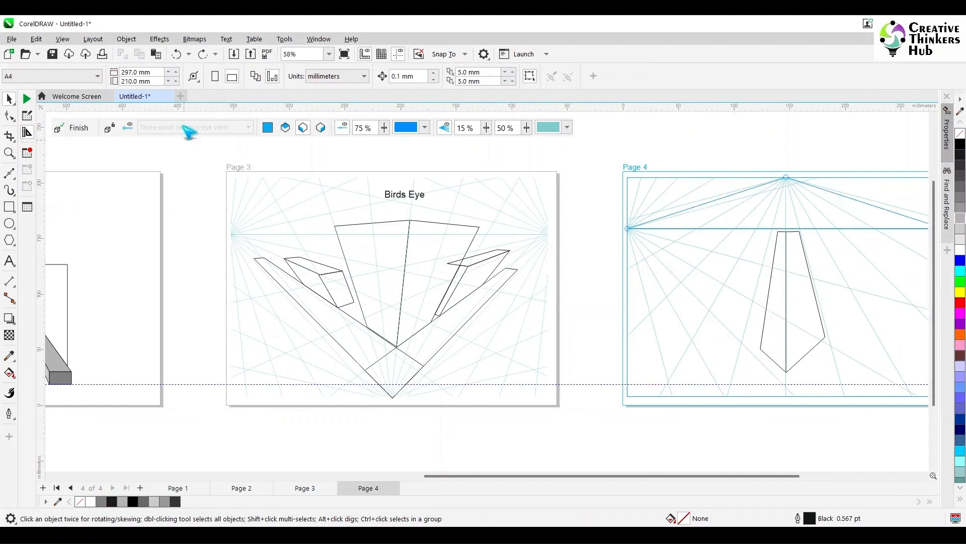
{"action": "left_click", "coordinate": [792, 302]}
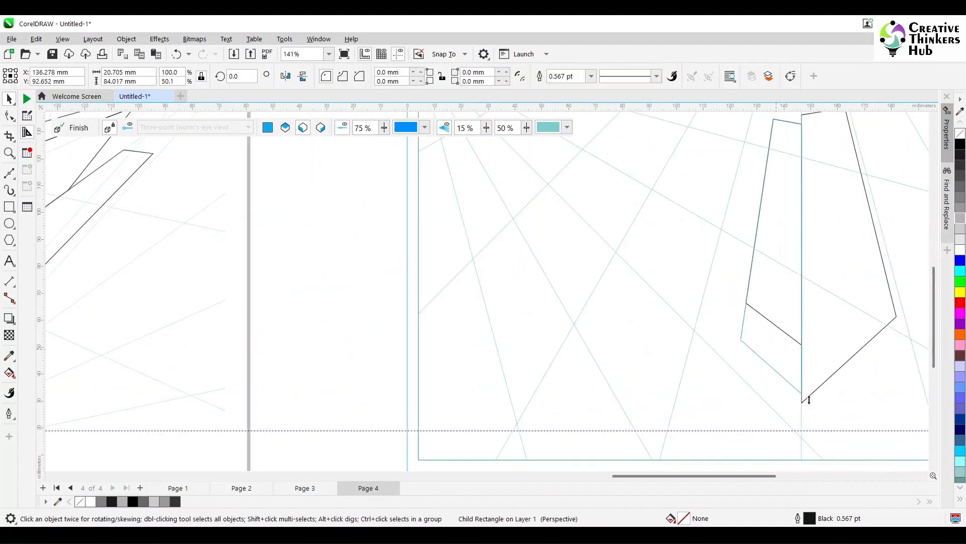
{"action": "left_click", "coordinate": [770, 247]}
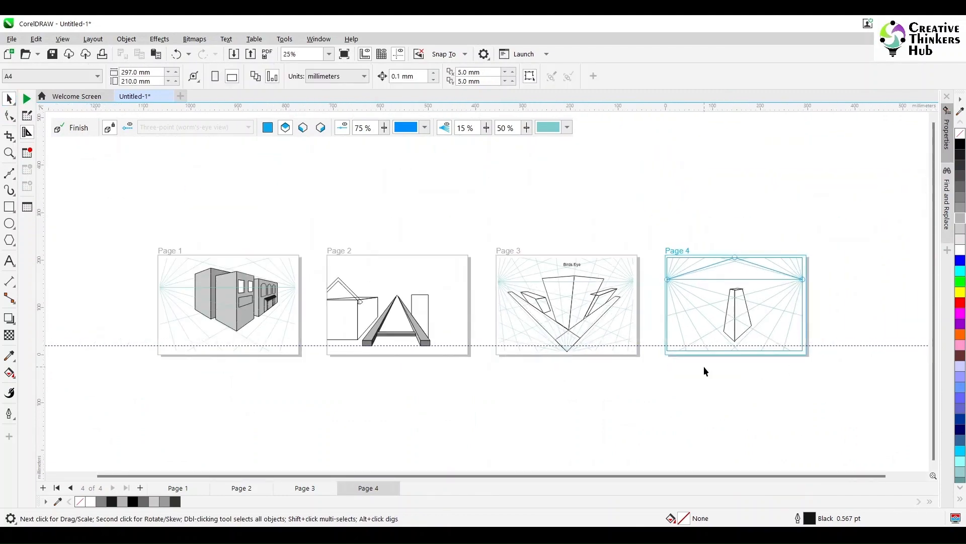
Move the imported banner bitmap onto the tower's right perspective plane
{"action": "scroll", "scroll_direction": "down", "scroll_amount": 3}
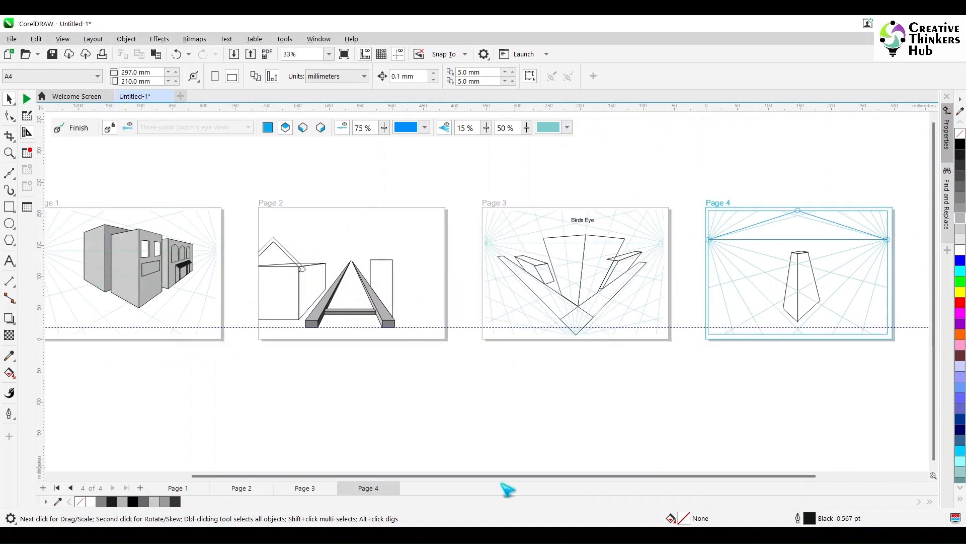
{"action": "scroll", "scroll_direction": "left", "scroll_amount": 3}
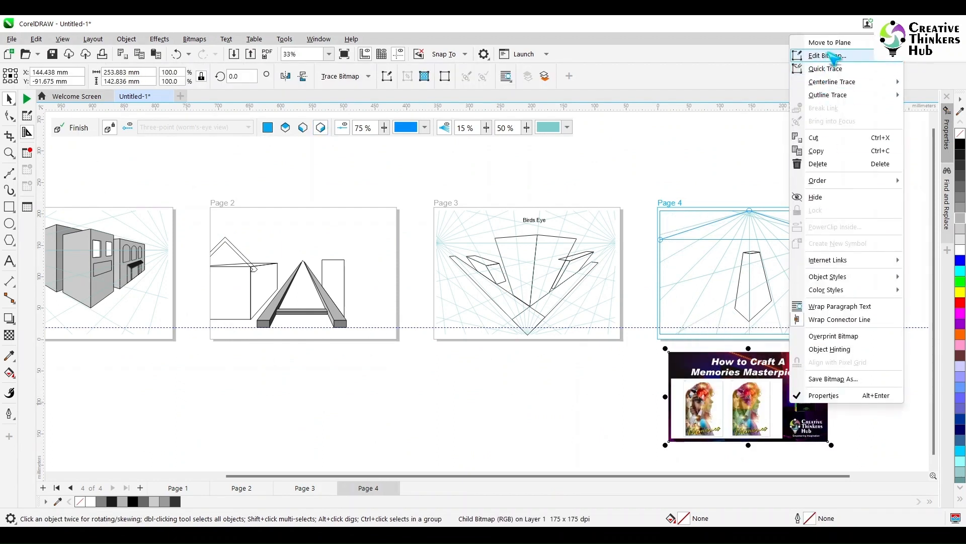
{"action": "left_click", "coordinate": [830, 43]}
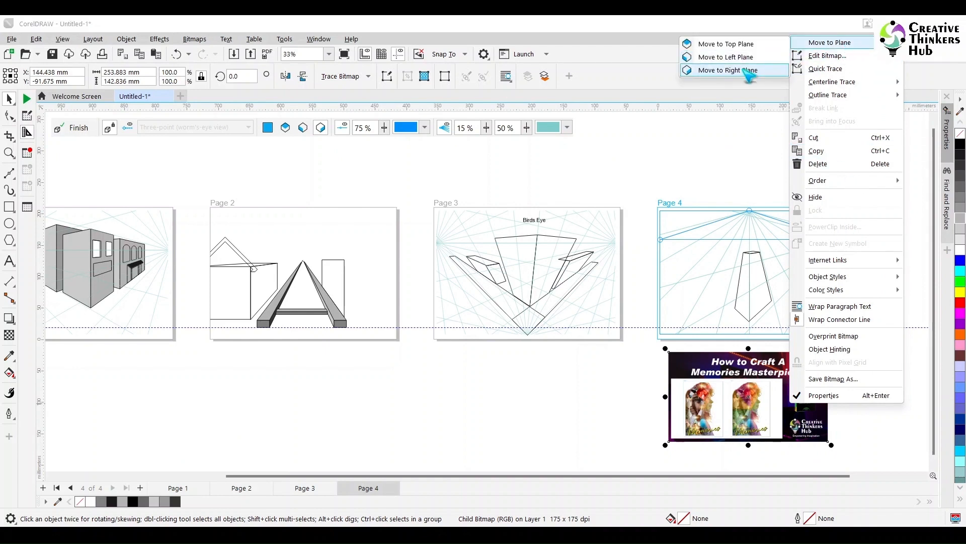
{"action": "left_click", "coordinate": [727, 70]}
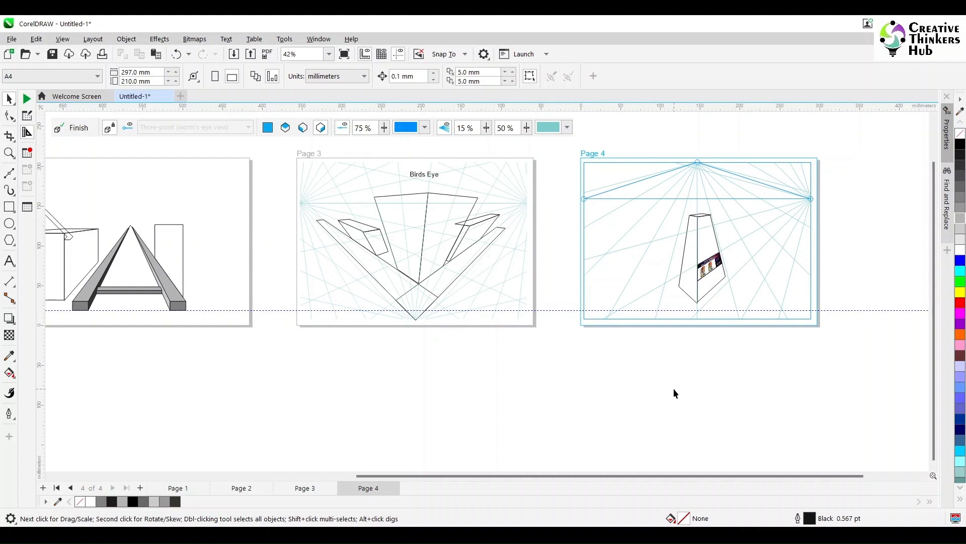
Hide the perspective grids on pages 3, 1 and 4 via Draw in Perspective
{"action": "left_click", "coordinate": [304, 487]}
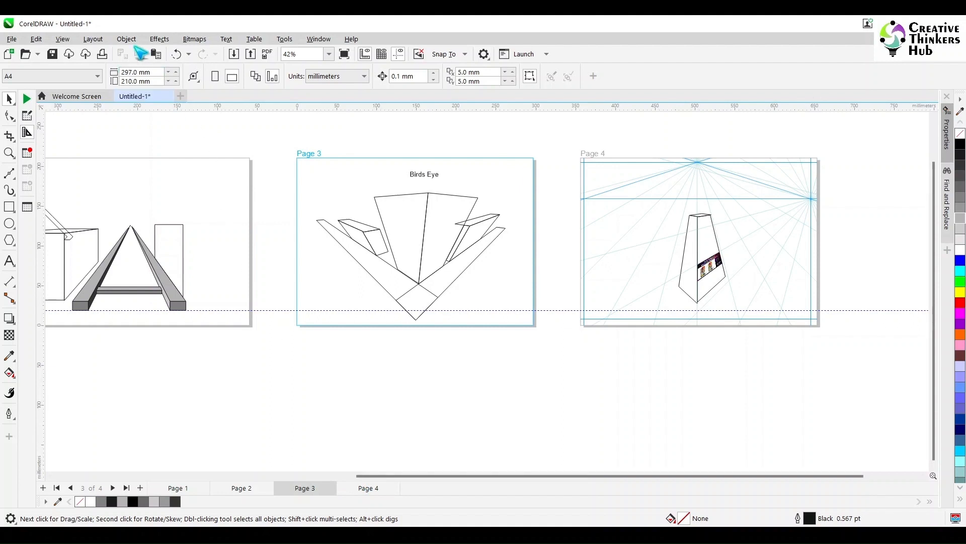
{"action": "left_click", "coordinate": [126, 40]}
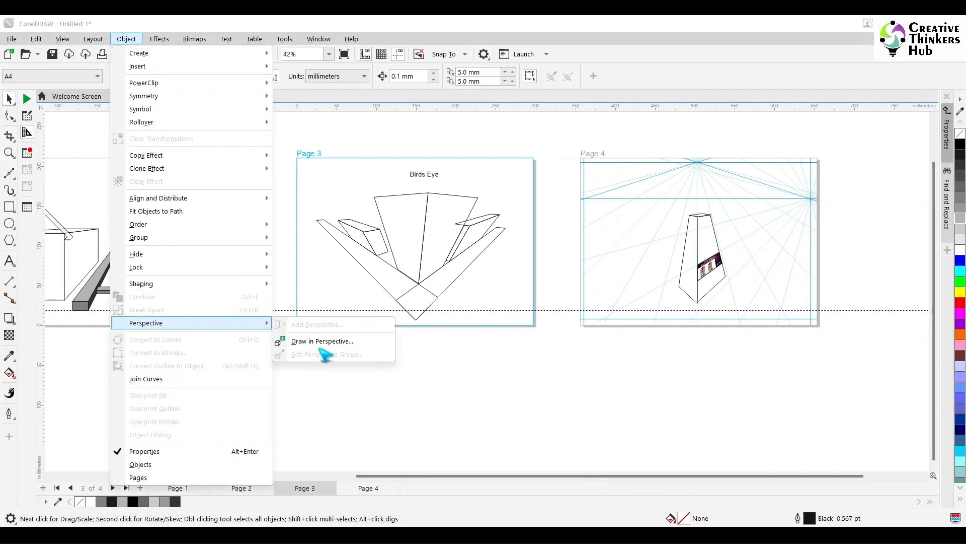
{"action": "left_click", "coordinate": [322, 342]}
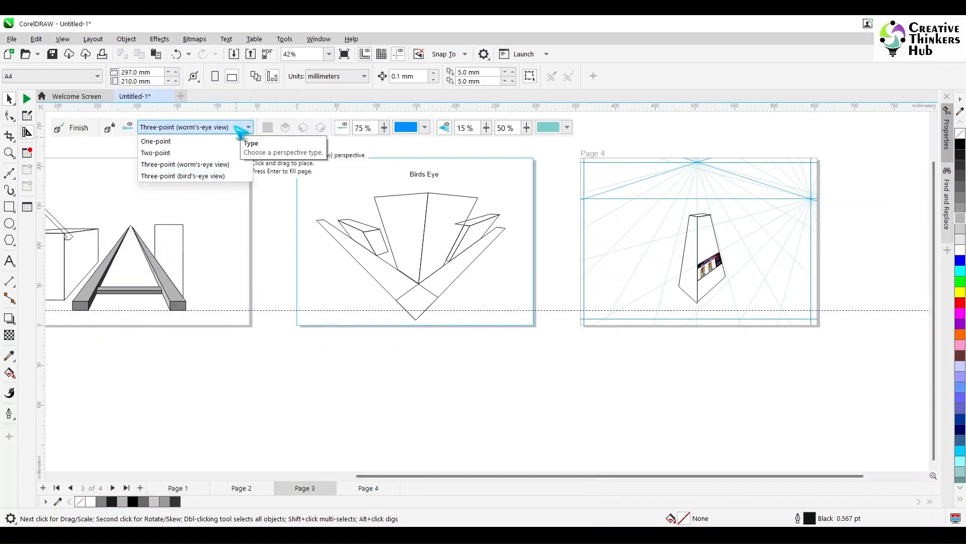
{"action": "left_click", "coordinate": [182, 175]}
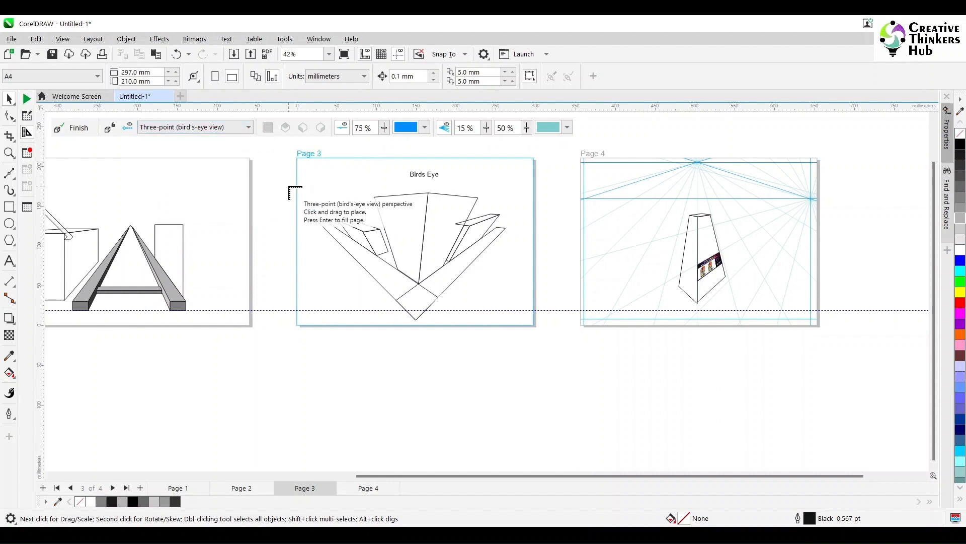
{"action": "scroll", "scroll_direction": "down", "scroll_amount": 3}
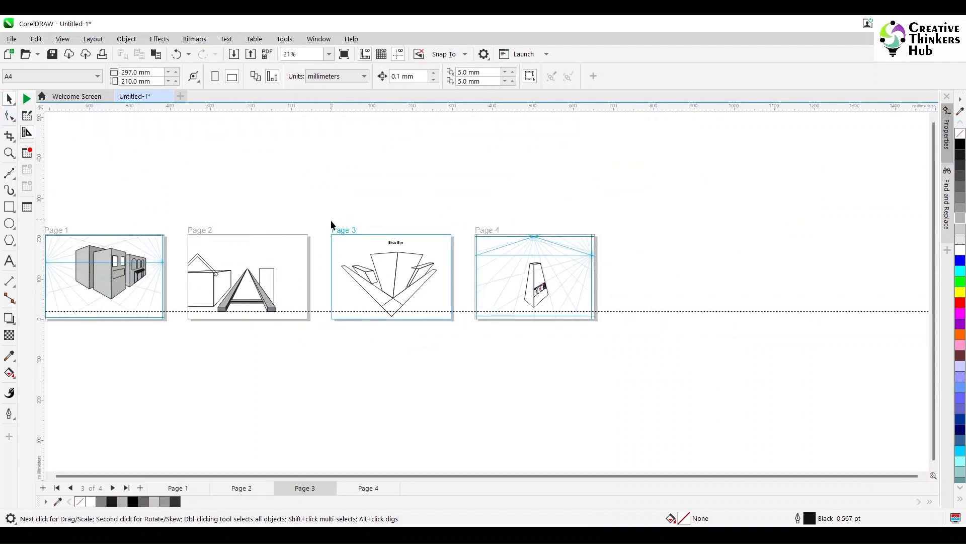
{"action": "left_click", "coordinate": [177, 488]}
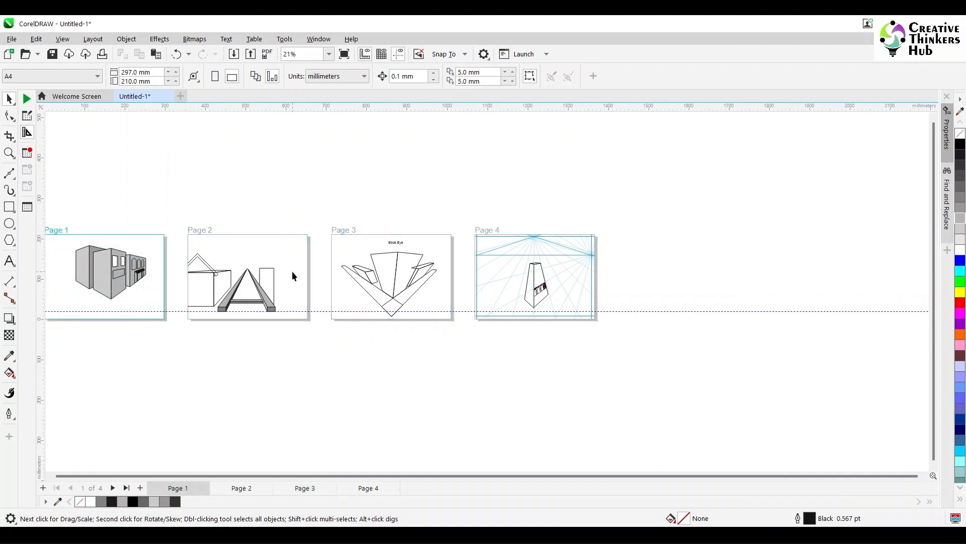
{"action": "left_click", "coordinate": [369, 487]}
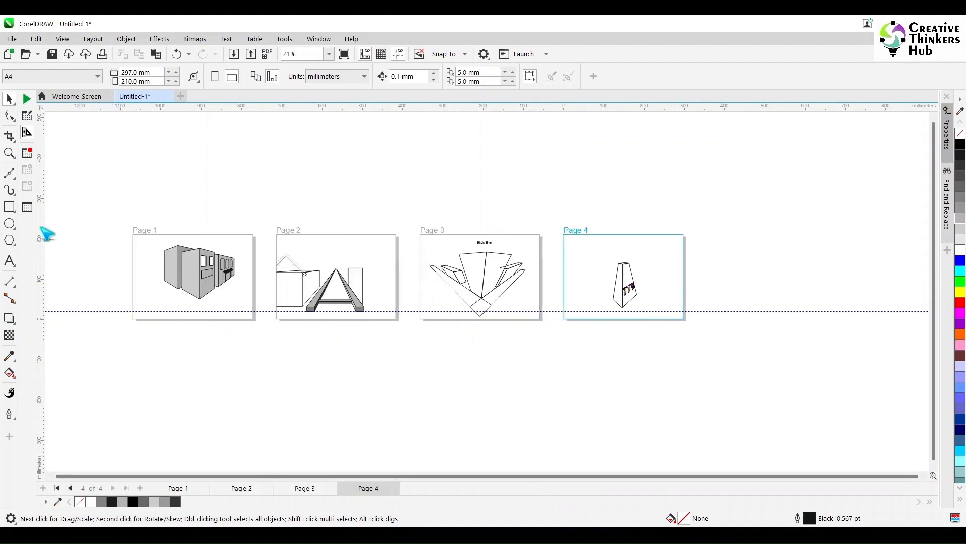
Zoom in on the four pages and hide page 1's two-point grid again
{"action": "left_click", "coordinate": [9, 152]}
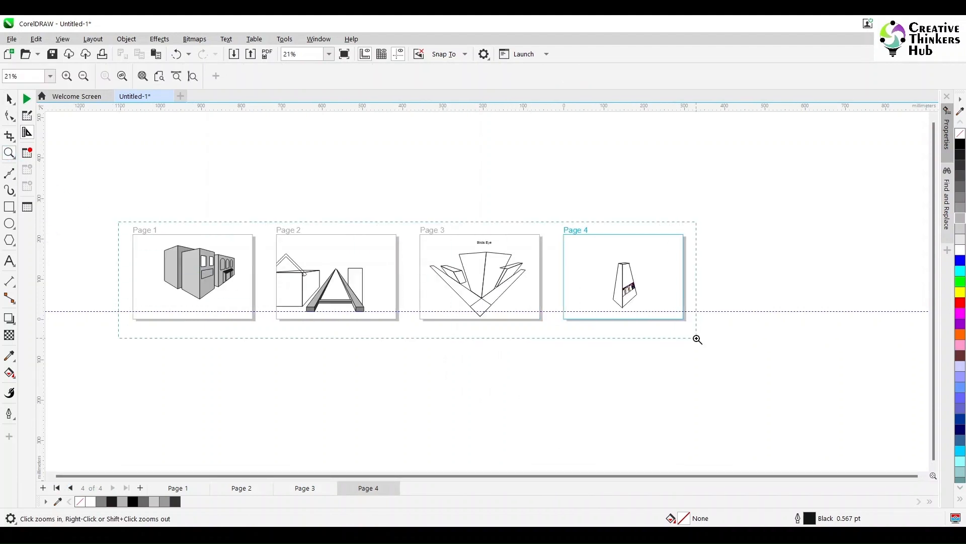
{"action": "left_click", "coordinate": [697, 339]}
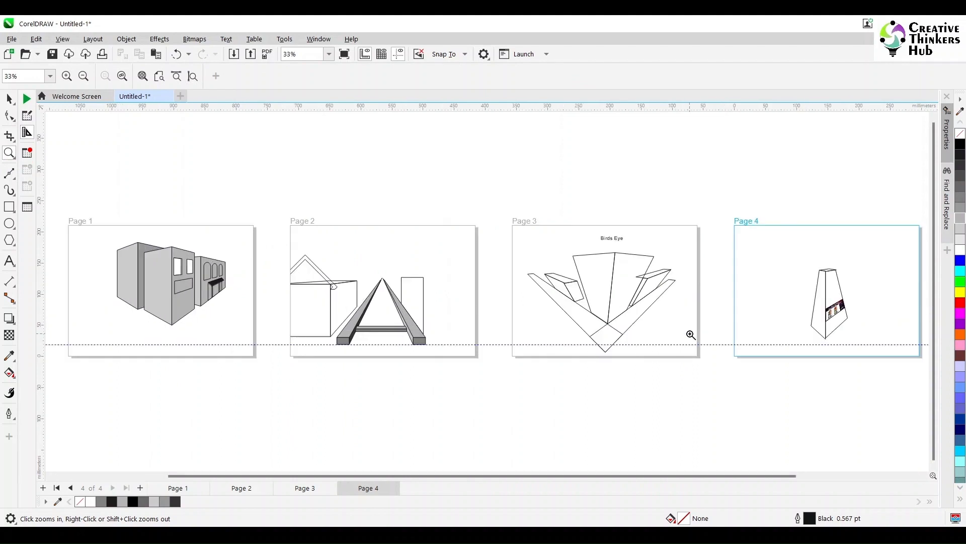
{"action": "left_click", "coordinate": [304, 487]}
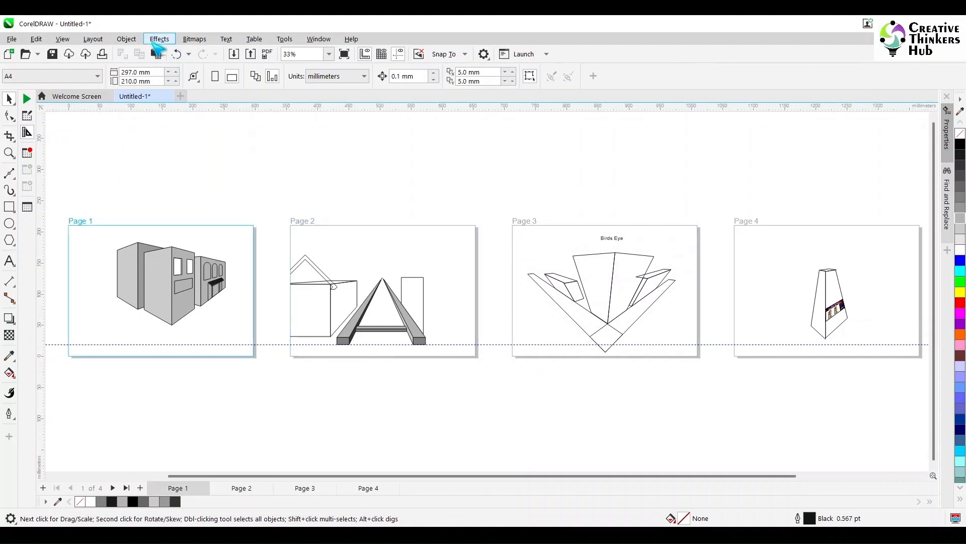
{"action": "left_click", "coordinate": [126, 38]}
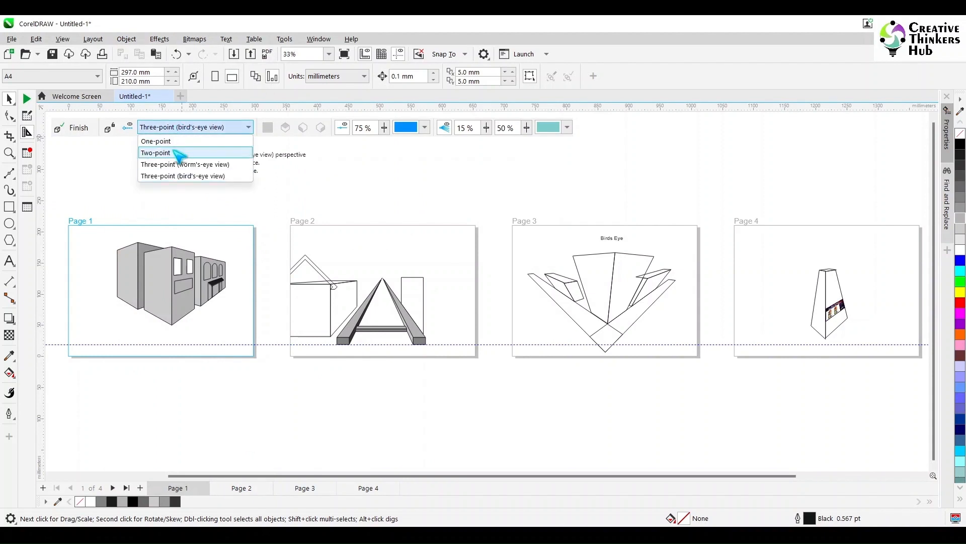
{"action": "left_click", "coordinate": [155, 152]}
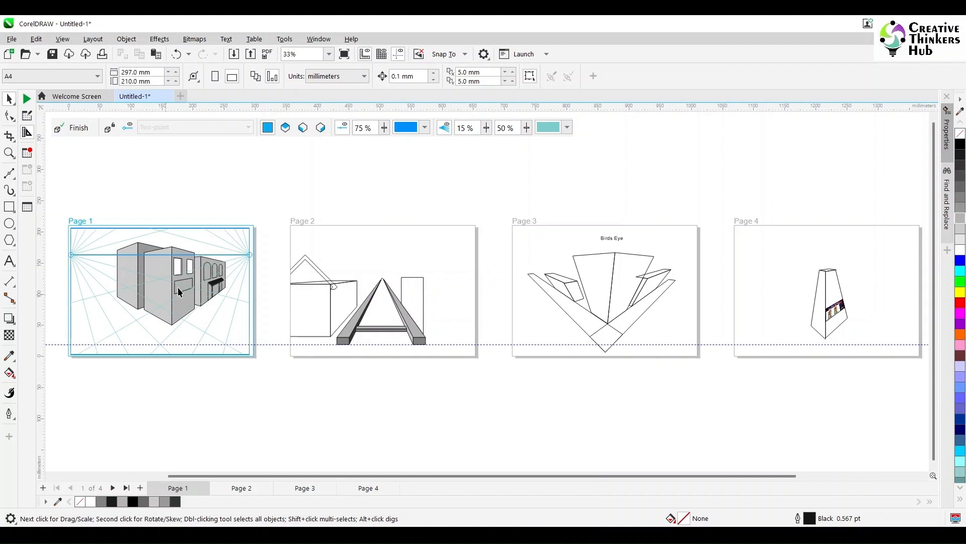
{"action": "mouse_move", "coordinate": [247, 323]}
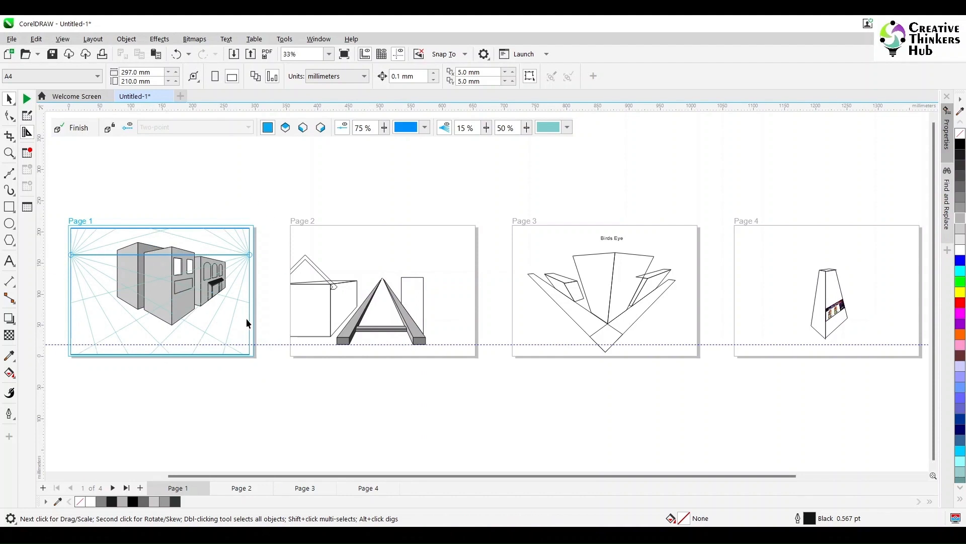
{"action": "mouse_move", "coordinate": [319, 436]}
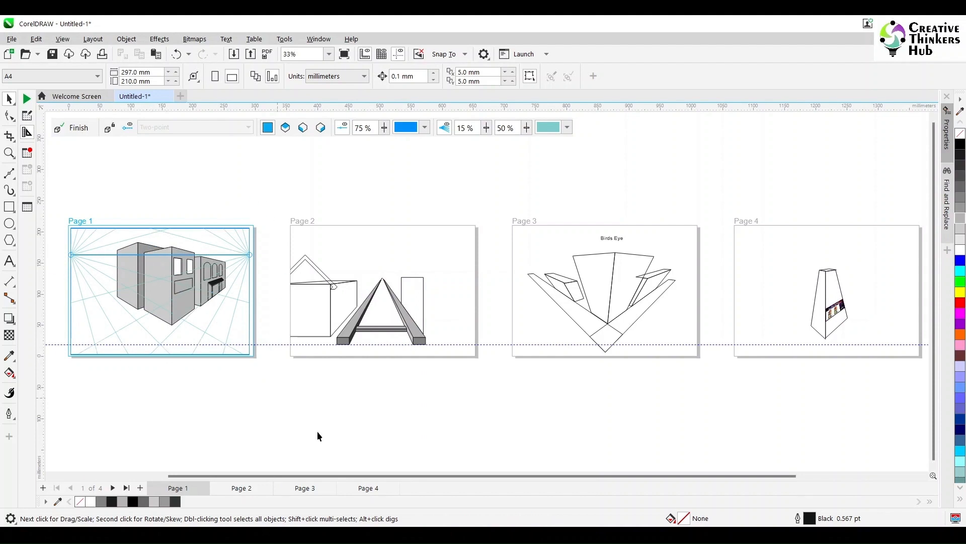
{"action": "left_click", "coordinate": [241, 488]}
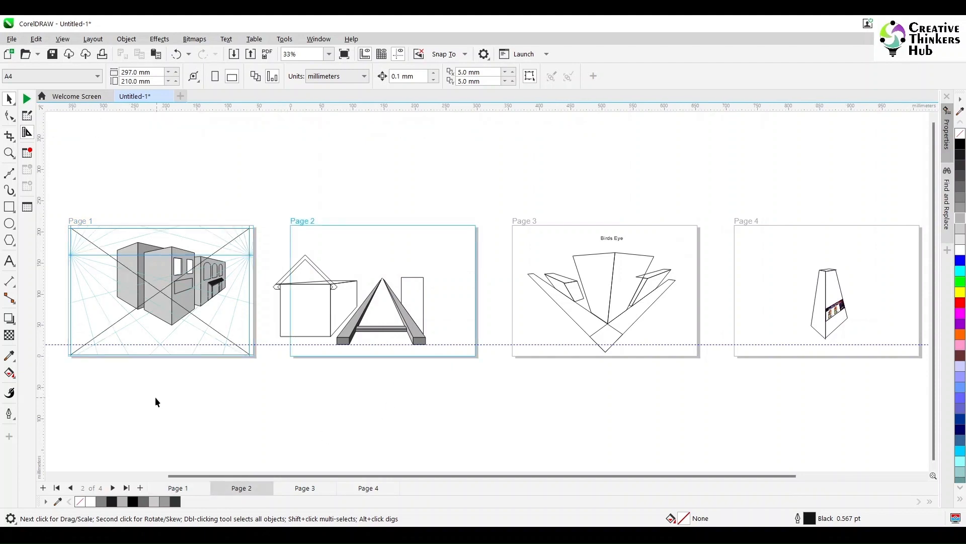
{"action": "left_click", "coordinate": [171, 284]}
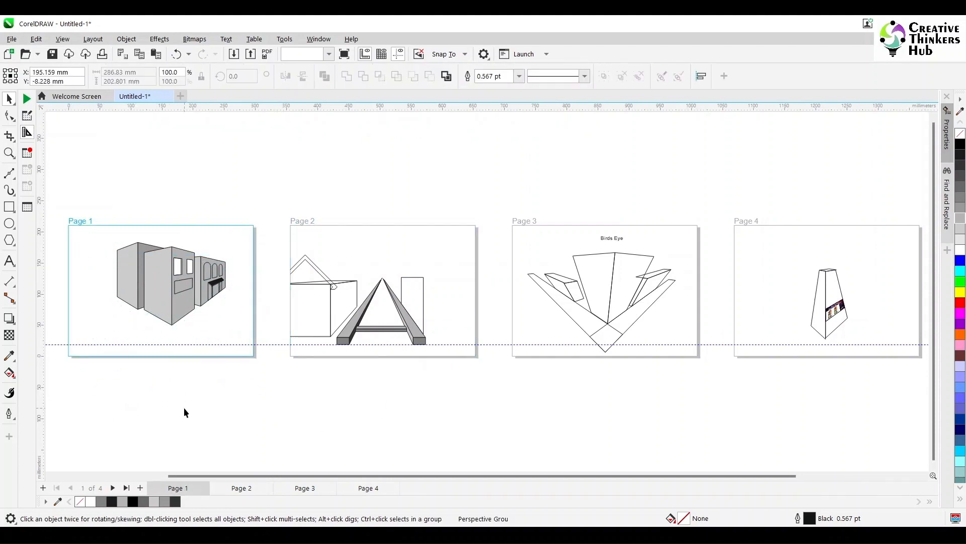